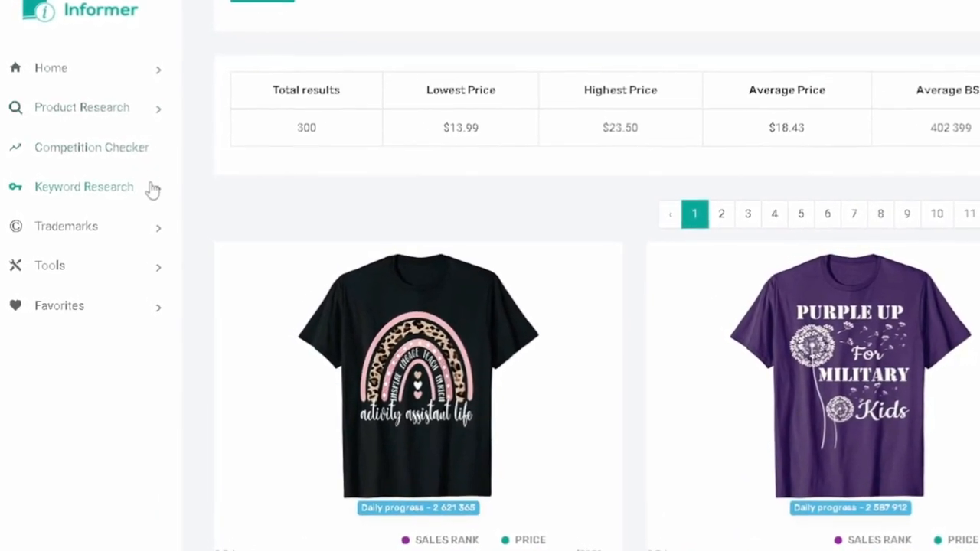
# - Scroll the Product Research results down to the leprechaun, kilts and nurse T-shirt listings
pyautogui.click(82, 108)
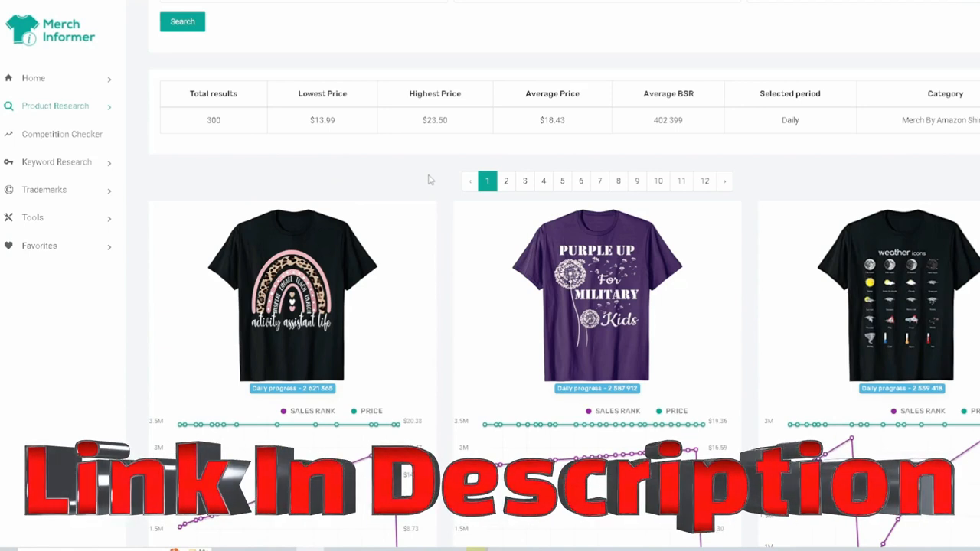
pyautogui.moveTo(617, 179)
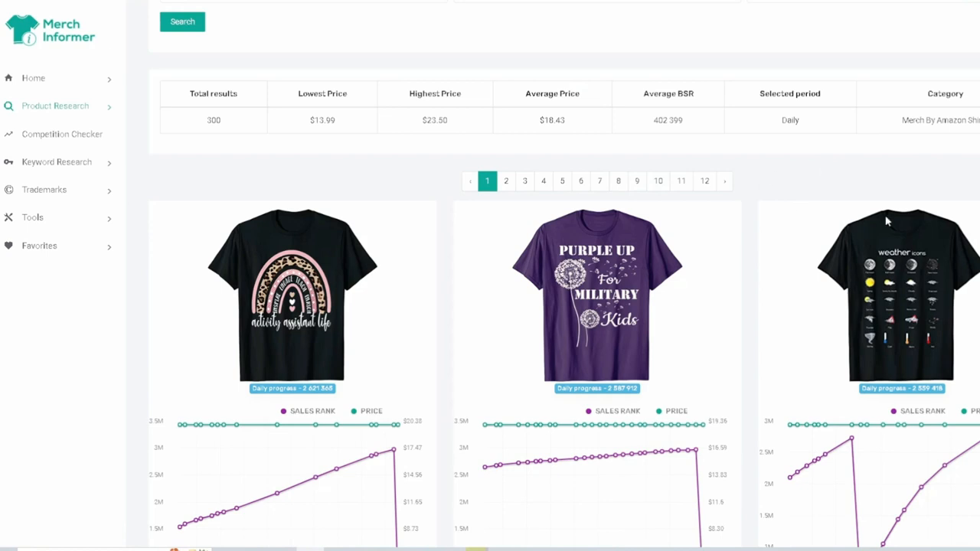
pyautogui.moveTo(880, 177)
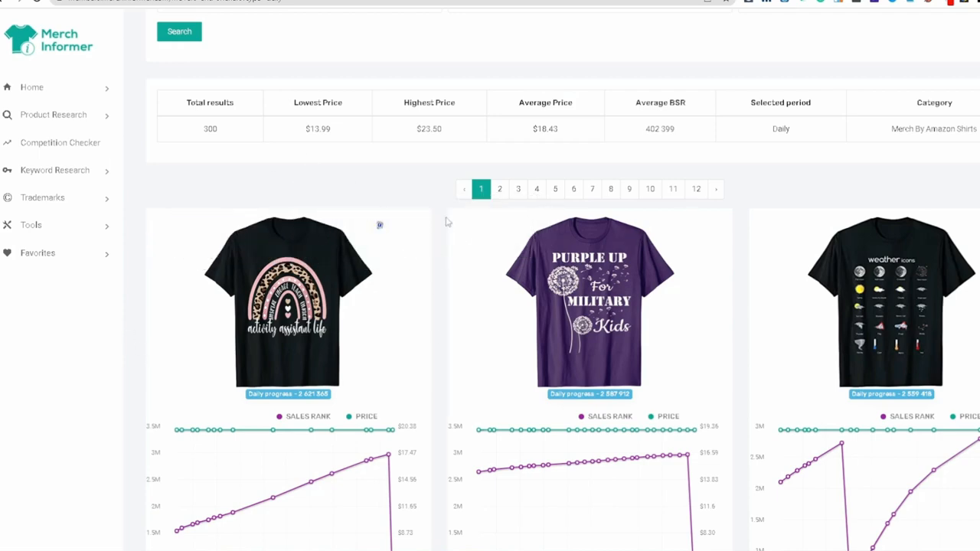
pyautogui.scroll(-3)
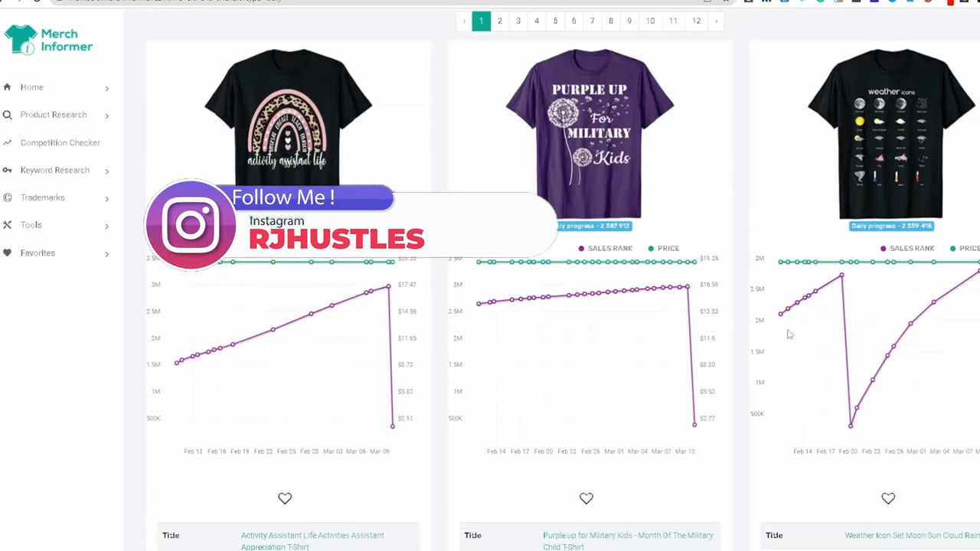
pyautogui.scroll(-3)
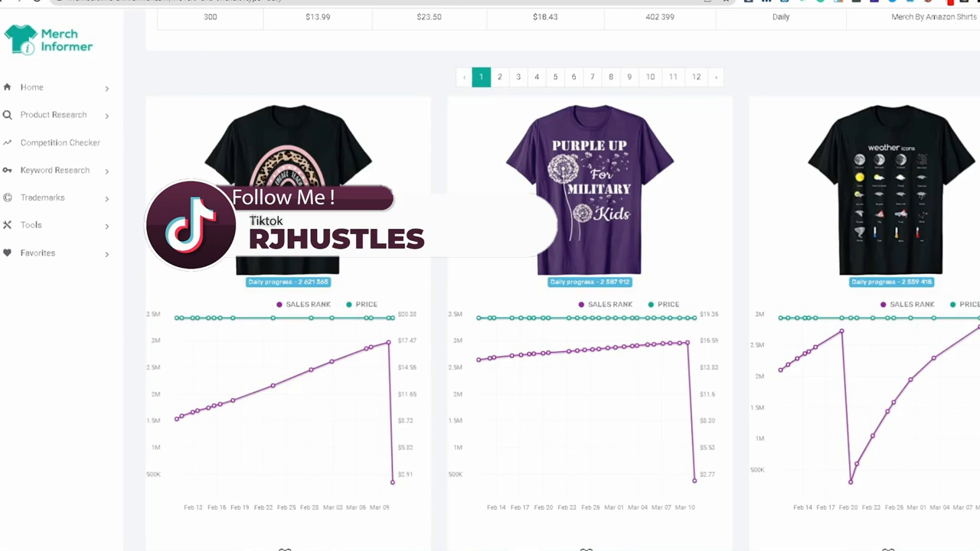
pyautogui.moveTo(640, 225)
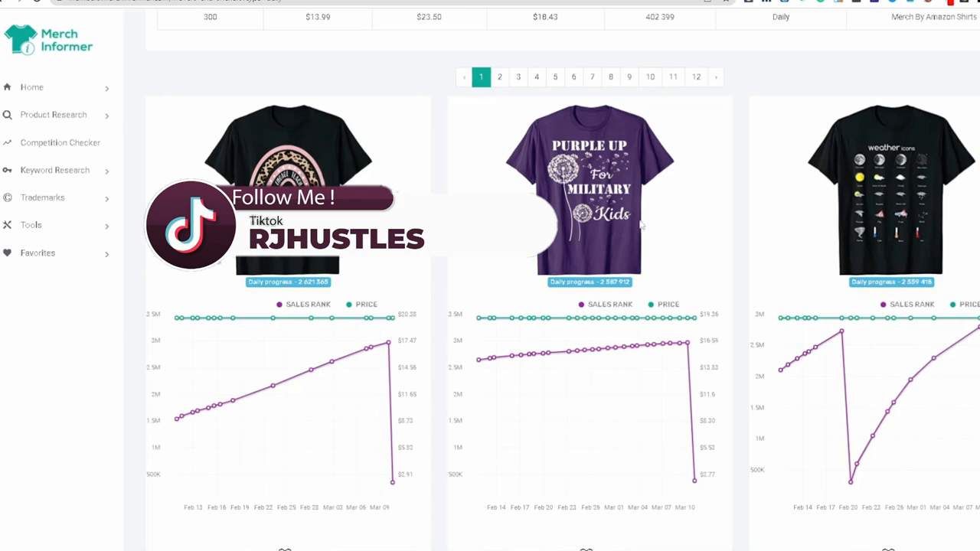
pyautogui.scroll(-3)
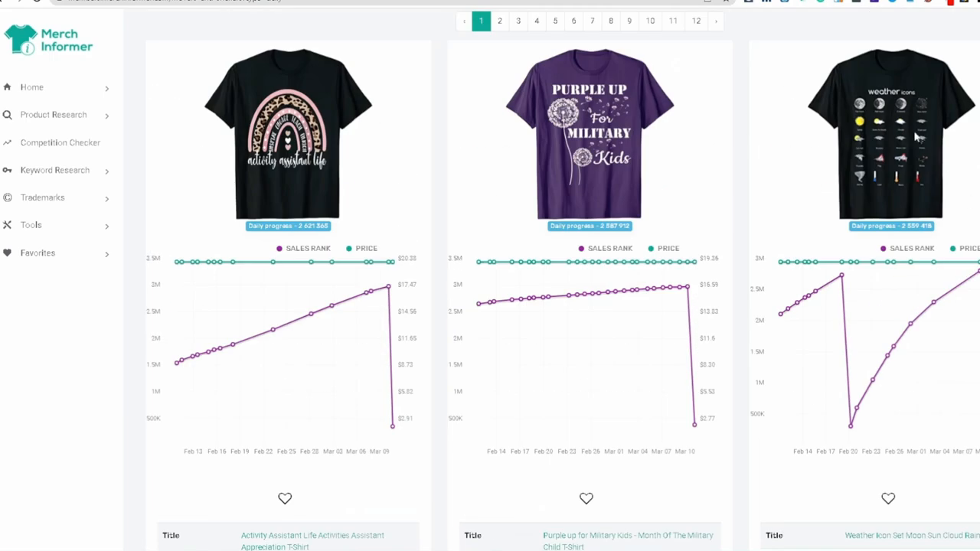
pyautogui.scroll(-3)
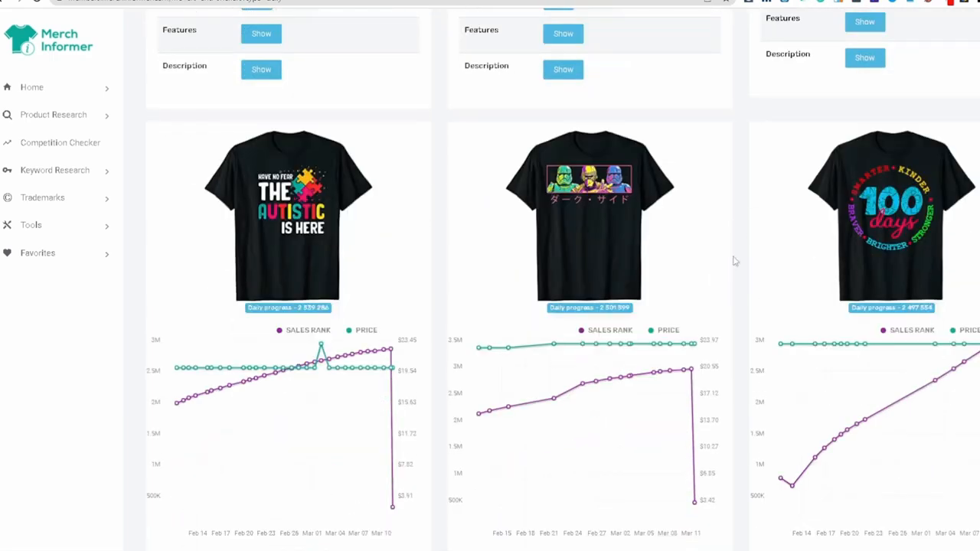
pyautogui.scroll(-3)
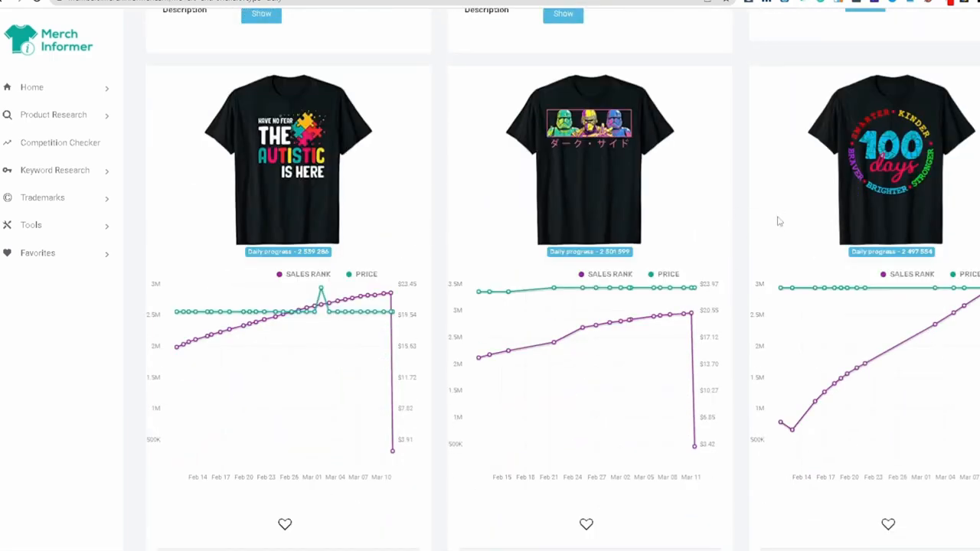
pyautogui.scroll(-3)
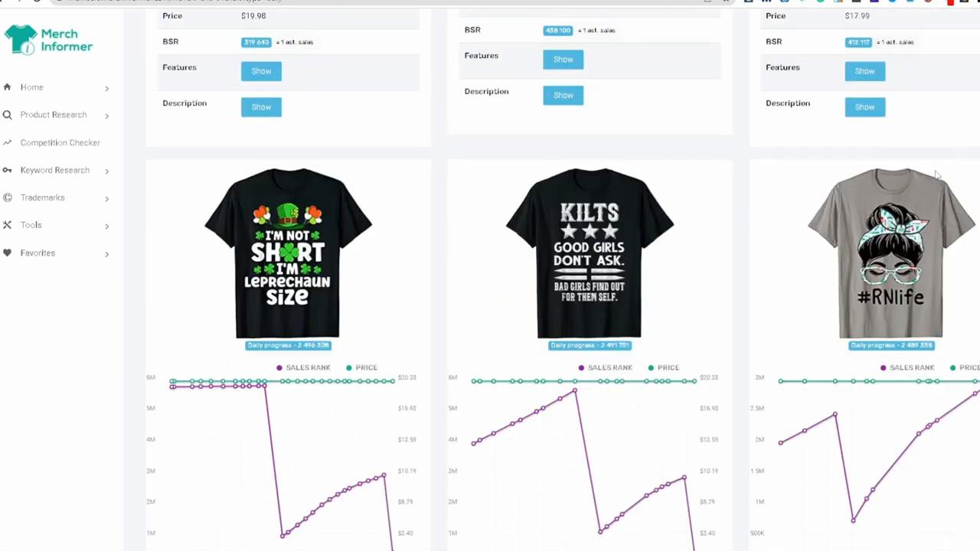
pyautogui.scroll(-3)
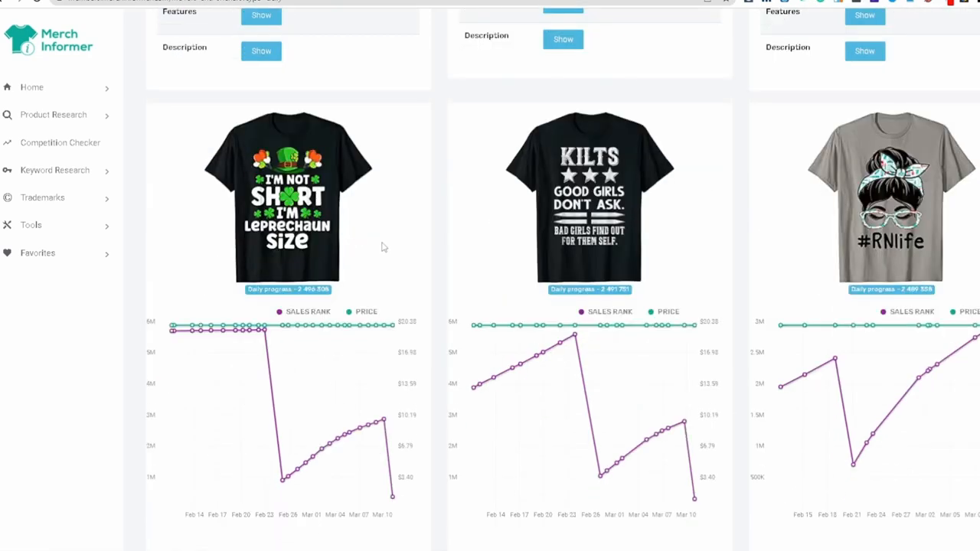
pyautogui.moveTo(349, 230)
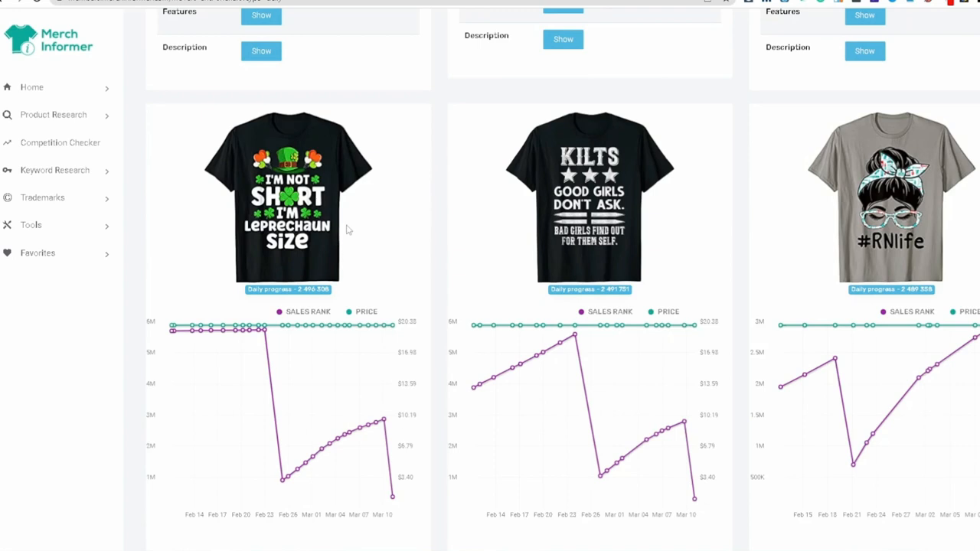
pyautogui.moveTo(333, 214)
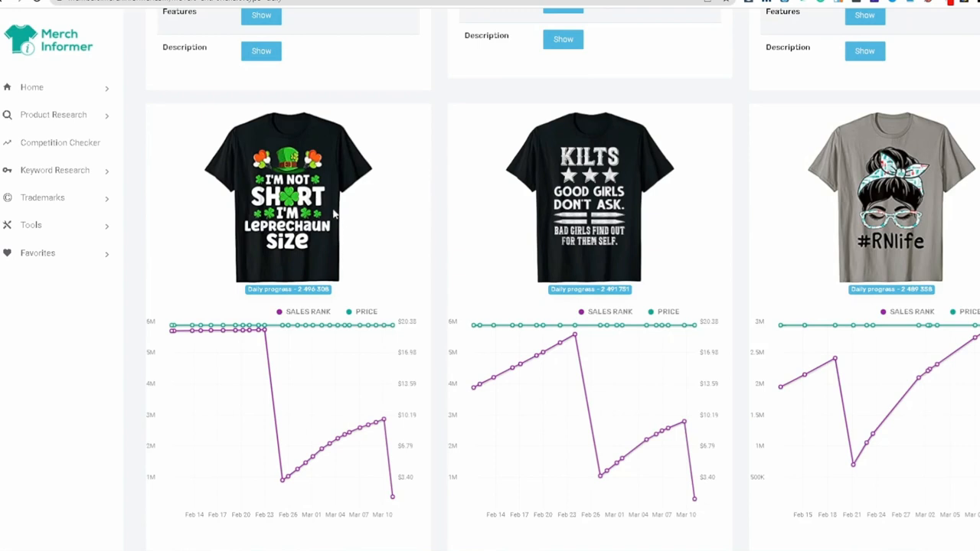
pyautogui.moveTo(356, 209)
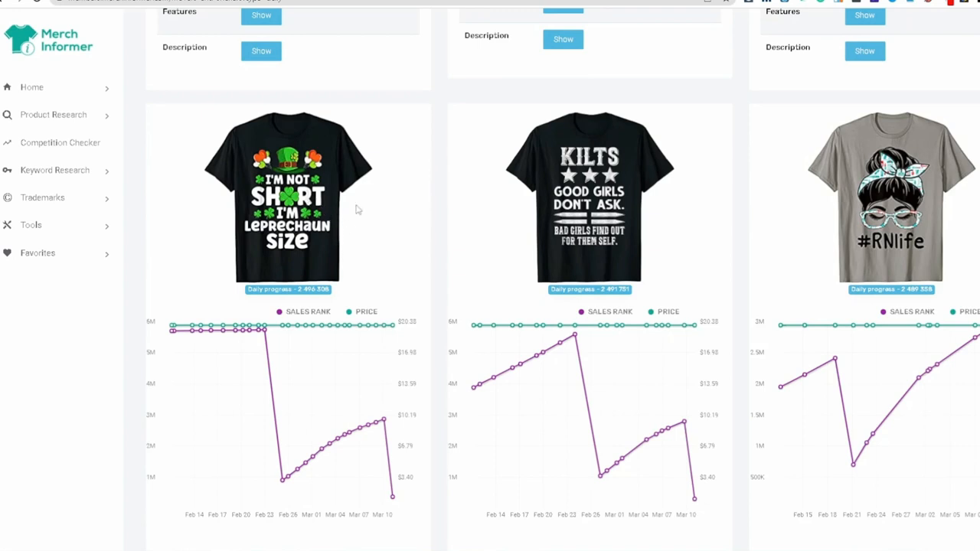
pyautogui.moveTo(296, 301)
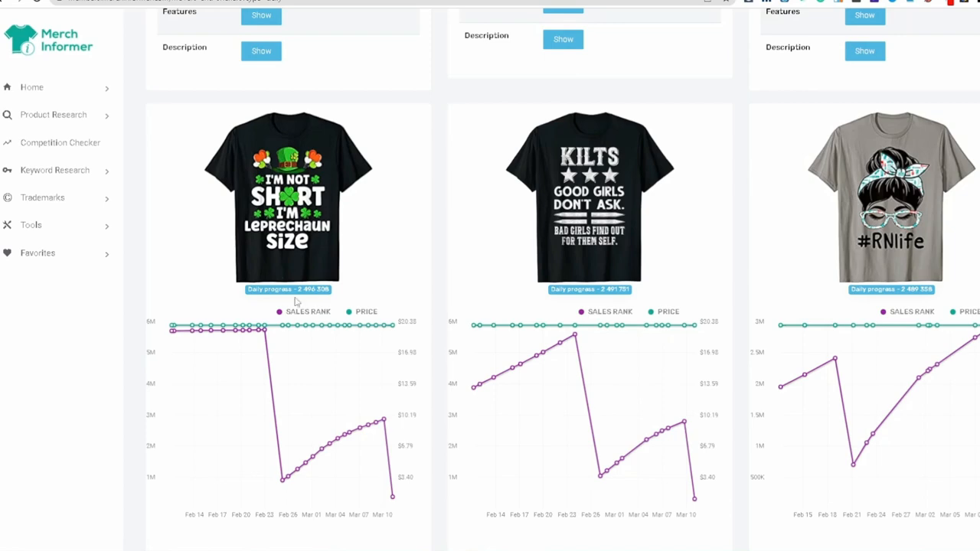
pyautogui.scroll(-3)
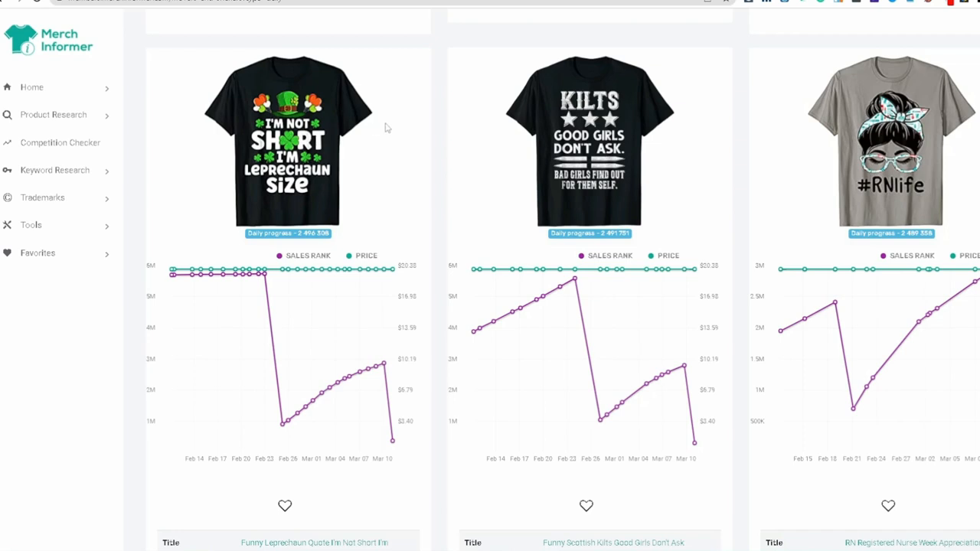
pyautogui.moveTo(267, 218)
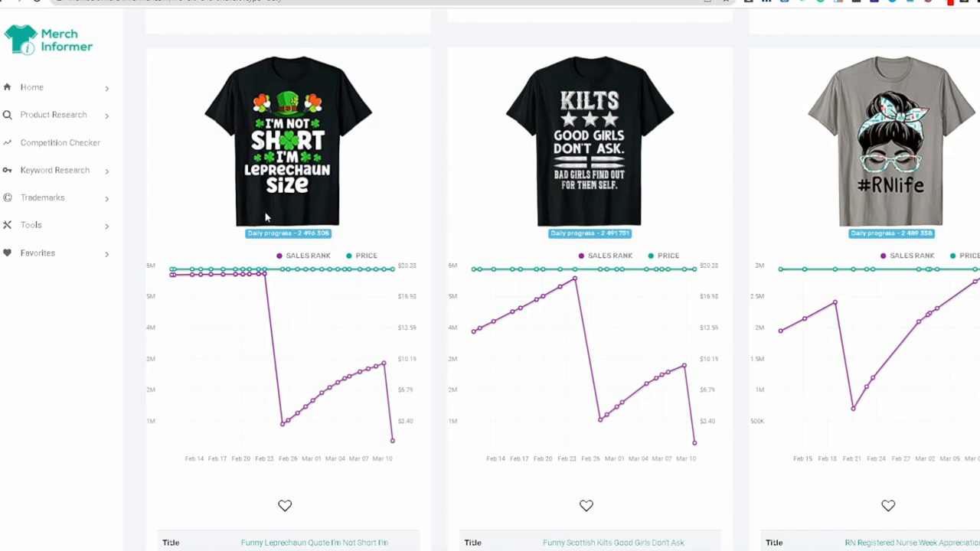
pyautogui.moveTo(383, 192)
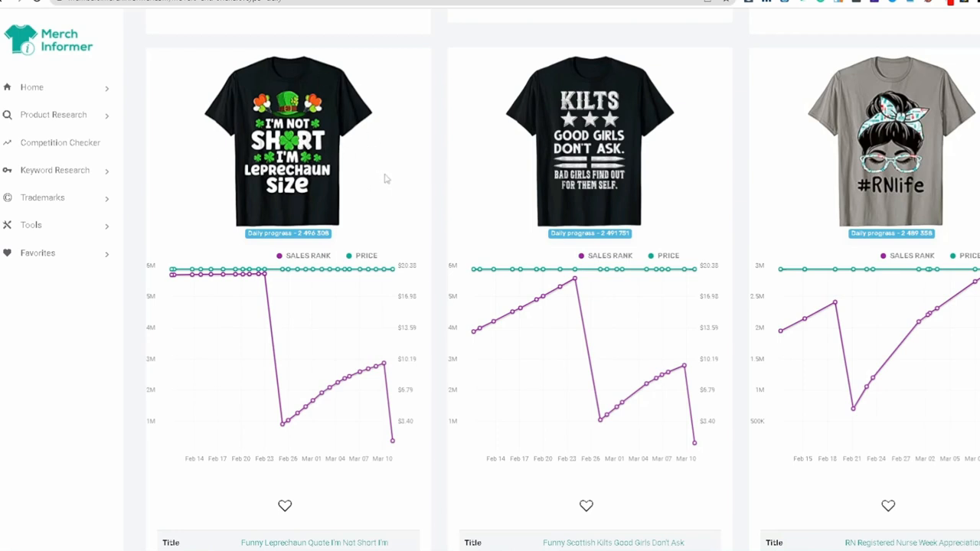
pyautogui.moveTo(381, 187)
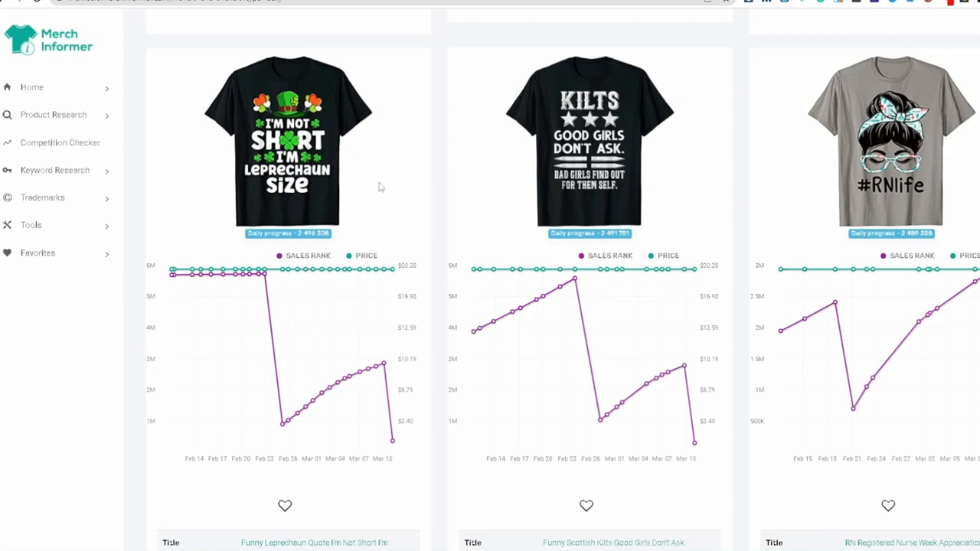
pyautogui.moveTo(320, 84)
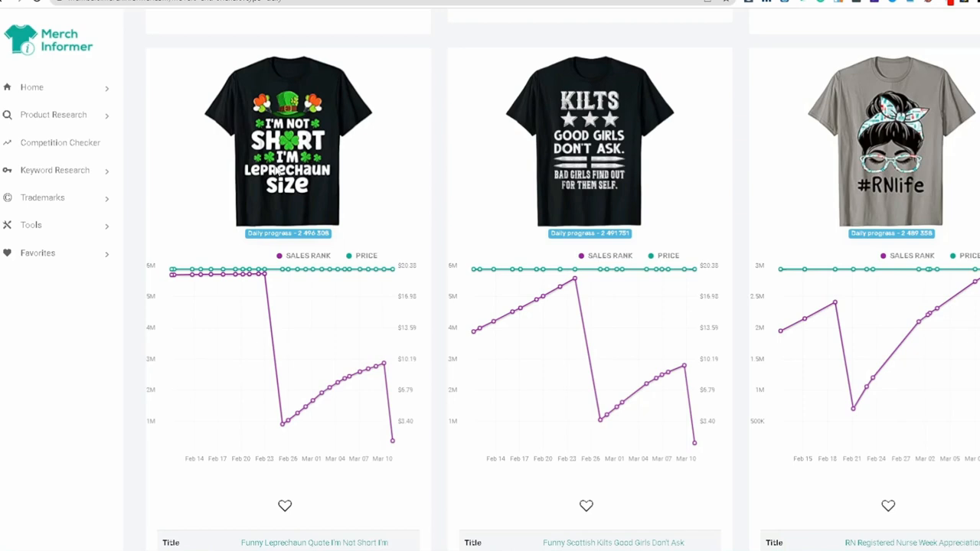
pyautogui.moveTo(215, 135)
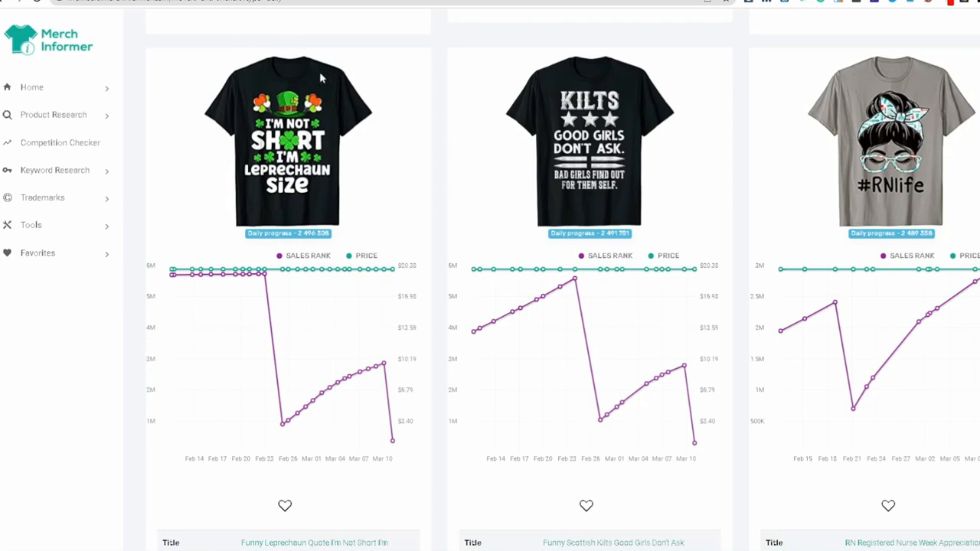
pyautogui.moveTo(321, 77)
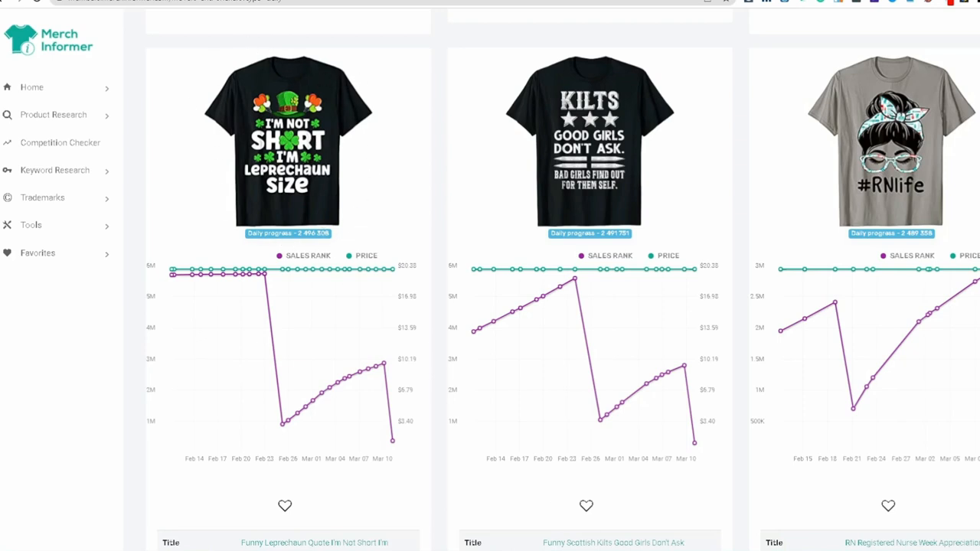
pyautogui.moveTo(228, 193)
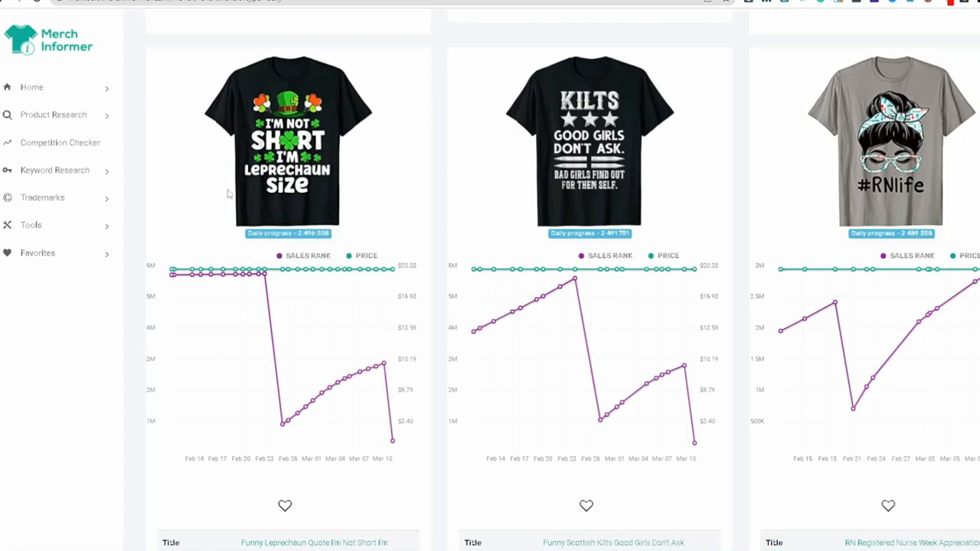
pyautogui.moveTo(360, 425)
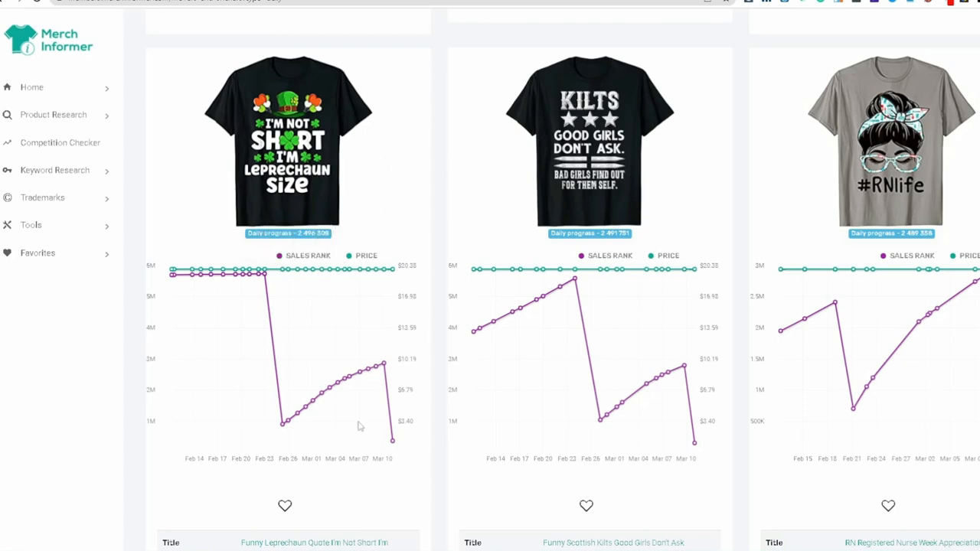
pyautogui.scroll(-3)
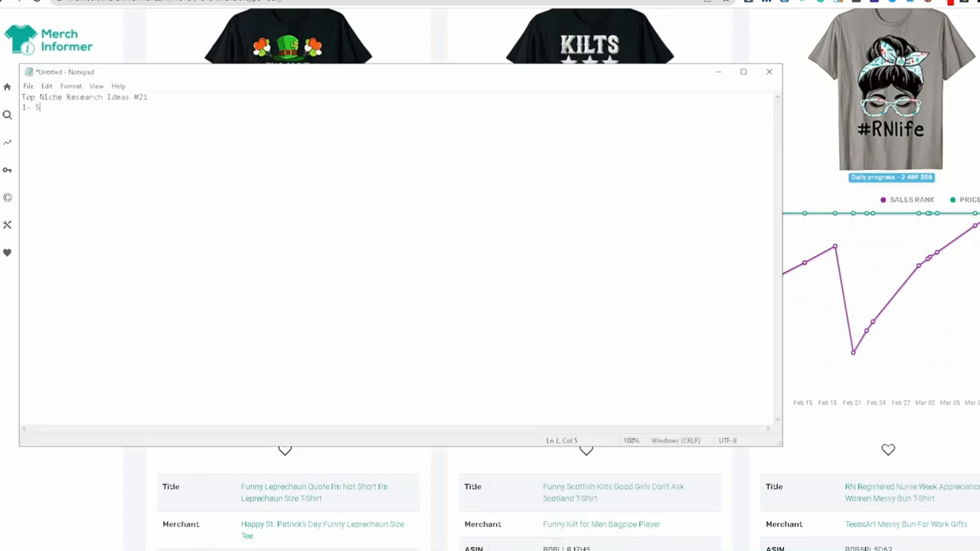
# - Write idea 1: St Patricks Day, study top sellers and create own ideas for next year
pyautogui.write('t Patricks Day -')
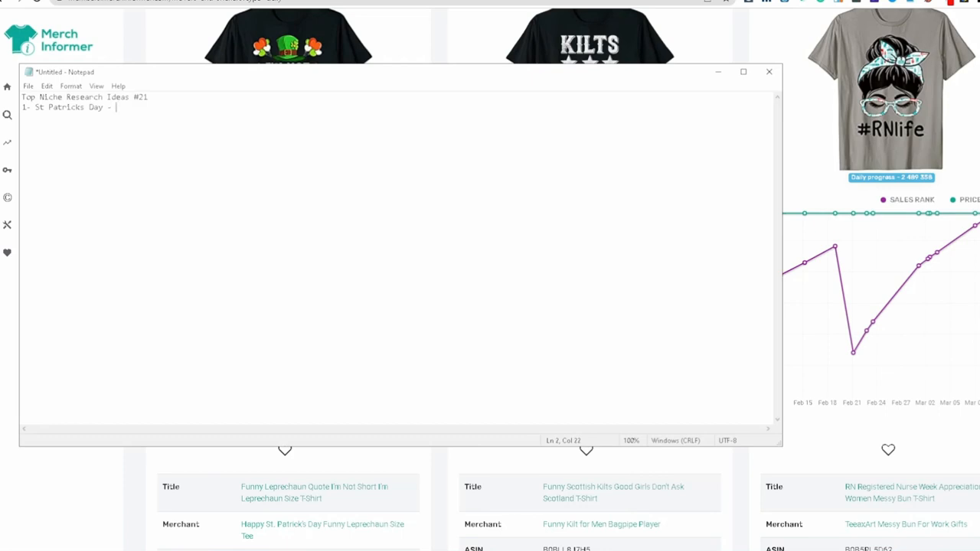
pyautogui.write('See all the top selling designs')
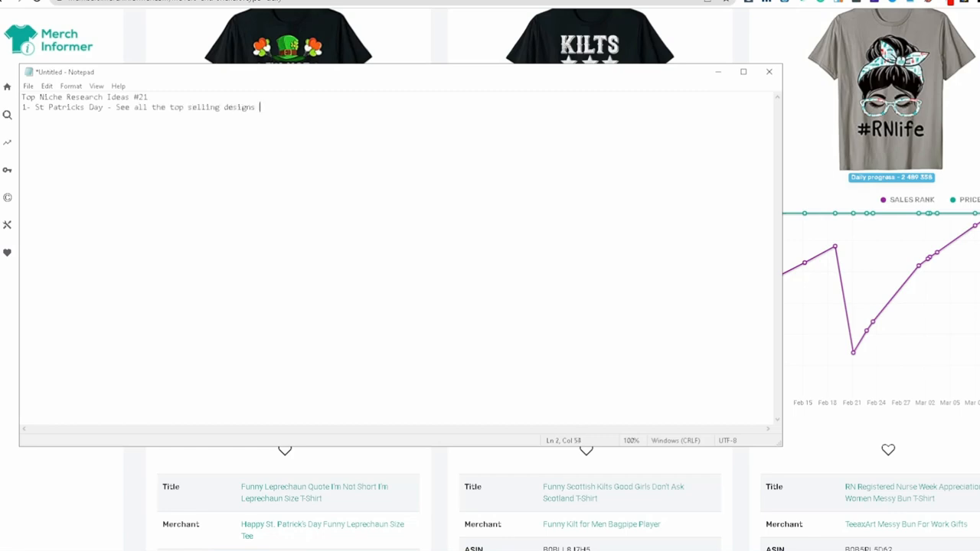
pyautogui.write('and come with your')
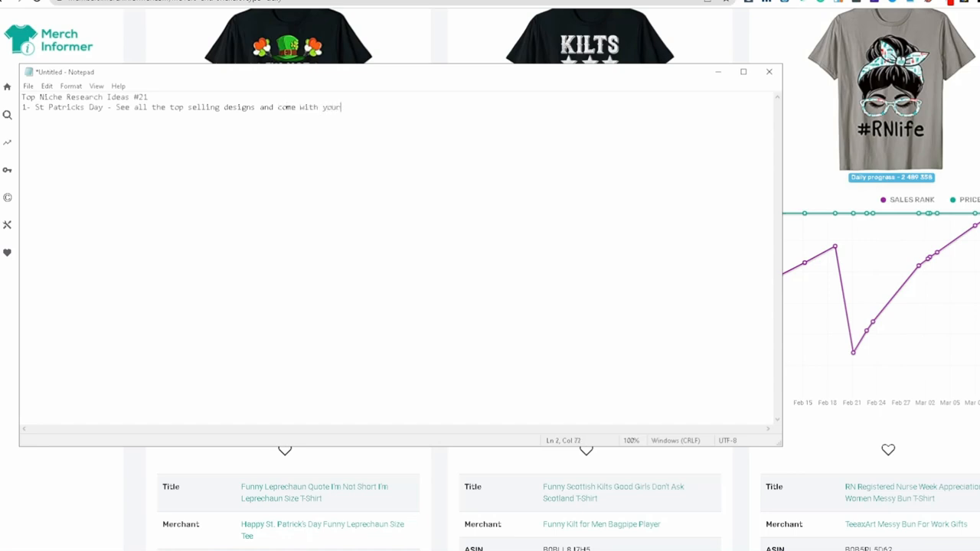
pyautogui.write('own ideas for')
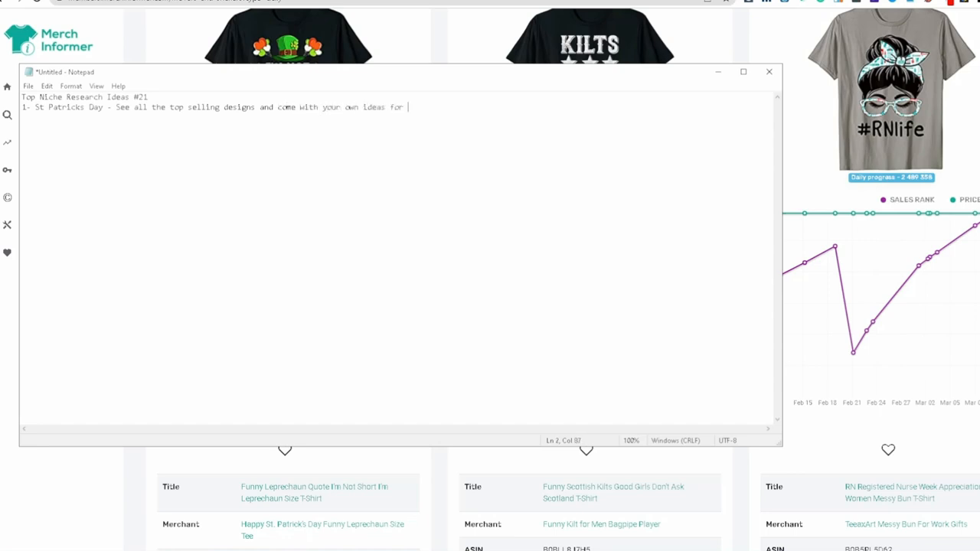
pyautogui.write('next year')
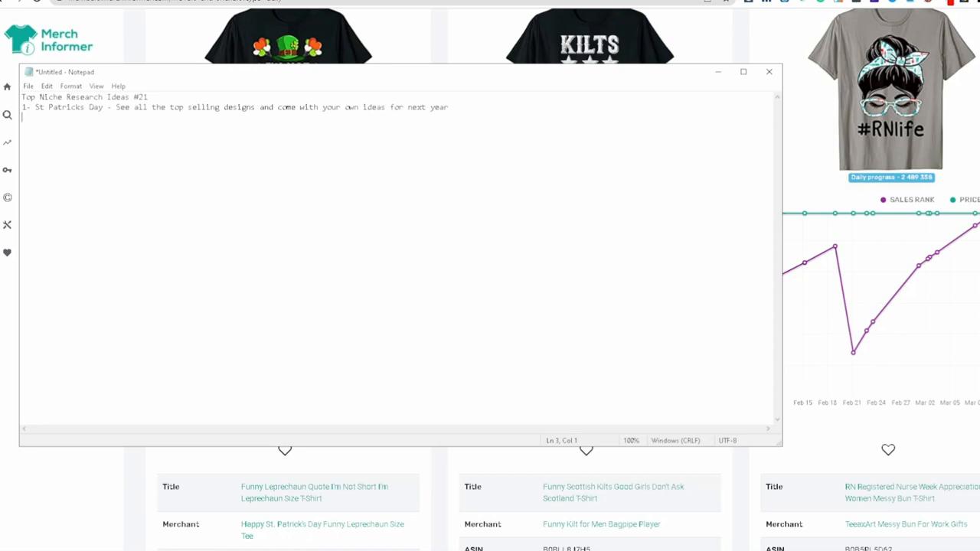
pyautogui.click(768, 71)
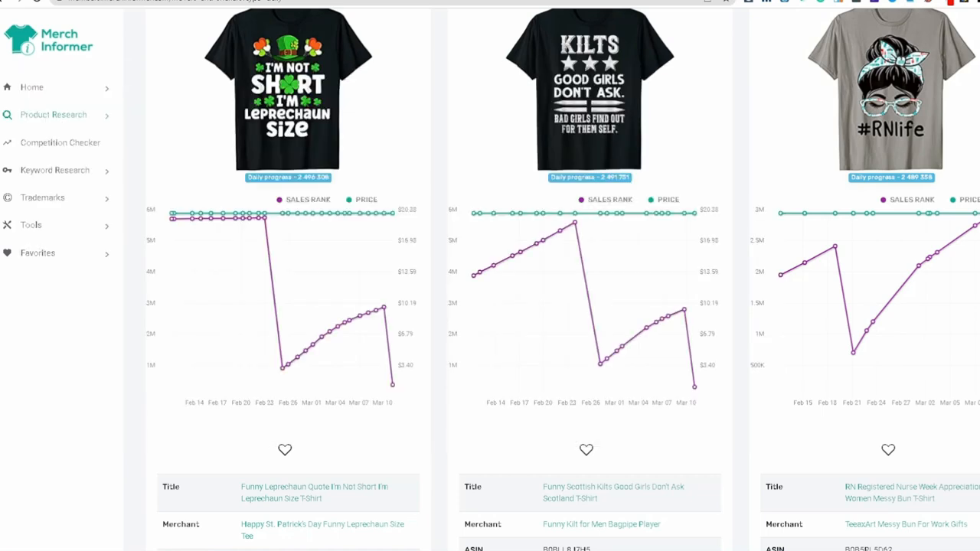
# - Scroll the Merch Informer listings down to the shamrock and hiking T-shirt designs
pyautogui.scroll(-3)
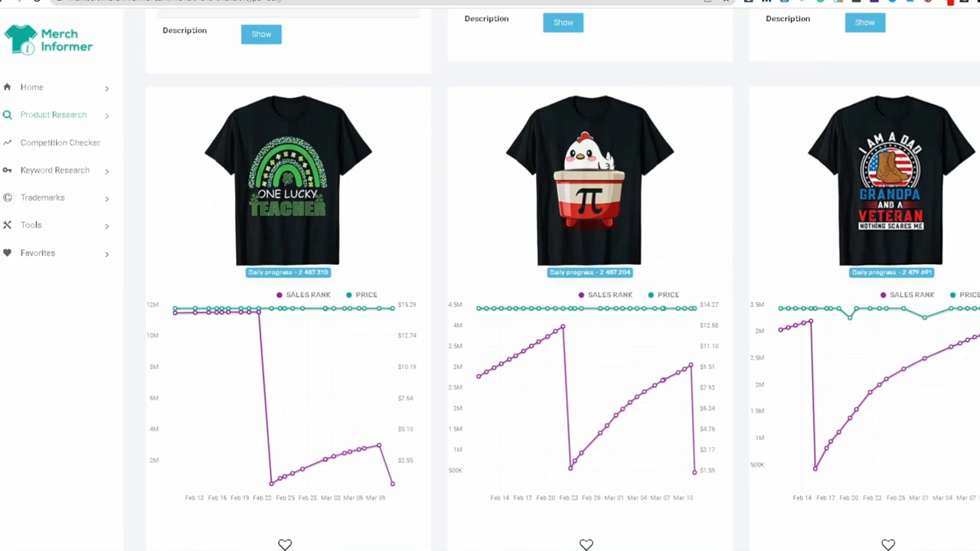
pyautogui.scroll(-3)
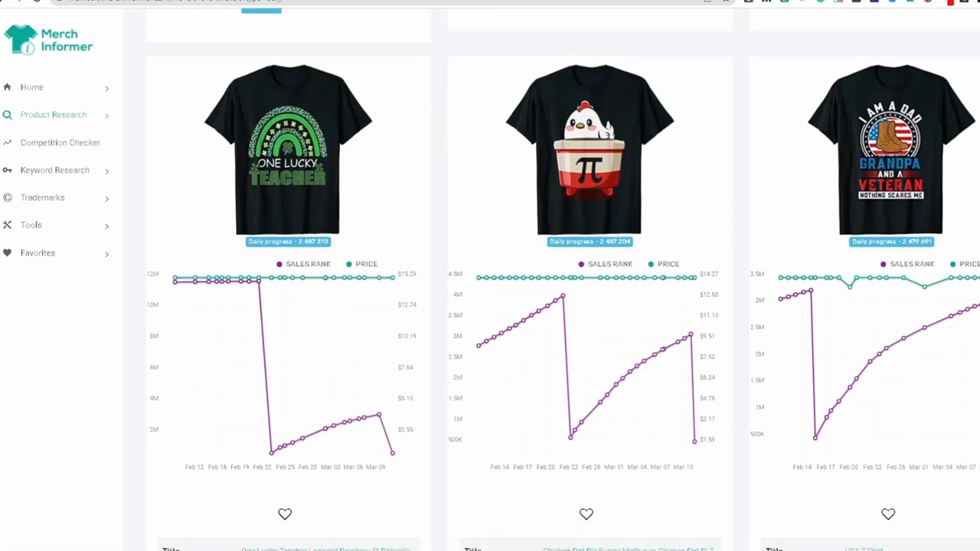
pyautogui.scroll(-3)
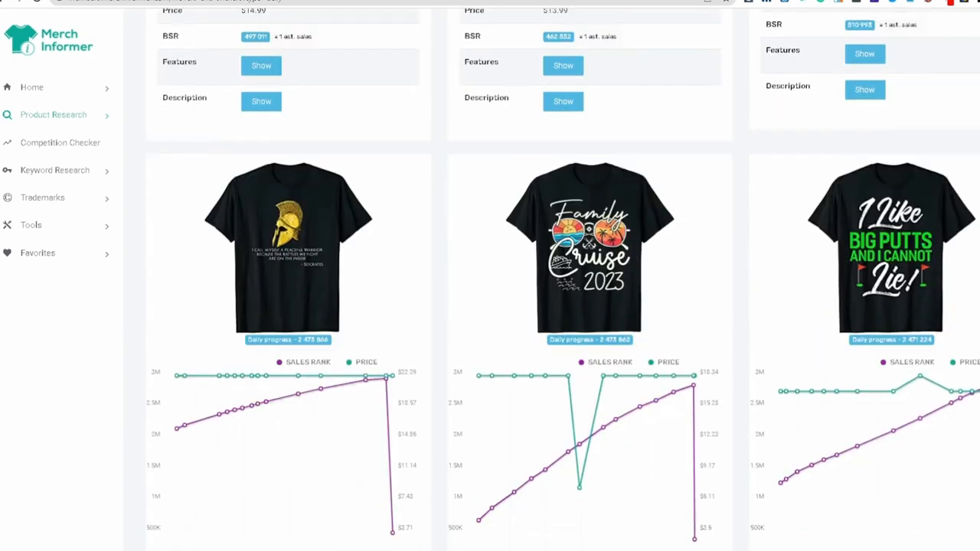
pyautogui.scroll(-3)
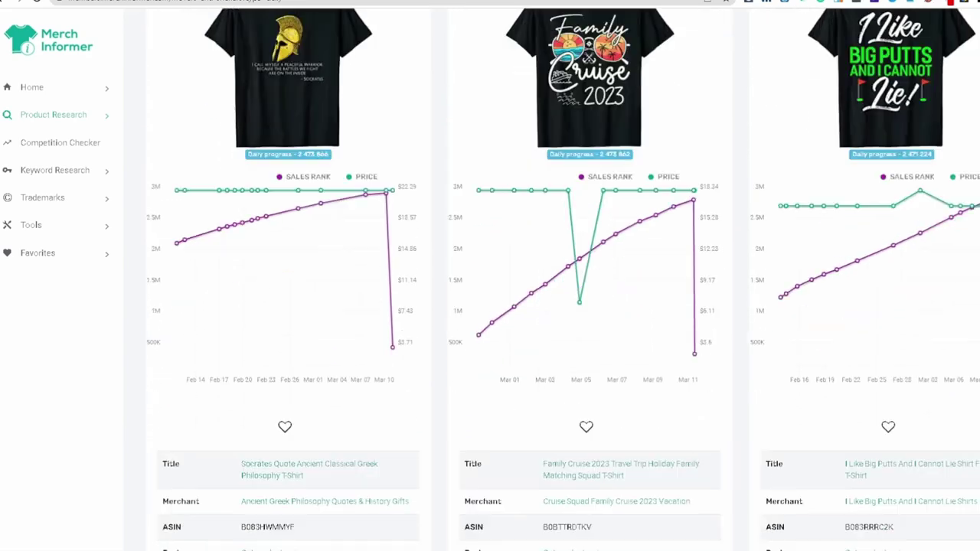
pyautogui.scroll(-3)
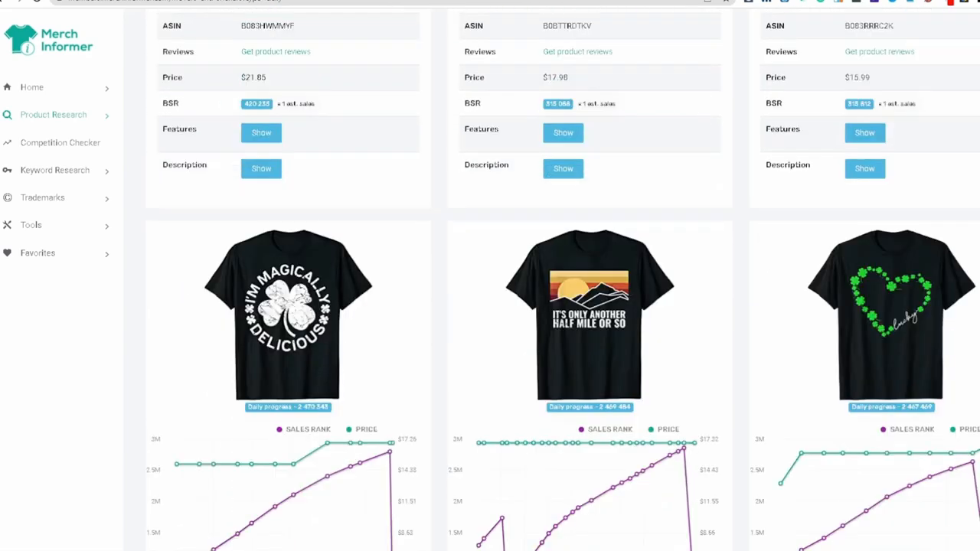
pyautogui.scroll(-3)
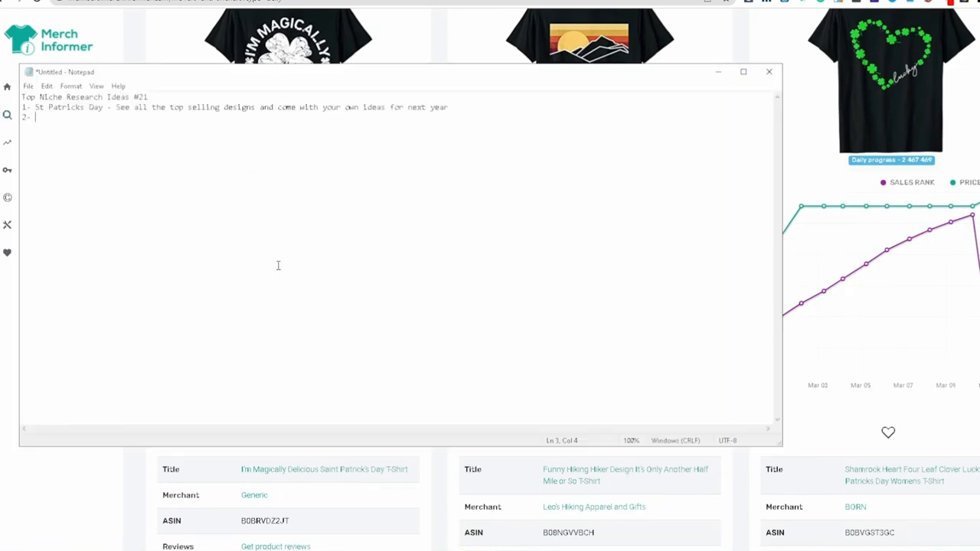
# - Add note 2, 'Hiking - Funny Quotes - long distance - Only Another Mile or so', and begin 3
pyautogui.write('Hiking')
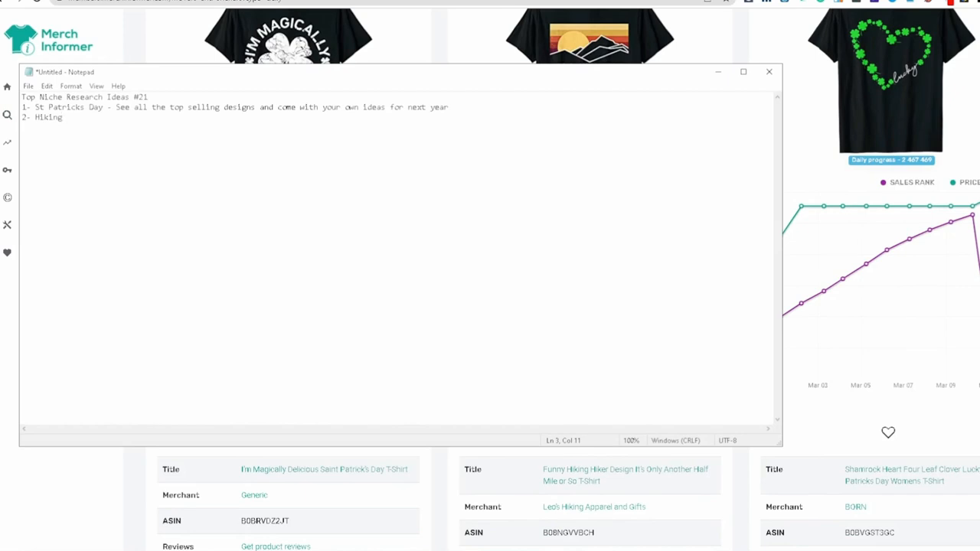
pyautogui.write('- Funny Quotes ab')
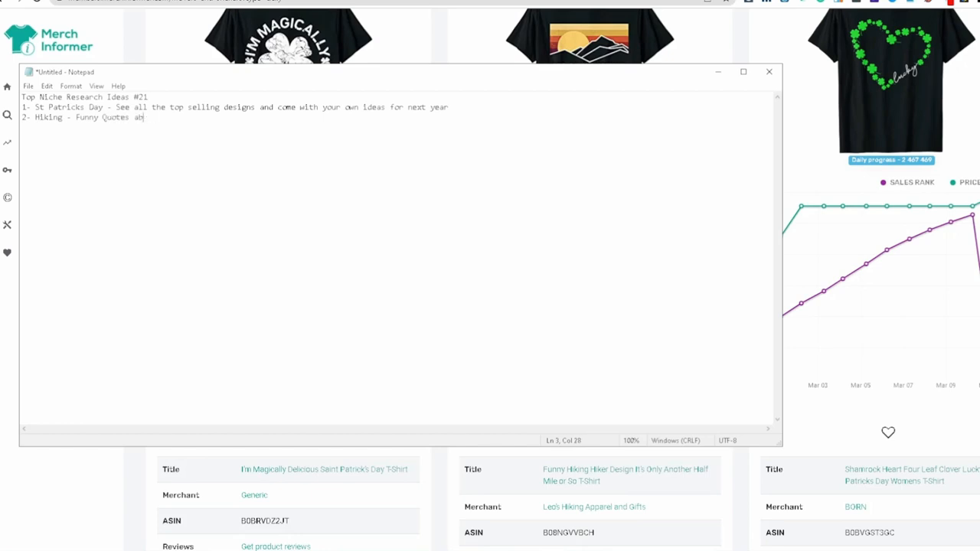
pyautogui.press('Backspace')
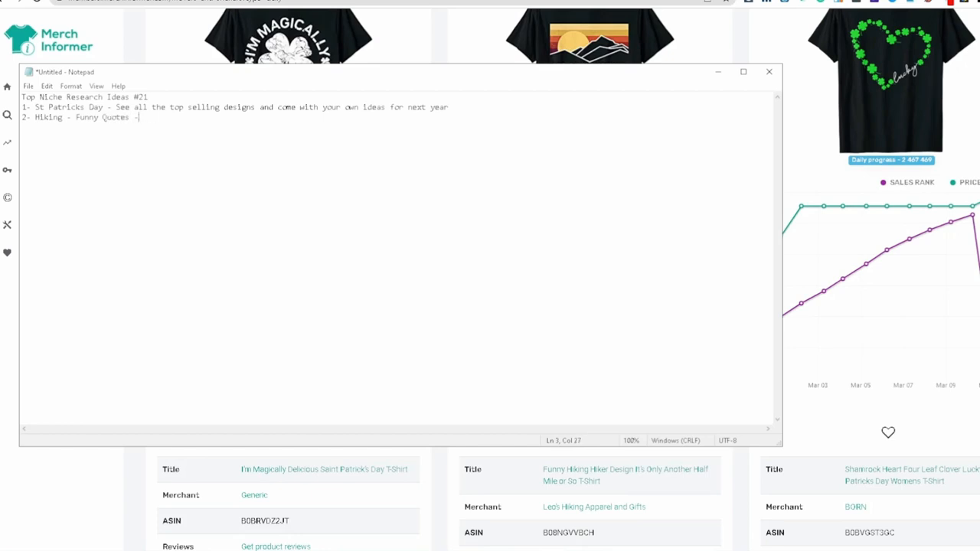
pyautogui.write('" "')
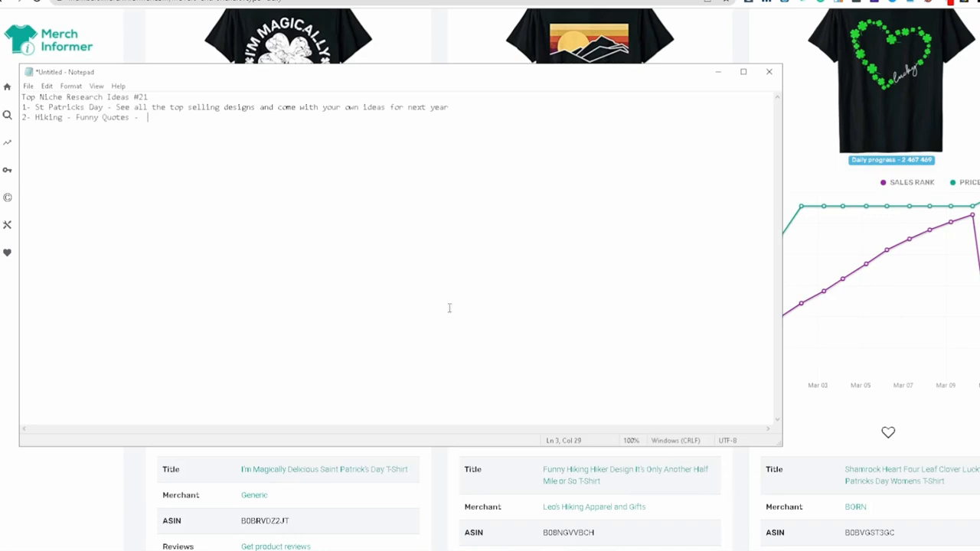
pyautogui.write('long d')
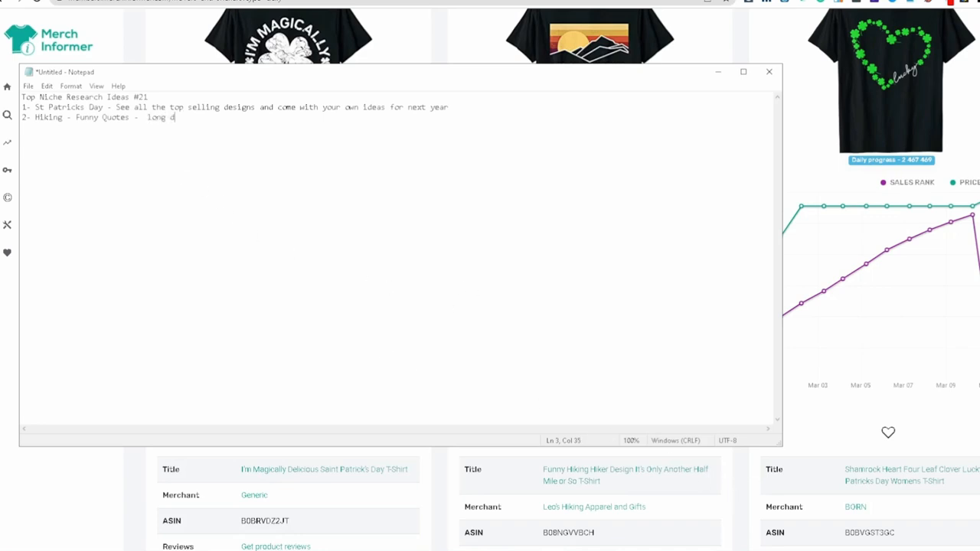
pyautogui.write('istance - Only Another Mile or so')
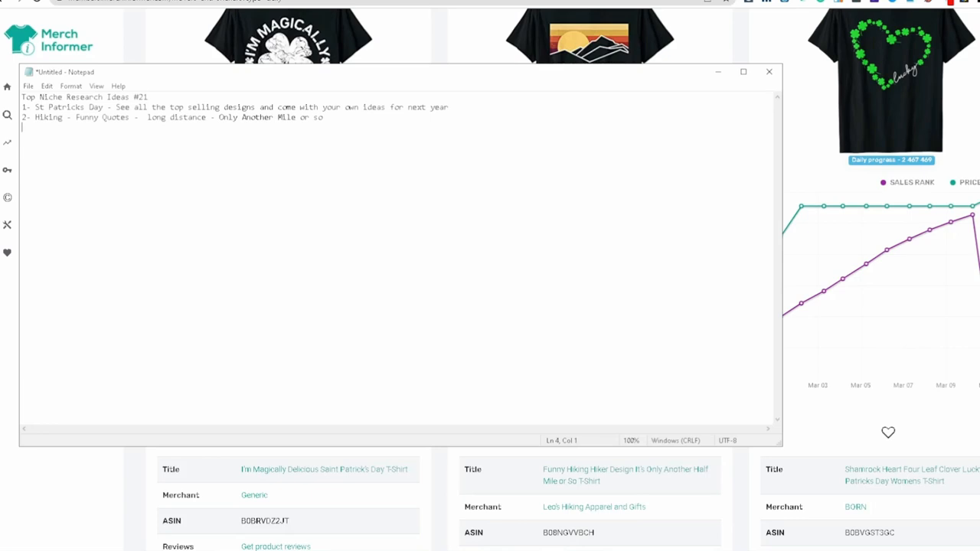
pyautogui.write('3-')
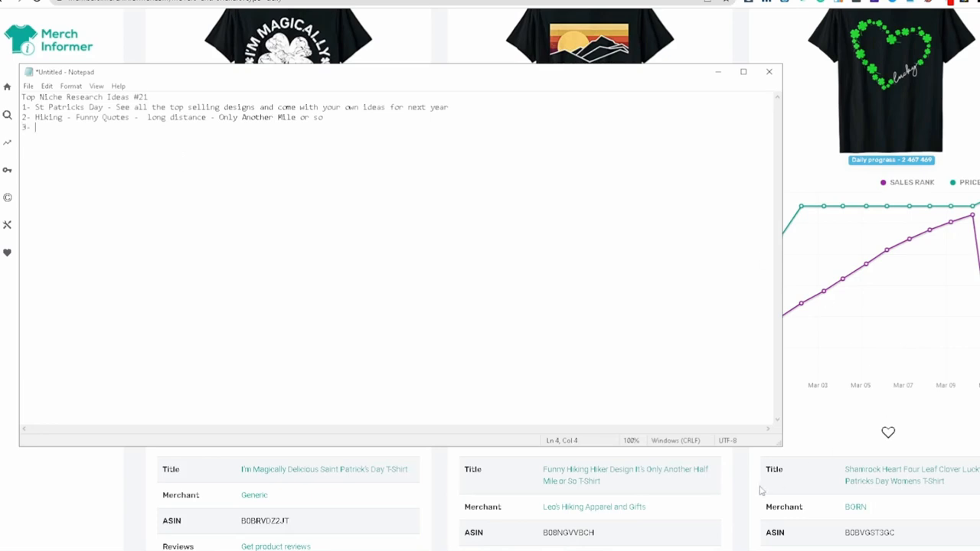
pyautogui.click(769, 71)
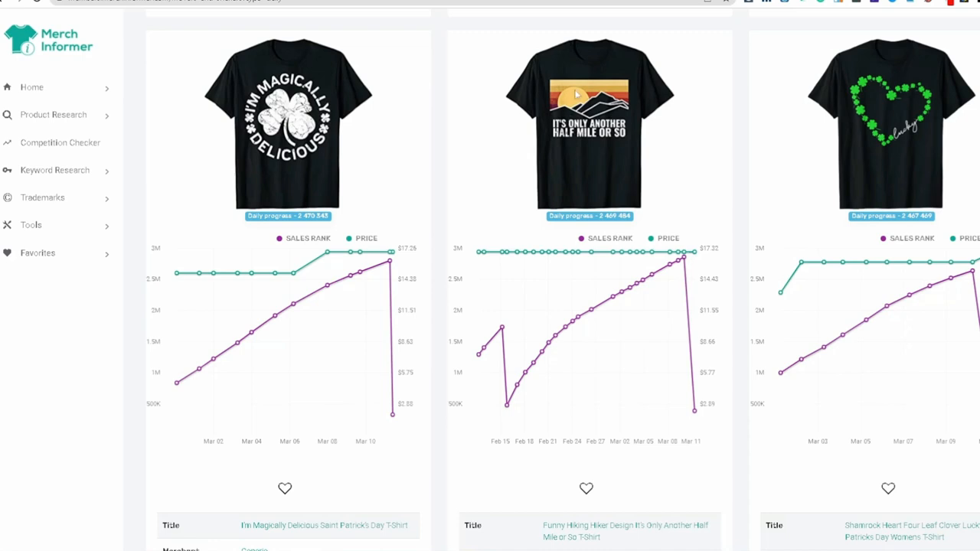
pyautogui.moveTo(566, 140)
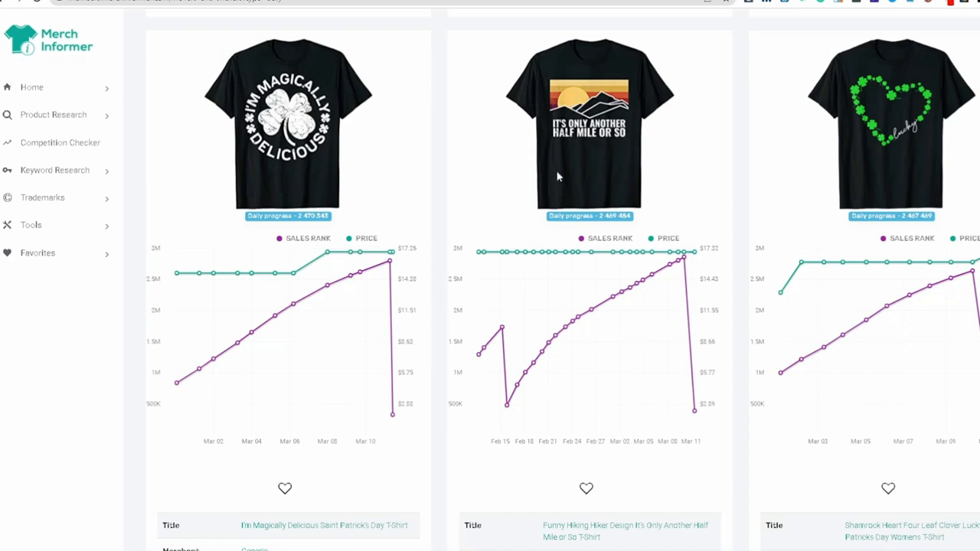
pyautogui.moveTo(568, 147)
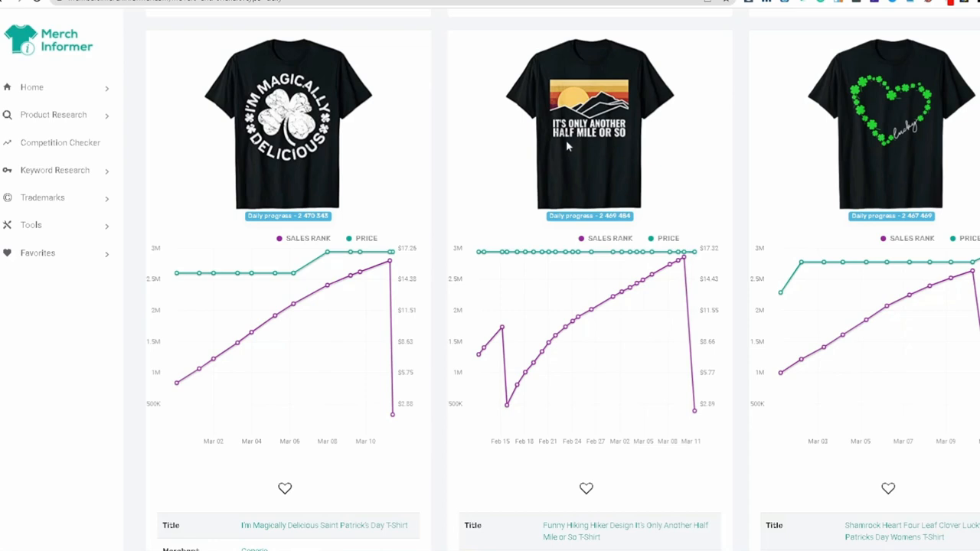
pyautogui.moveTo(564, 140)
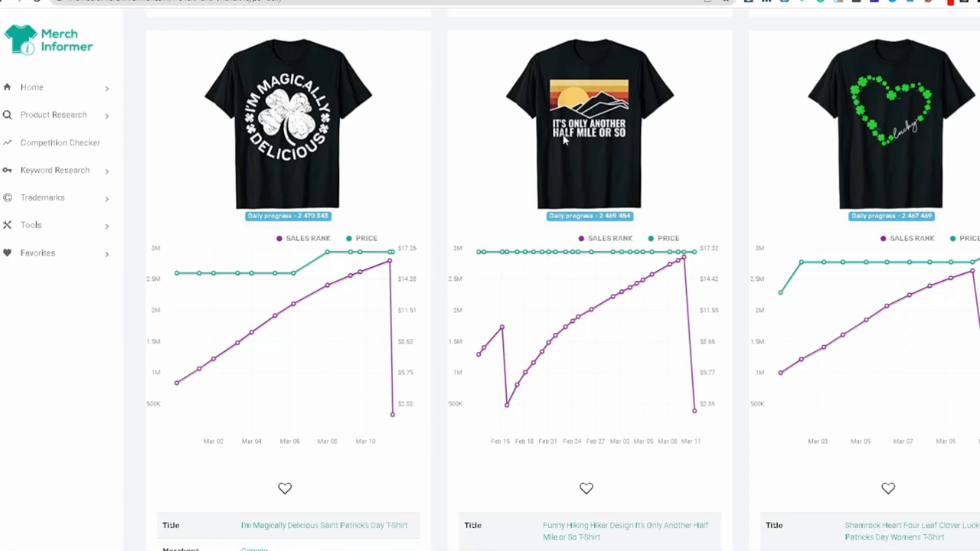
pyautogui.moveTo(590, 141)
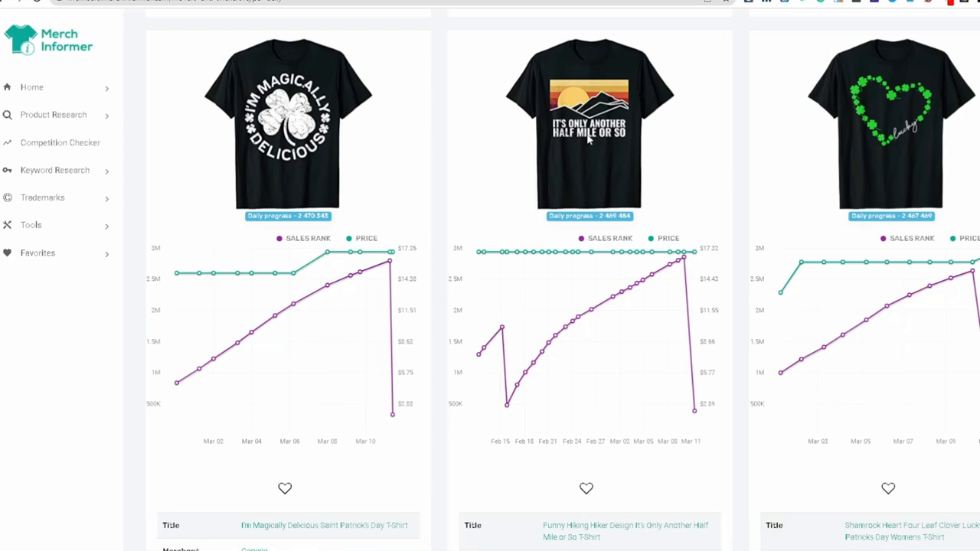
pyautogui.moveTo(620, 170)
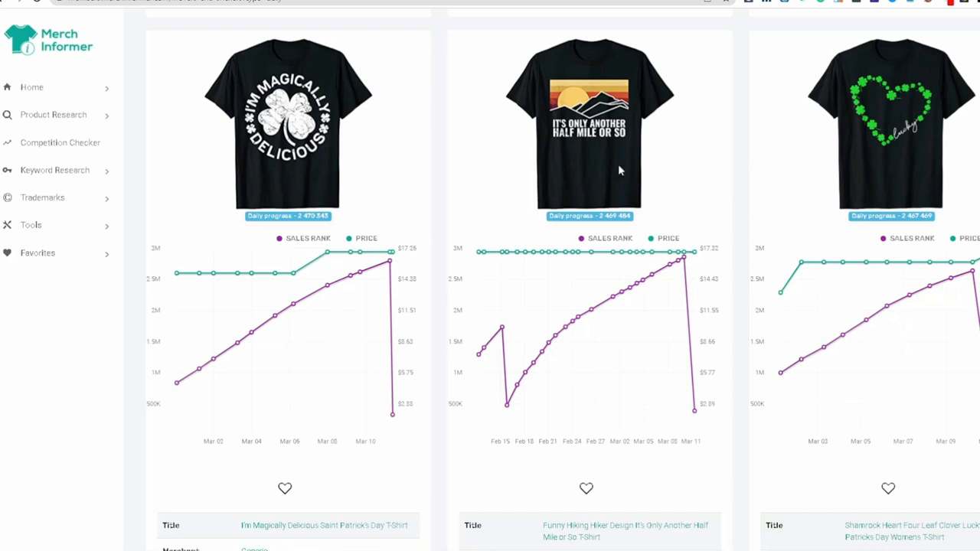
# - Scroll past the Class of 2036 shirt to the Pakistan Cricket and 1981 birthday shirts
pyautogui.scroll(-3)
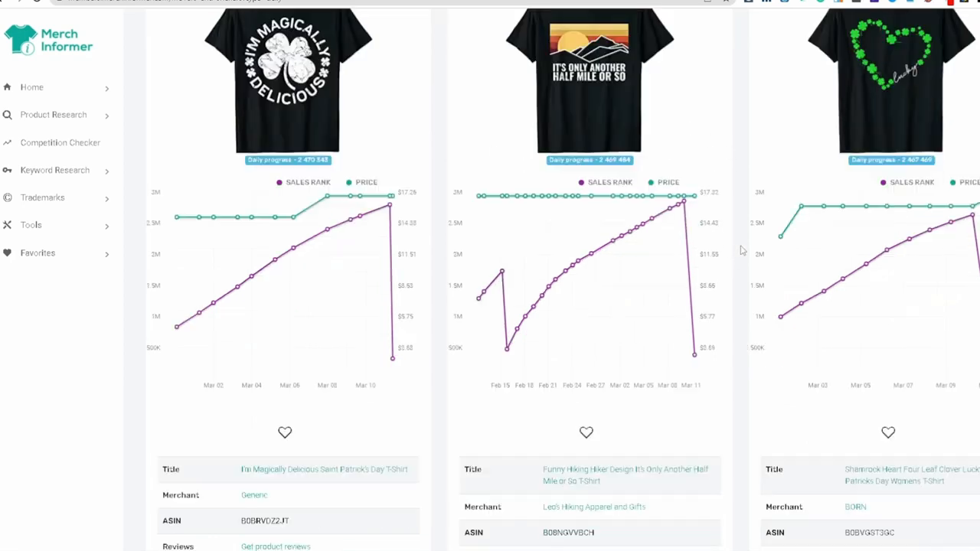
pyautogui.scroll(-3)
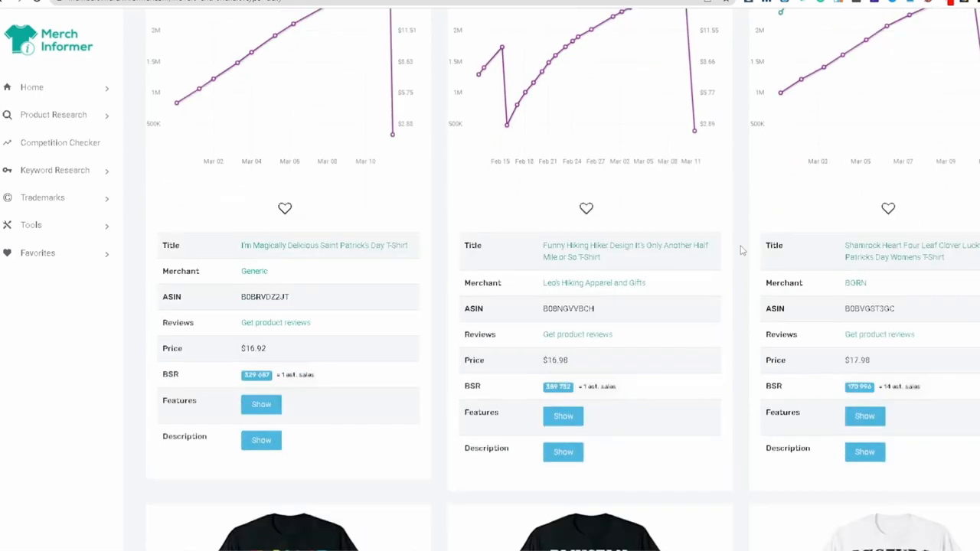
pyautogui.scroll(-3)
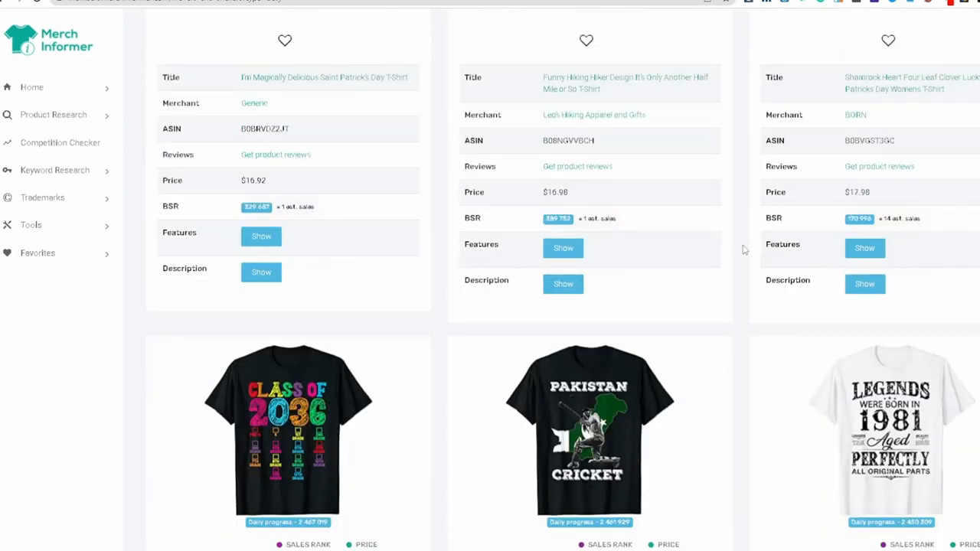
pyautogui.scroll(-3)
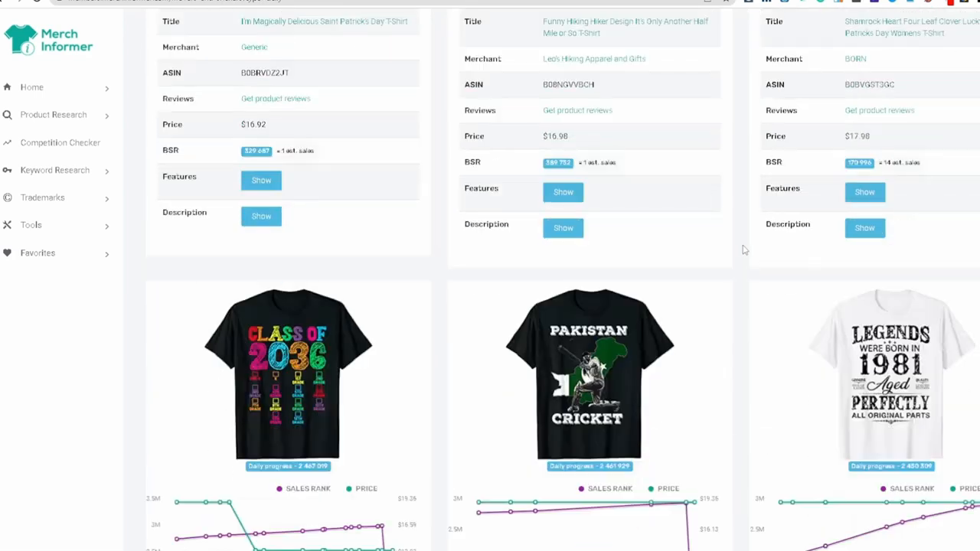
pyautogui.scroll(-3)
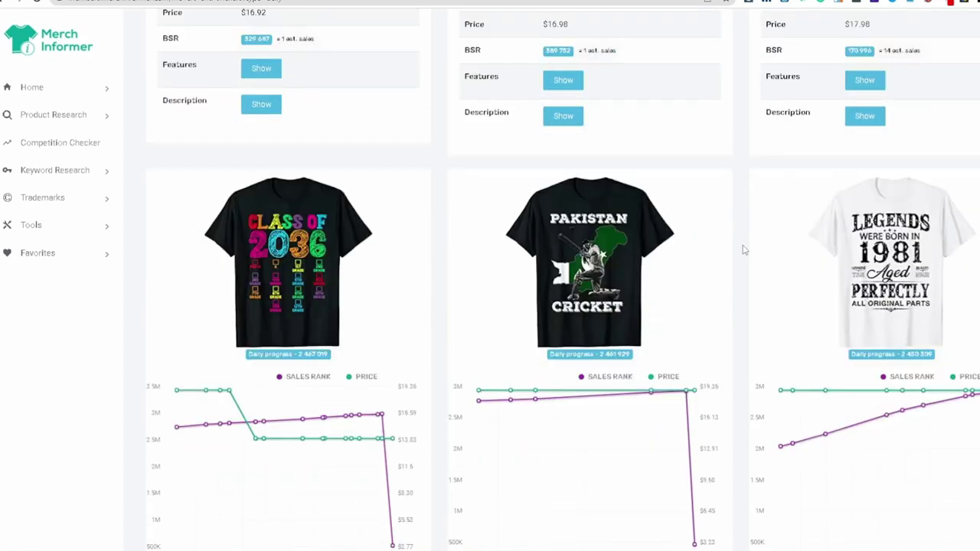
pyautogui.scroll(-3)
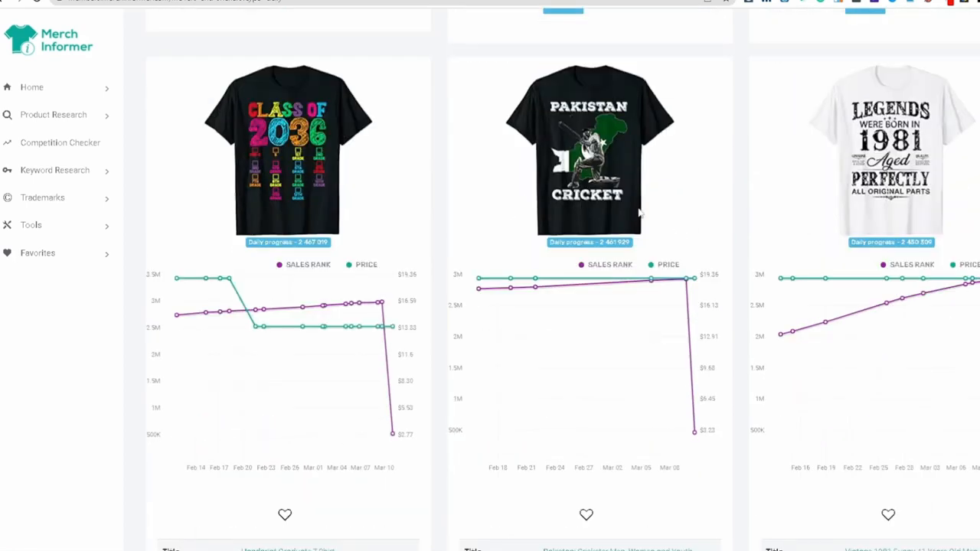
pyautogui.scroll(-3)
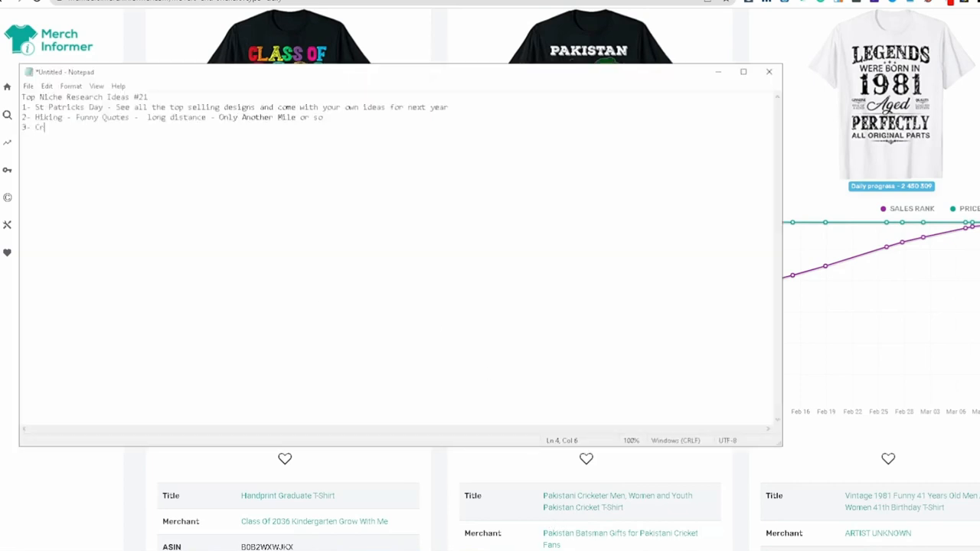
# - Enter 'Cricket' as niche idea 3 and go back to the listings
pyautogui.write('icket -')
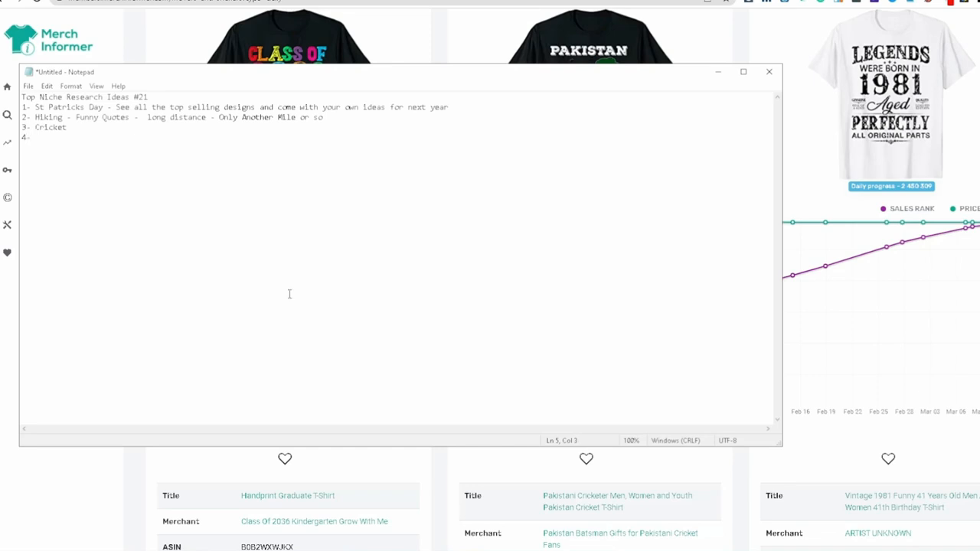
pyautogui.click(769, 71)
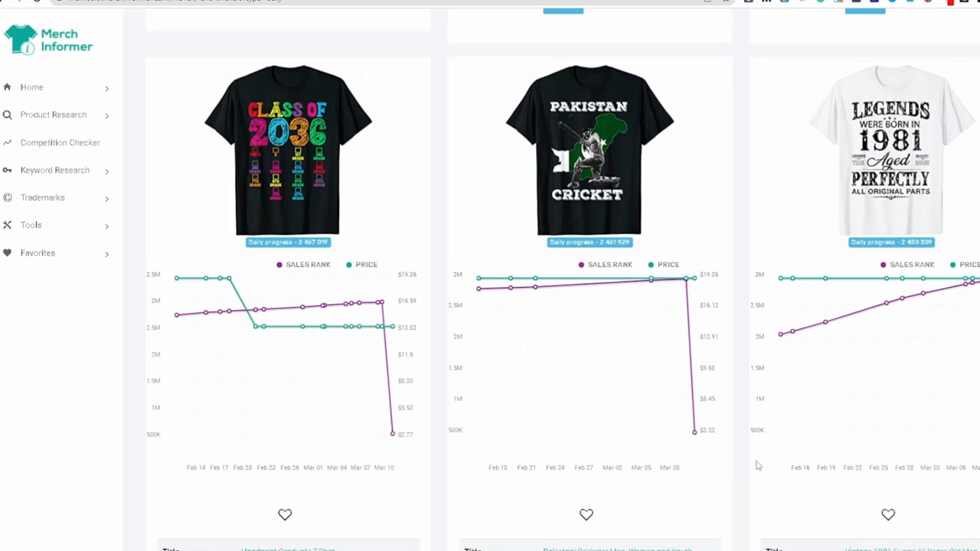
pyautogui.moveTo(579, 213)
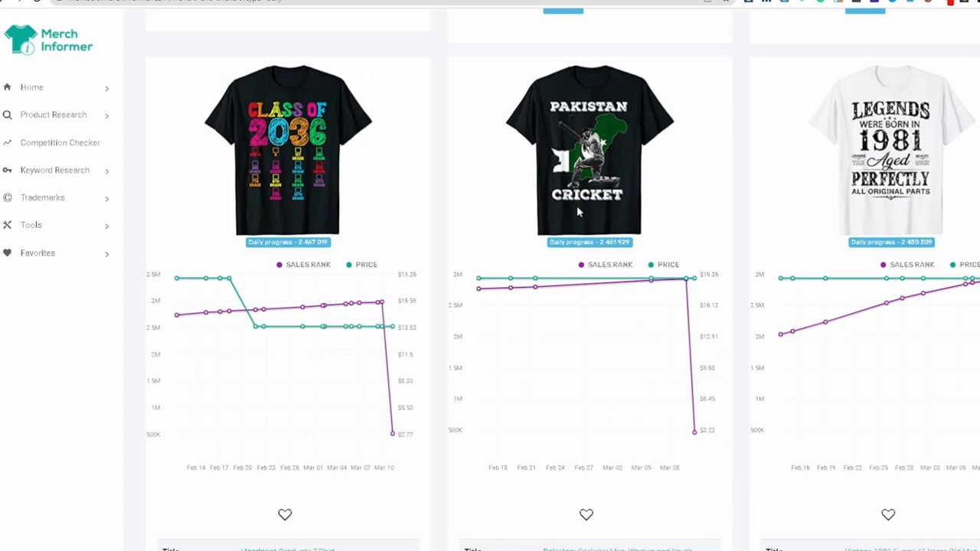
pyautogui.moveTo(638, 431)
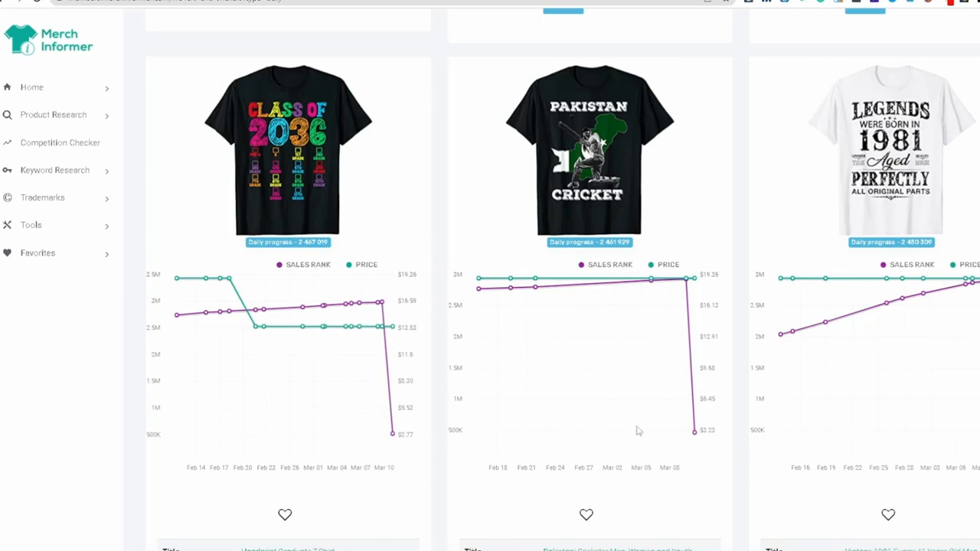
pyautogui.moveTo(675, 84)
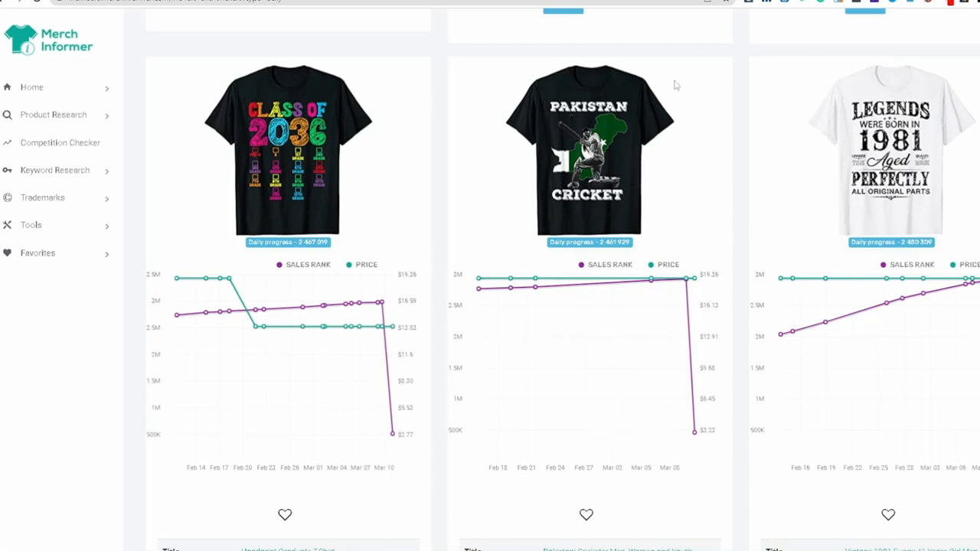
pyautogui.moveTo(464, 107)
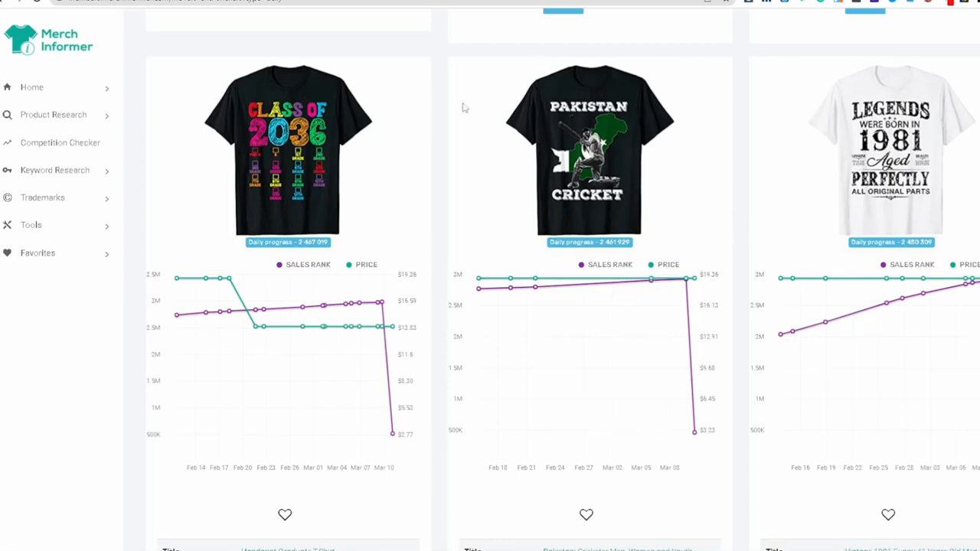
pyautogui.moveTo(504, 144)
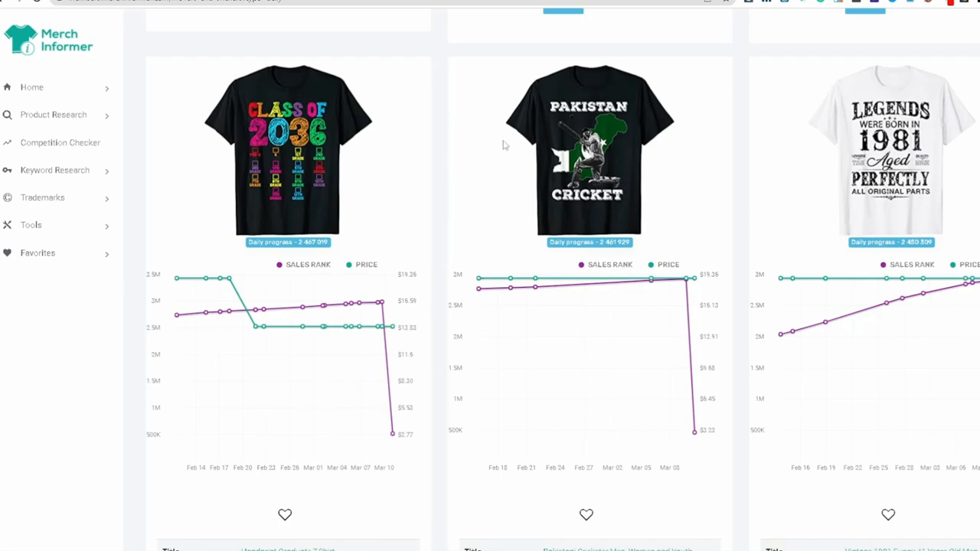
pyautogui.moveTo(420, 321)
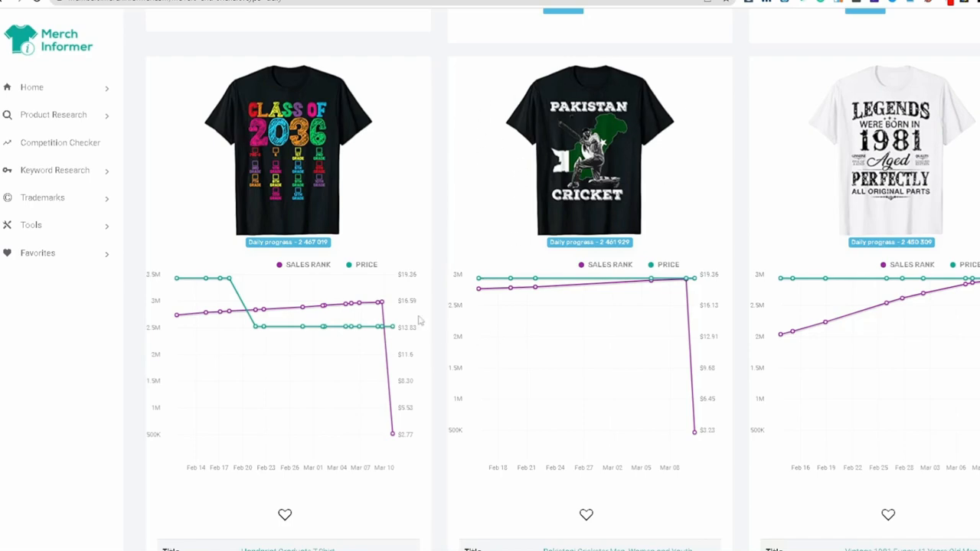
# - Scroll past the grandpa, diabetes and grandma shirts to 'Show Your Work, Thanks'
pyautogui.scroll(-3)
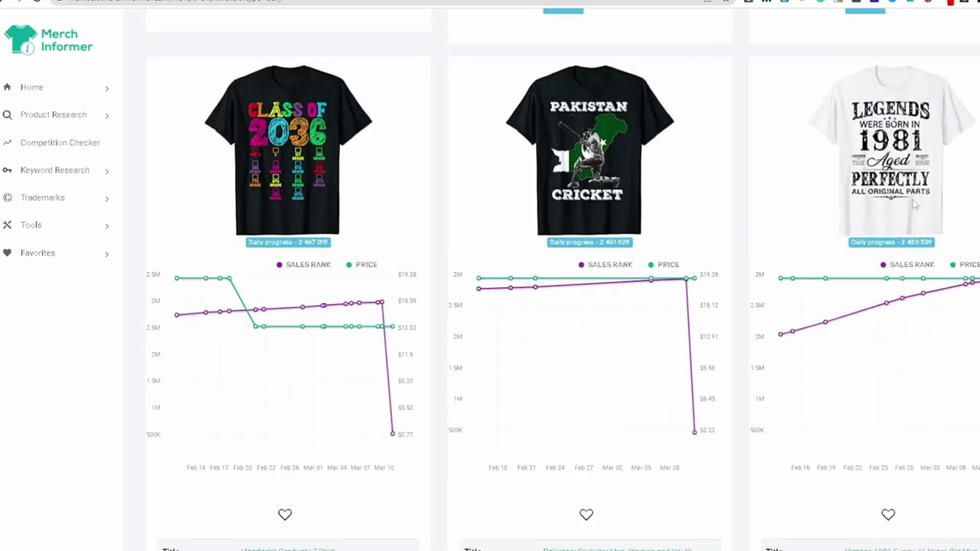
pyautogui.scroll(-3)
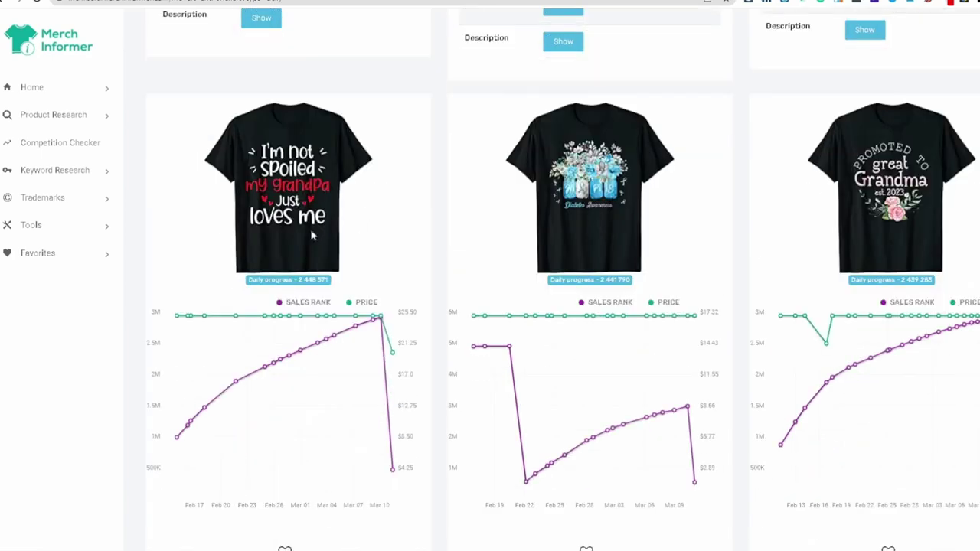
pyautogui.scroll(-3)
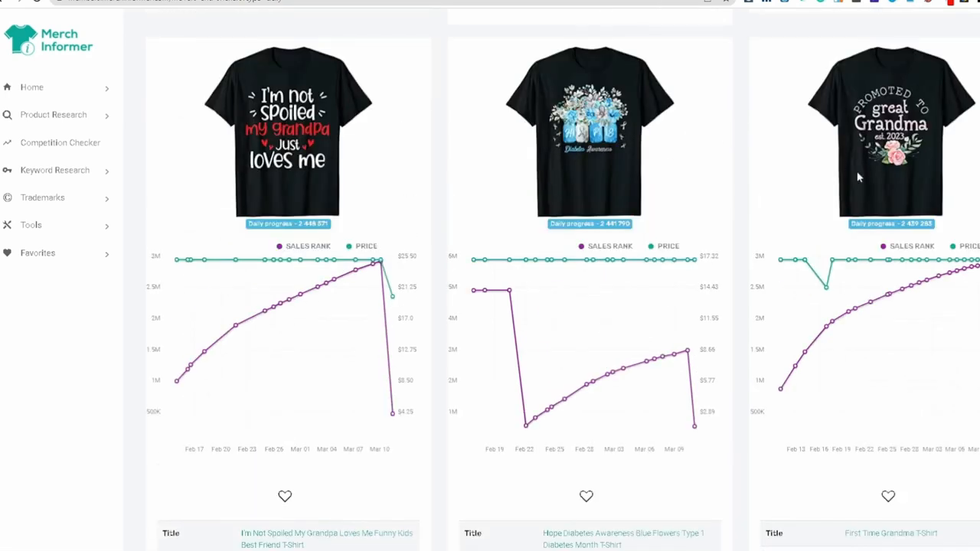
pyautogui.scroll(-3)
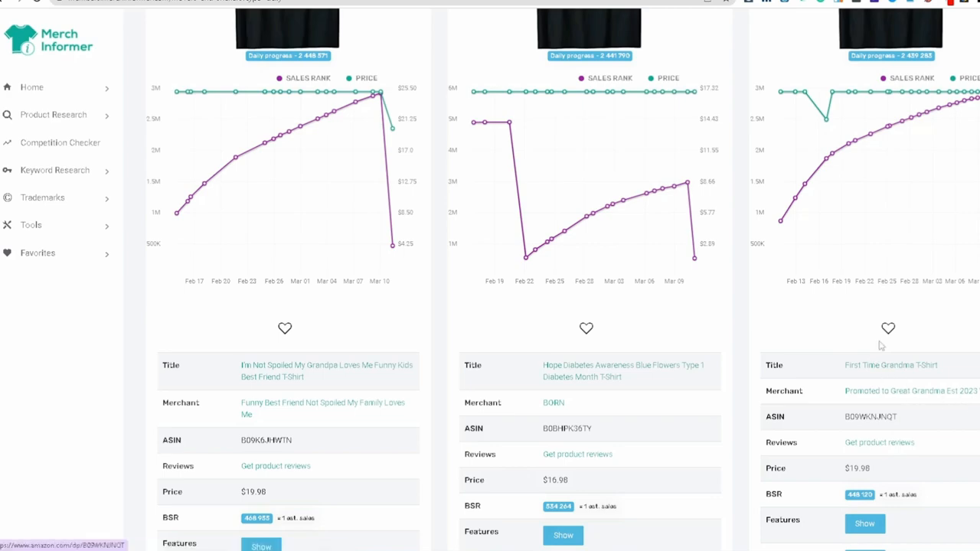
pyautogui.scroll(-3)
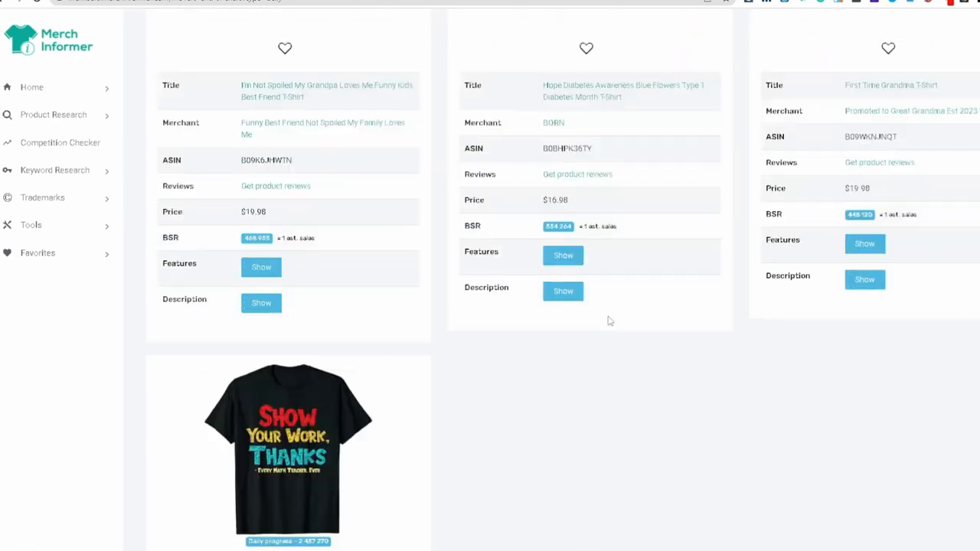
pyautogui.scroll(-3)
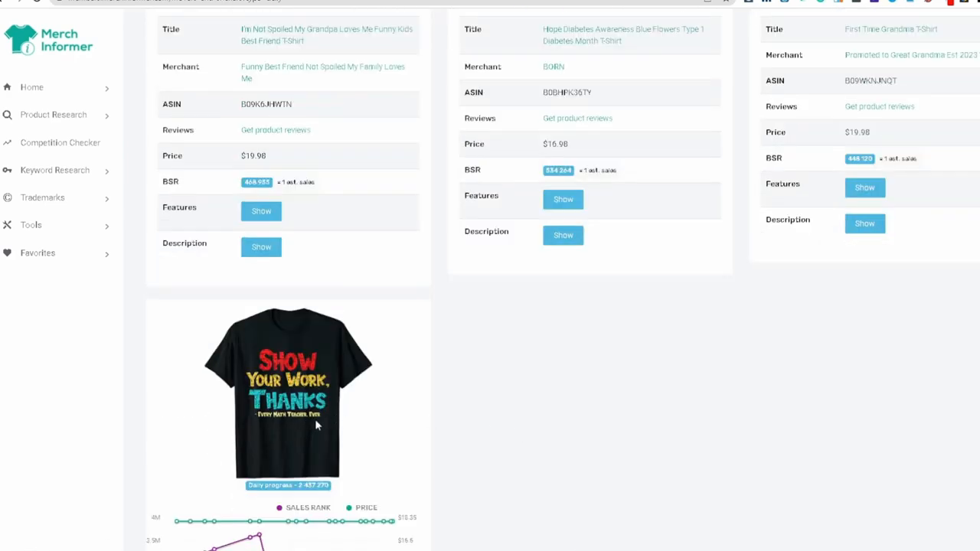
pyautogui.scroll(-3)
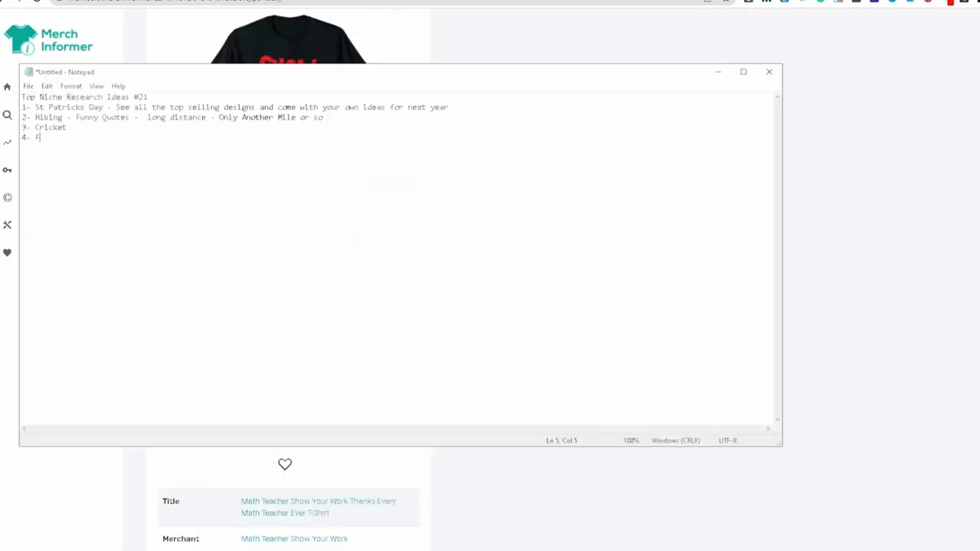
# - Type 'Funny Math Teacher - 3/1' as note 4, deleting the extra t's
pyautogui.write('Funny')
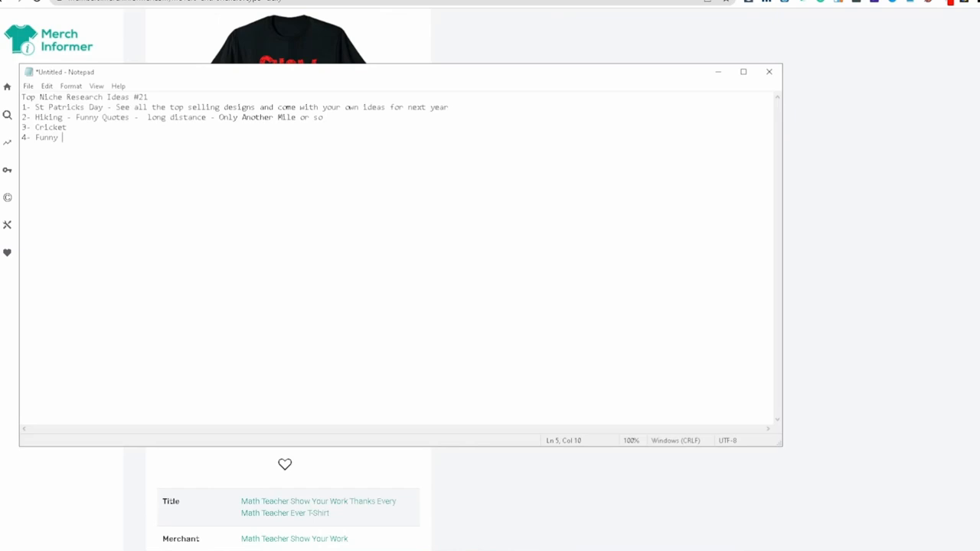
pyautogui.write('Math Tttttttttttttt')
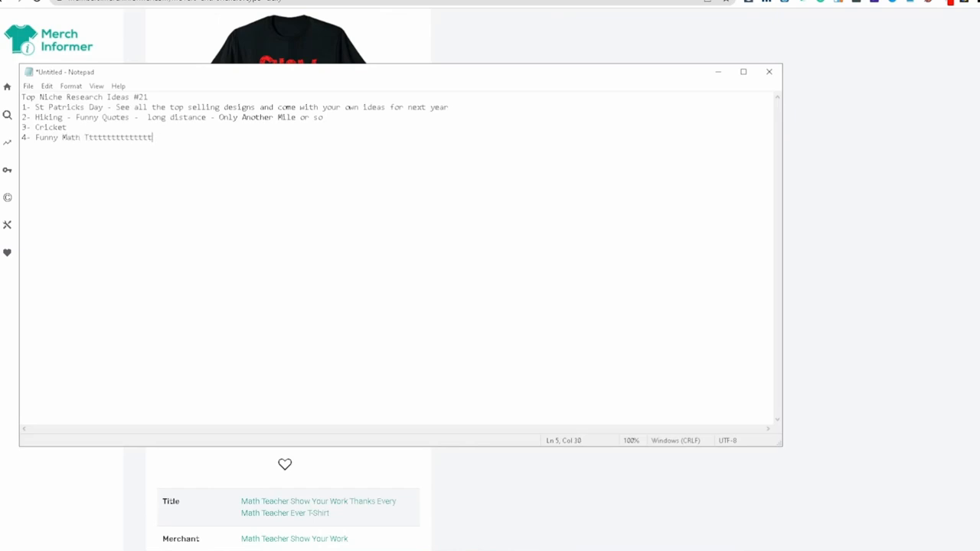
pyautogui.press('BackSpace')
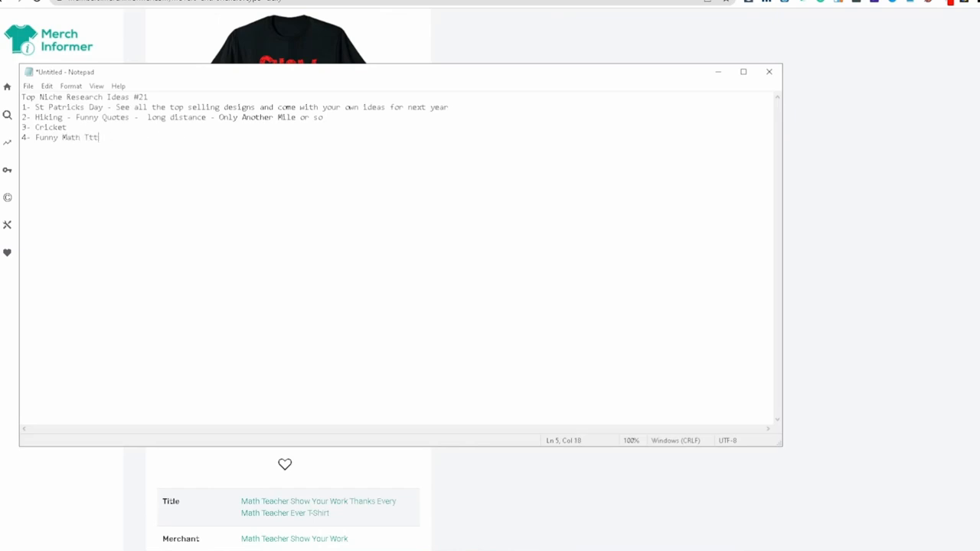
pyautogui.write('eacher')
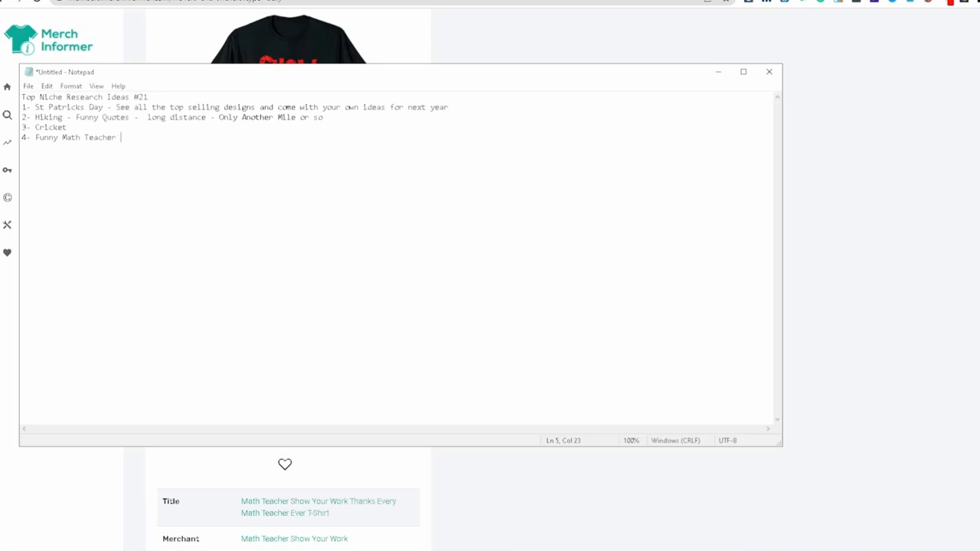
pyautogui.write('- 3/1')
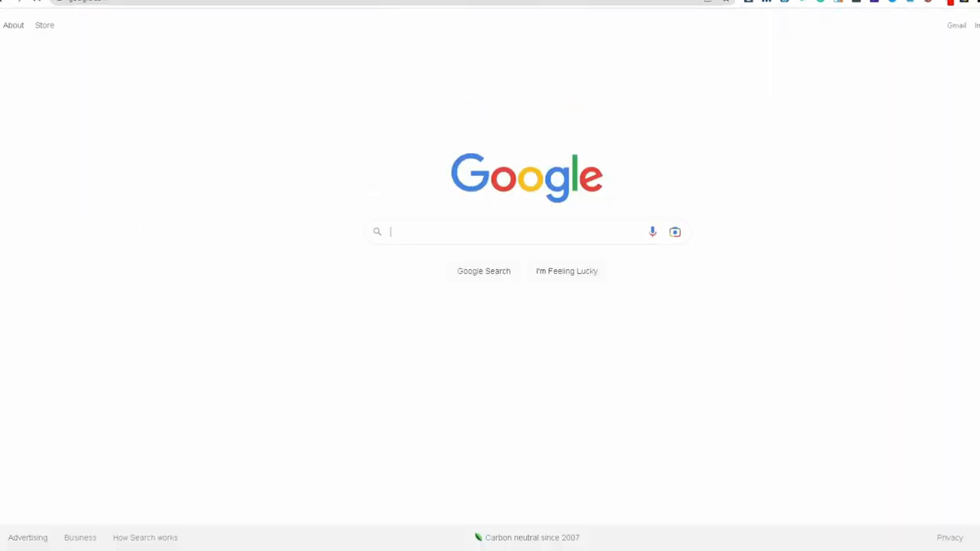
# - Search Google for 'Pi Day' and highlight its Tue, Mar 14, 2023 date
pyautogui.write('Pi Day')
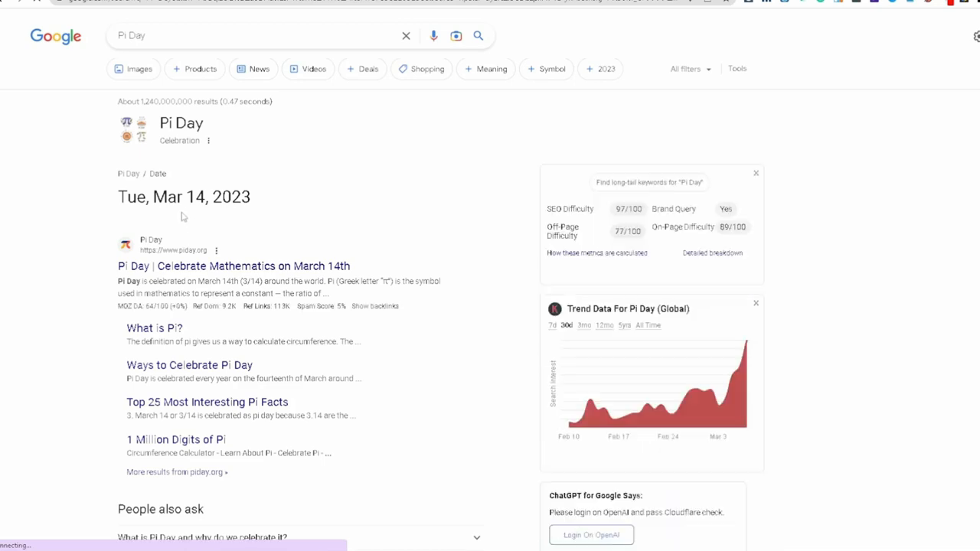
pyautogui.doubleClick(200, 197)
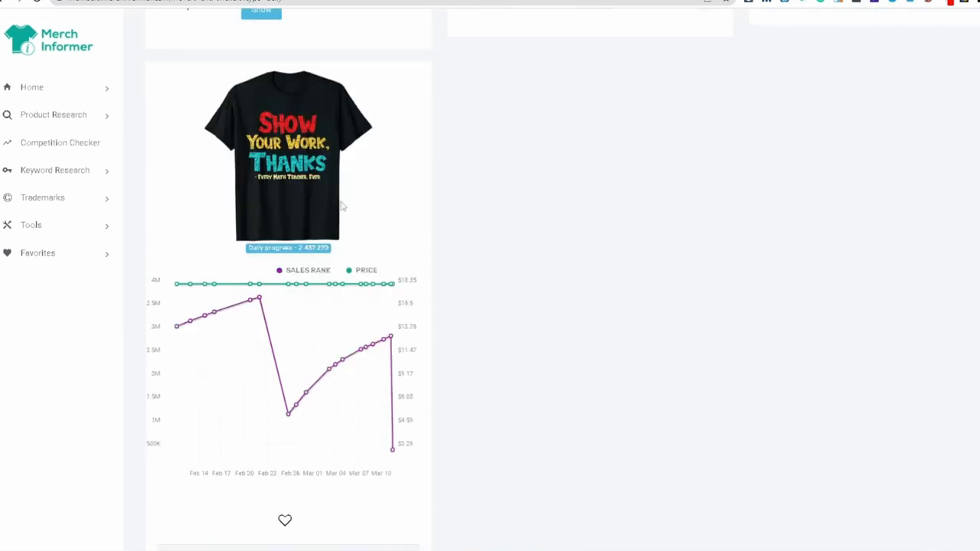
# - View the math teacher shirt's Amazon listing: $17.99 price and Helium 10 sales rank chart
pyautogui.scroll(-3)
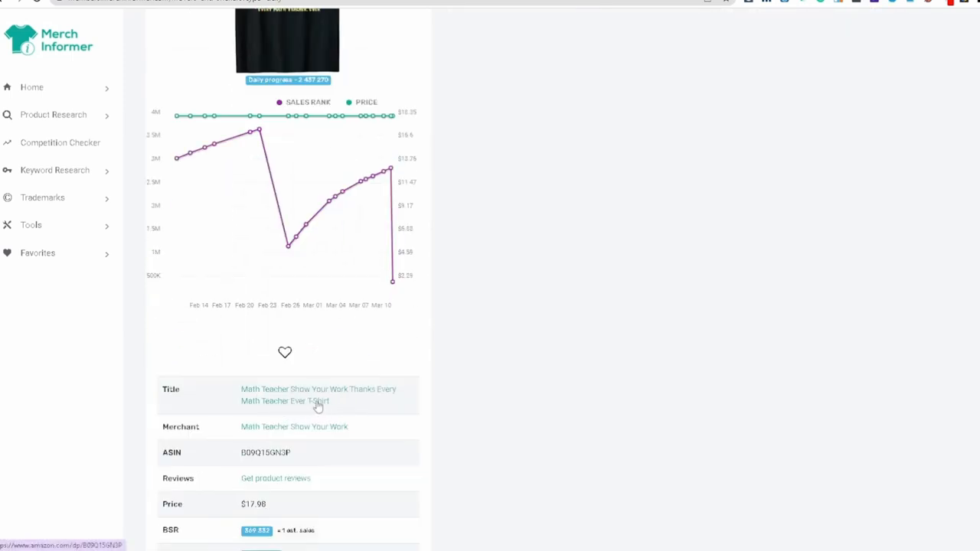
pyautogui.click(316, 401)
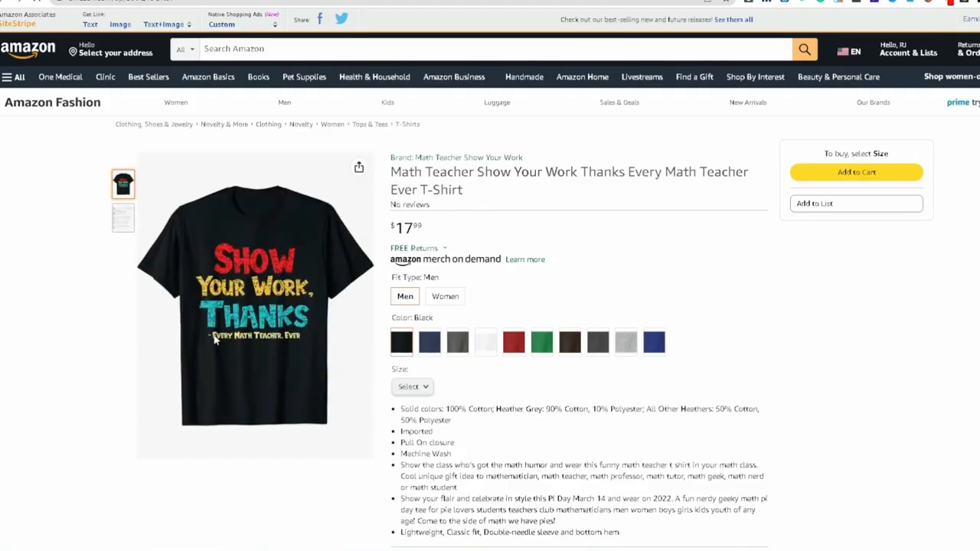
pyautogui.scroll(-3)
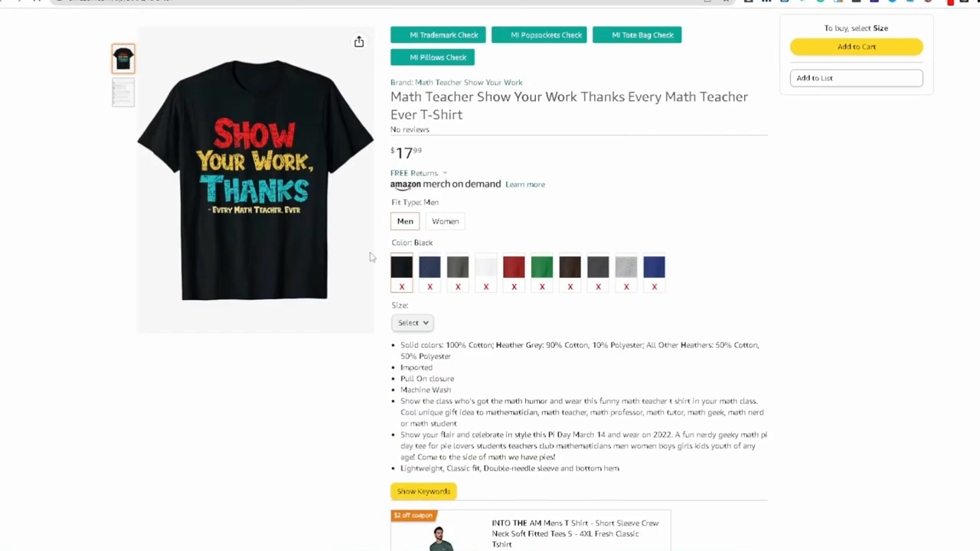
pyautogui.scroll(-3)
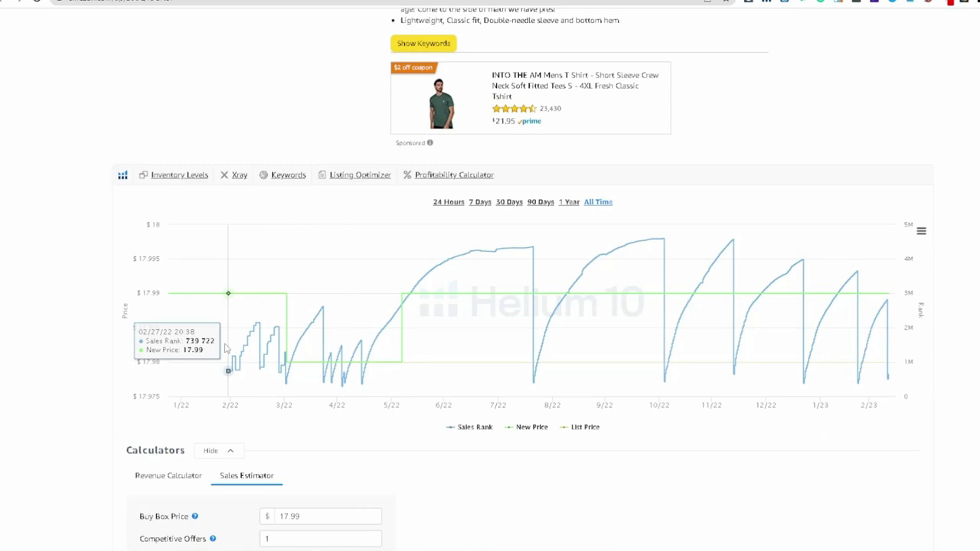
pyautogui.moveTo(640, 334)
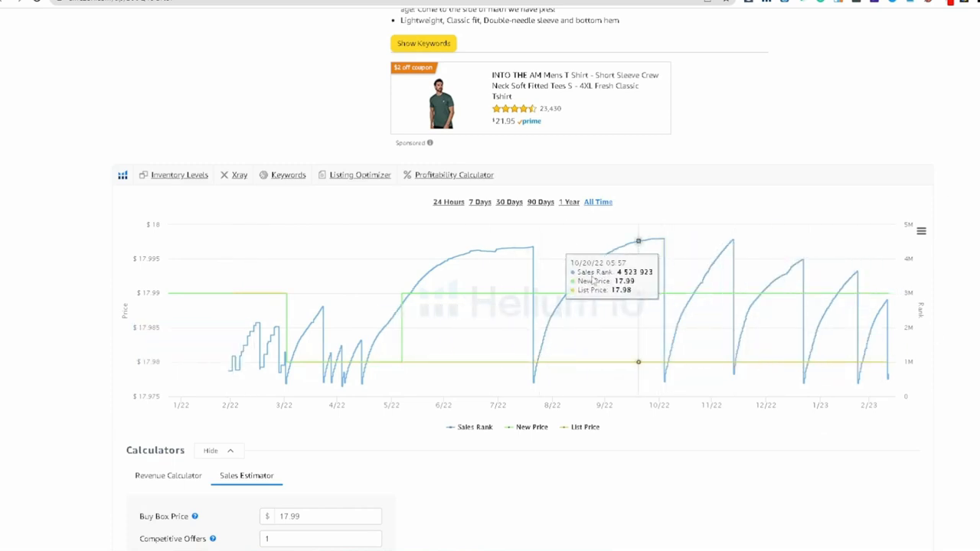
pyautogui.scroll(-3)
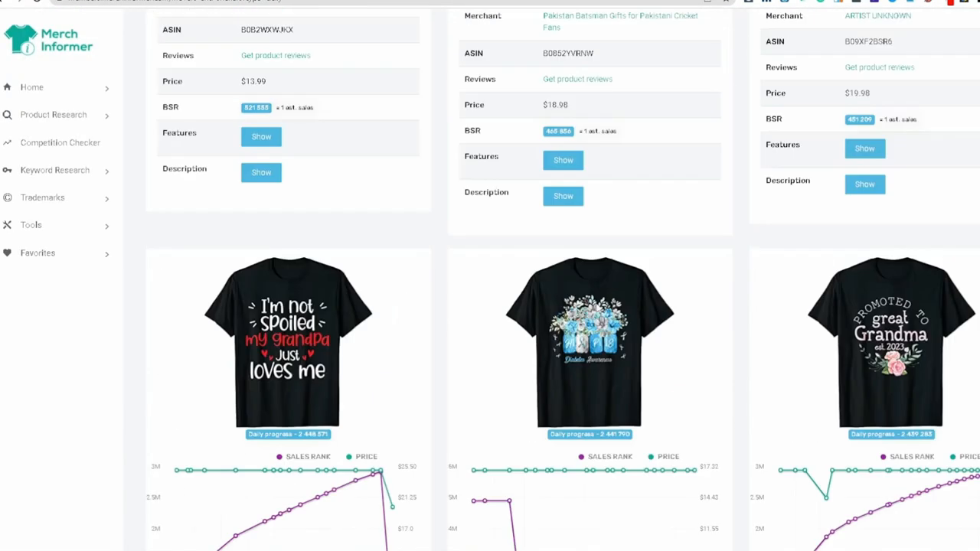
# - Enter 'Diabetes Awareness' after '5-' in Notepad and select the entry
pyautogui.scroll(-3)
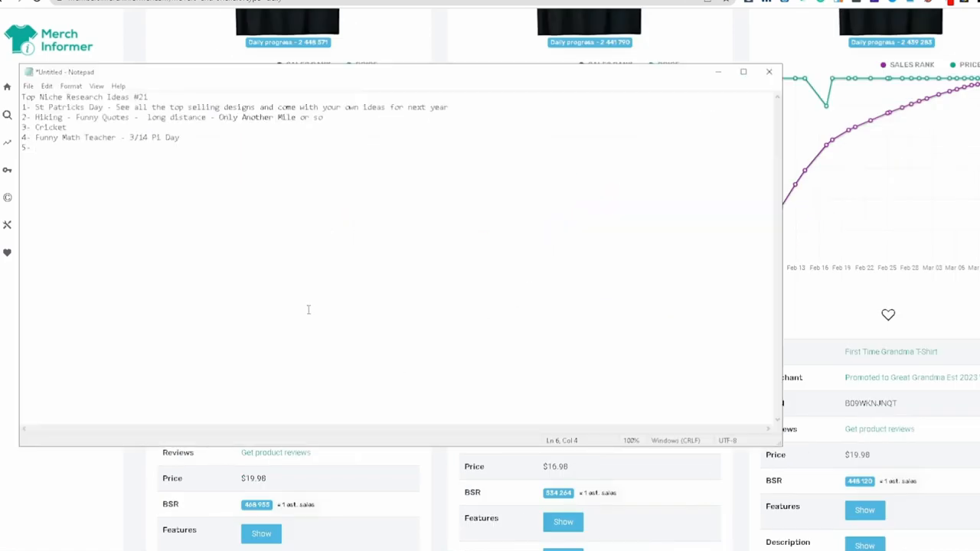
pyautogui.write('D1a')
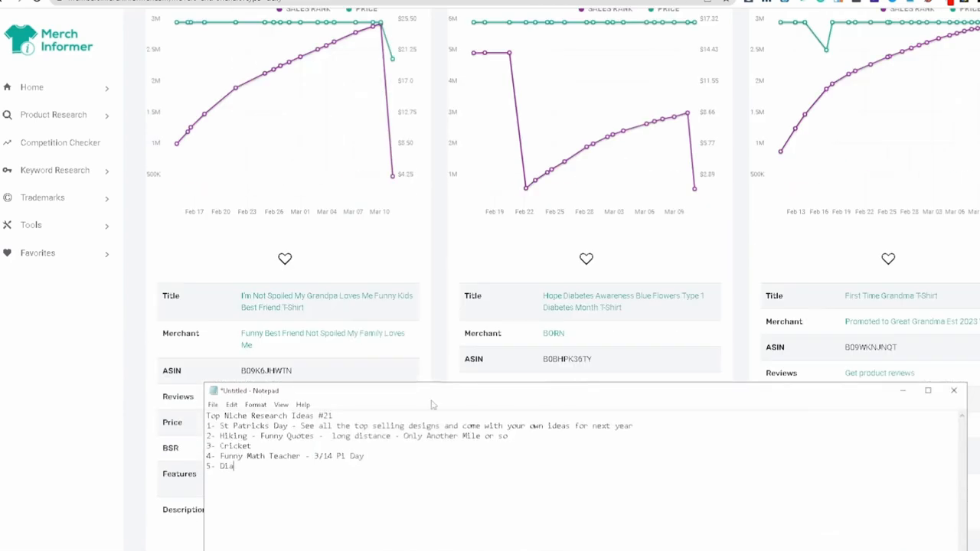
pyautogui.write('ba')
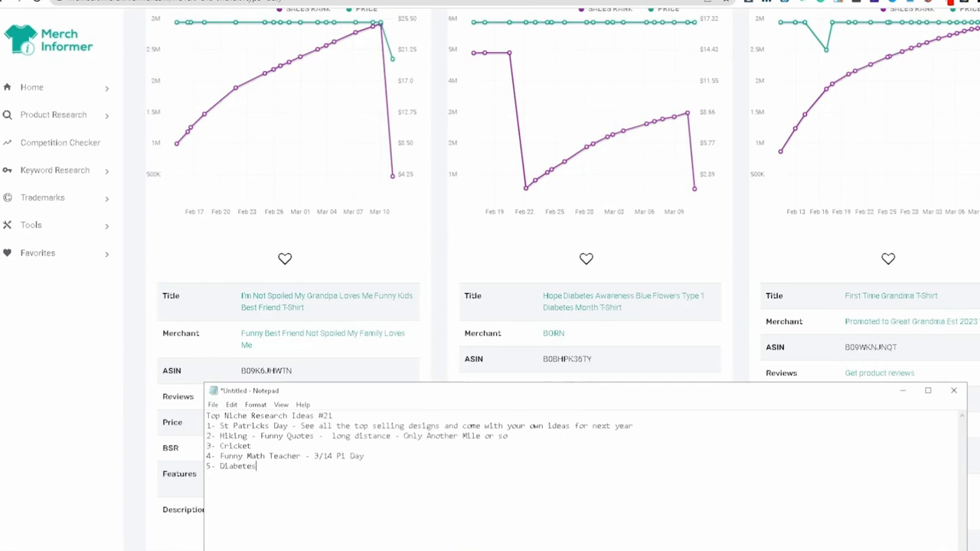
pyautogui.write('Aware')
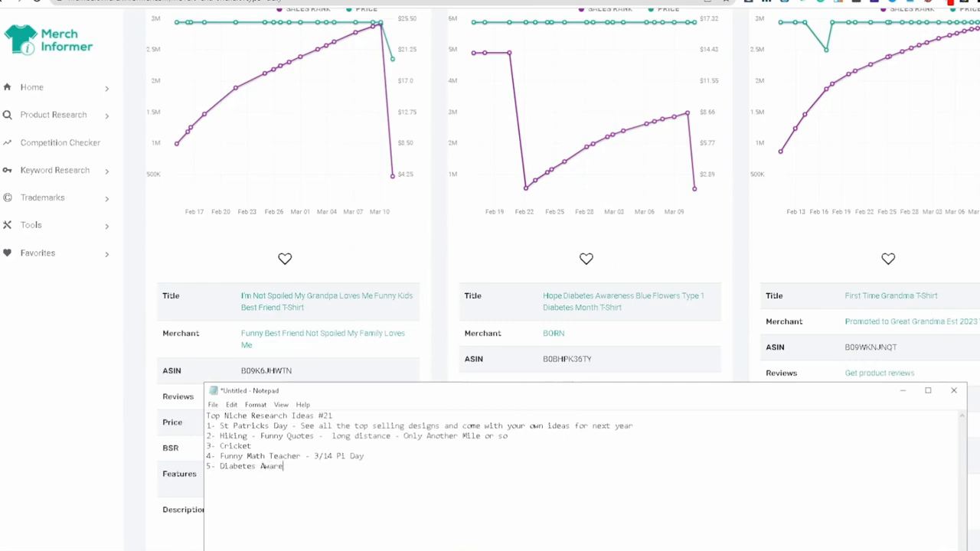
pyautogui.write('ness')
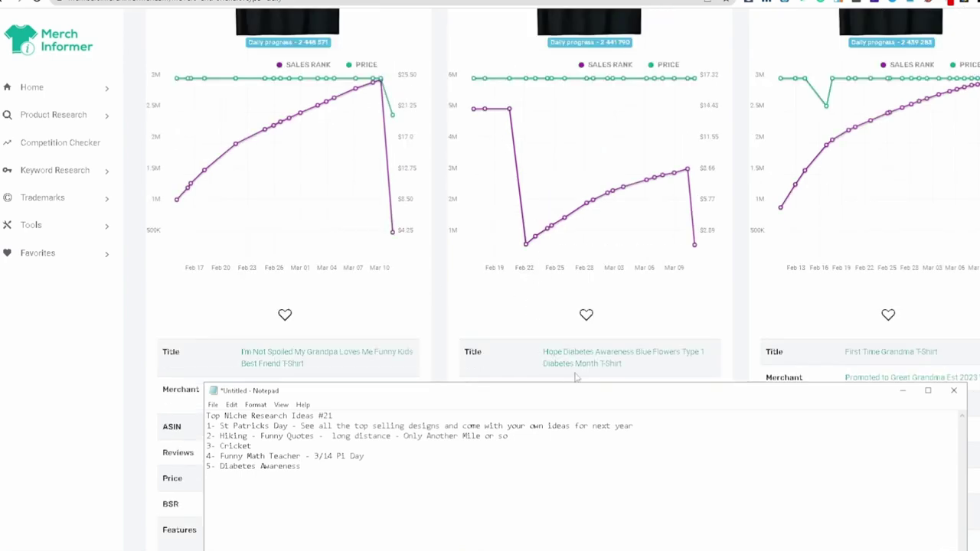
pyautogui.doubleClick(237, 467)
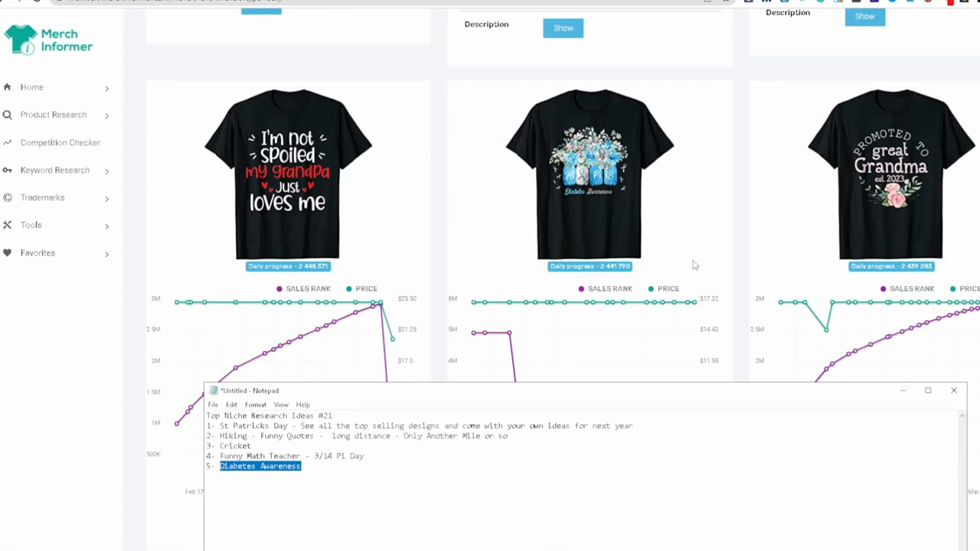
pyautogui.moveTo(557, 205)
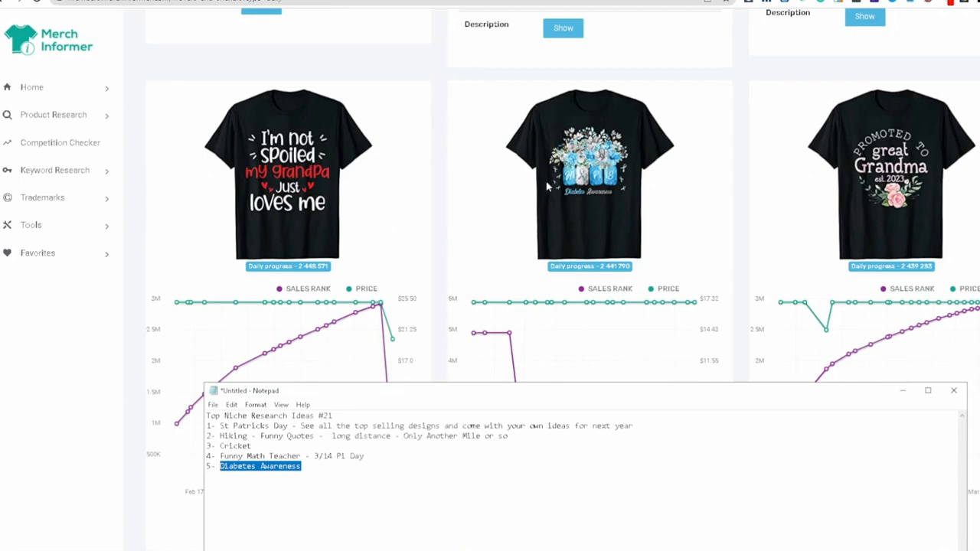
pyautogui.moveTo(527, 179)
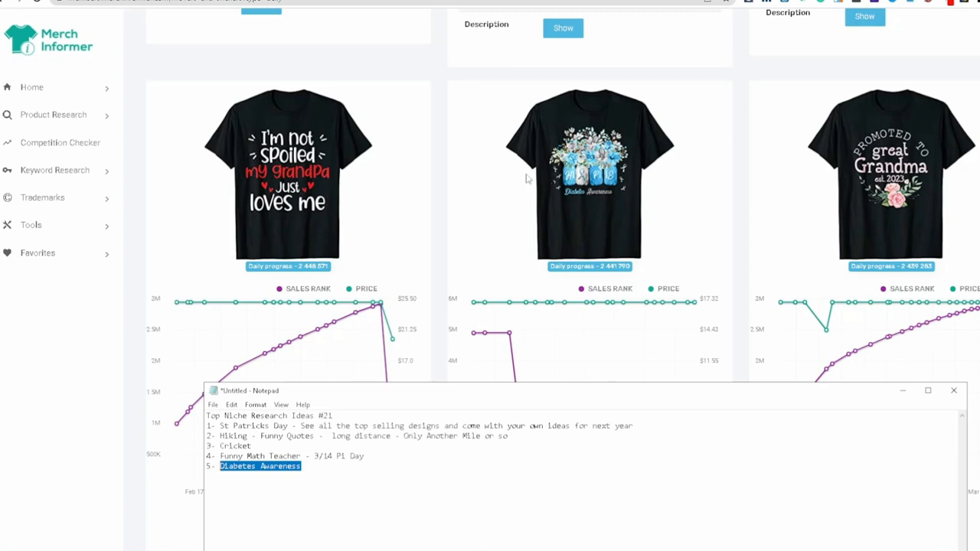
pyautogui.moveTo(545, 227)
pyautogui.write('6-')
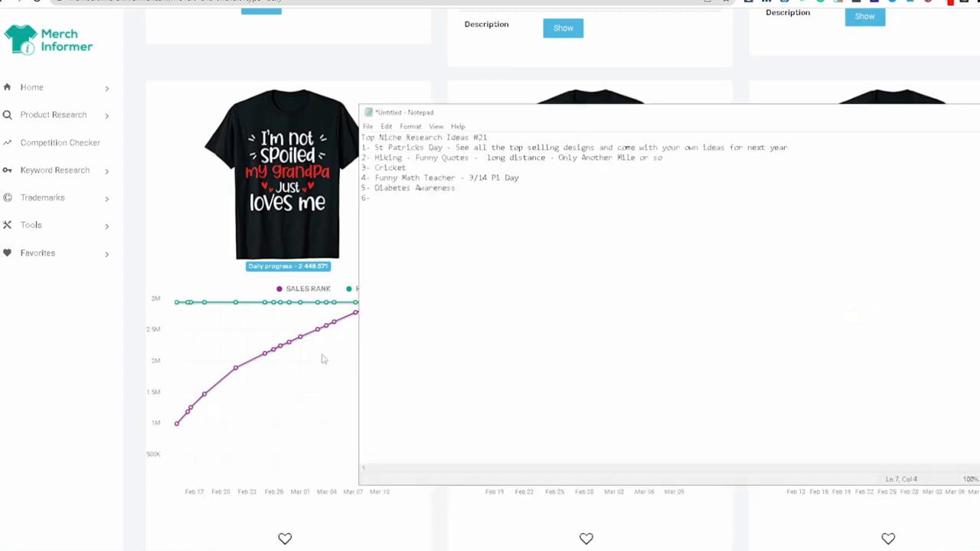
# - Enter 'My Grandpa Loves Me' as entry six and start the '7-' line
pyautogui.scroll(-3)
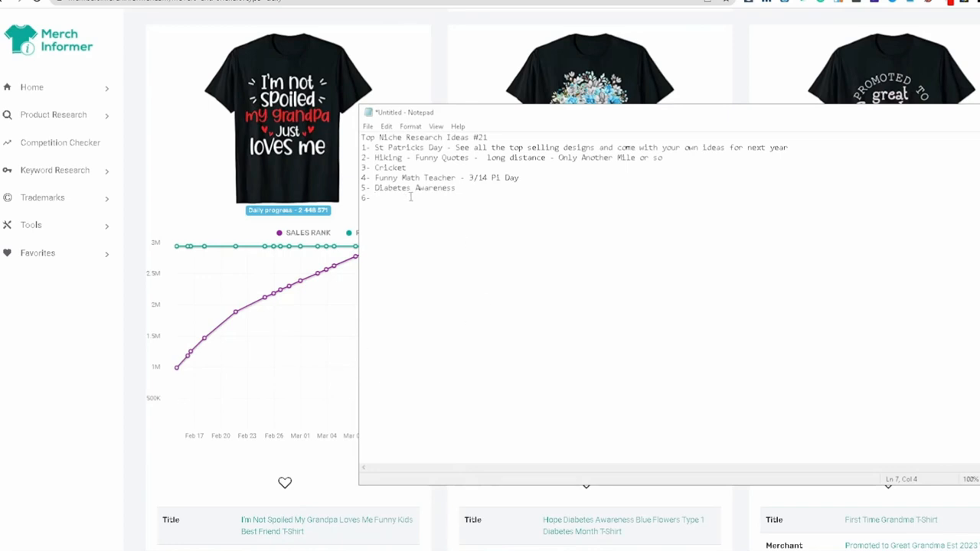
pyautogui.write('Sp')
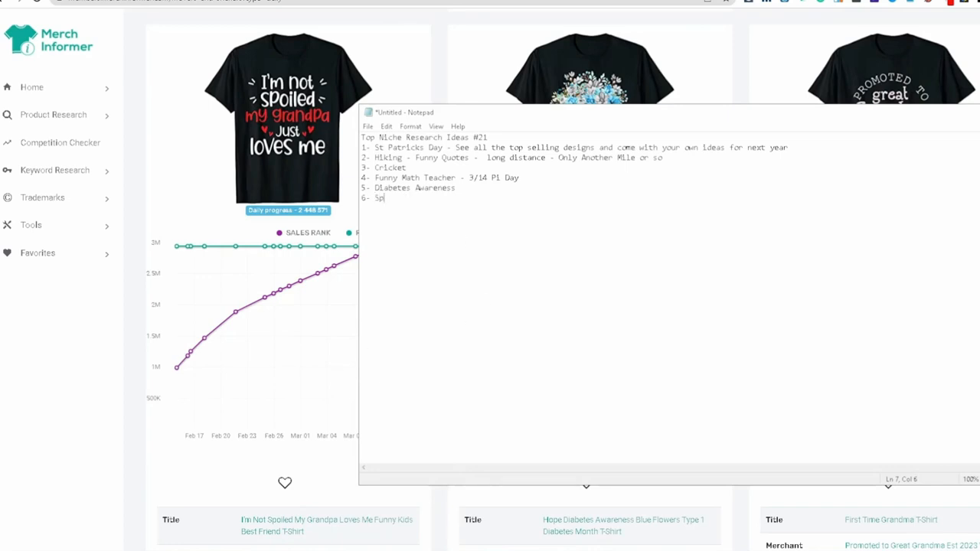
pyautogui.write('oil')
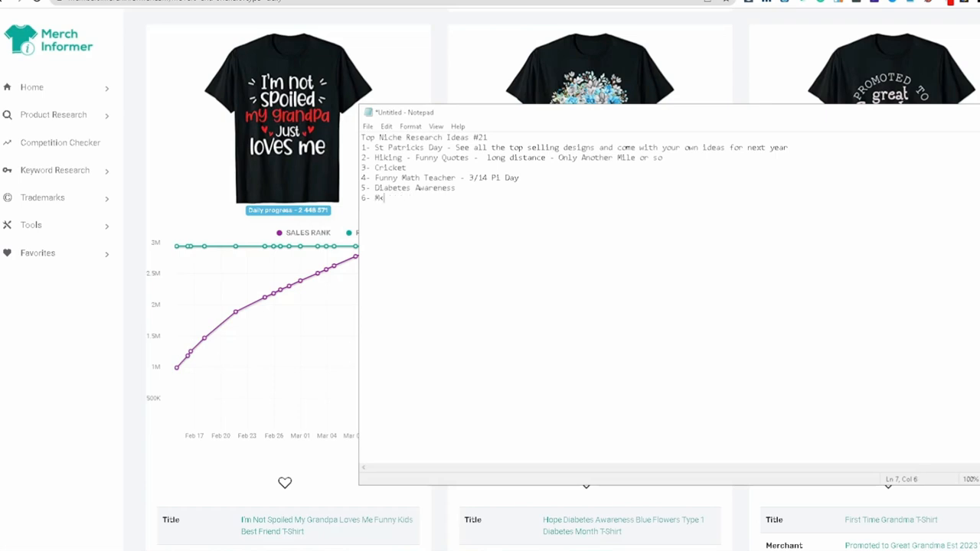
pyautogui.write('y Gra')
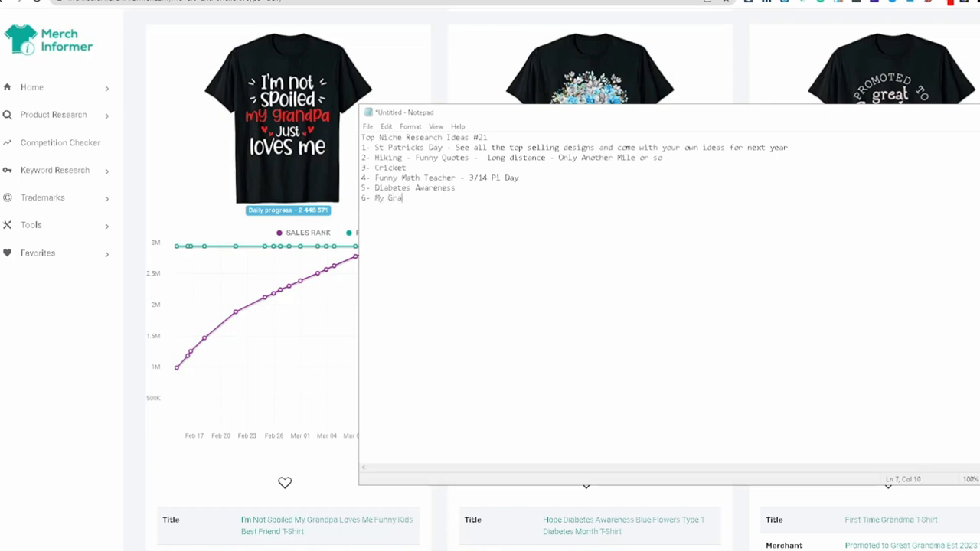
pyautogui.write('ndpa Loves Me')
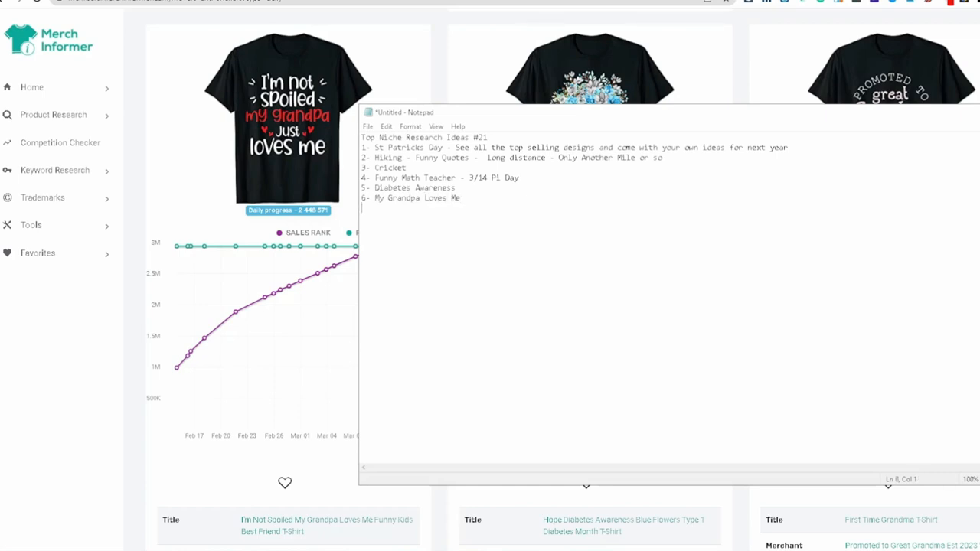
pyautogui.write('7-')
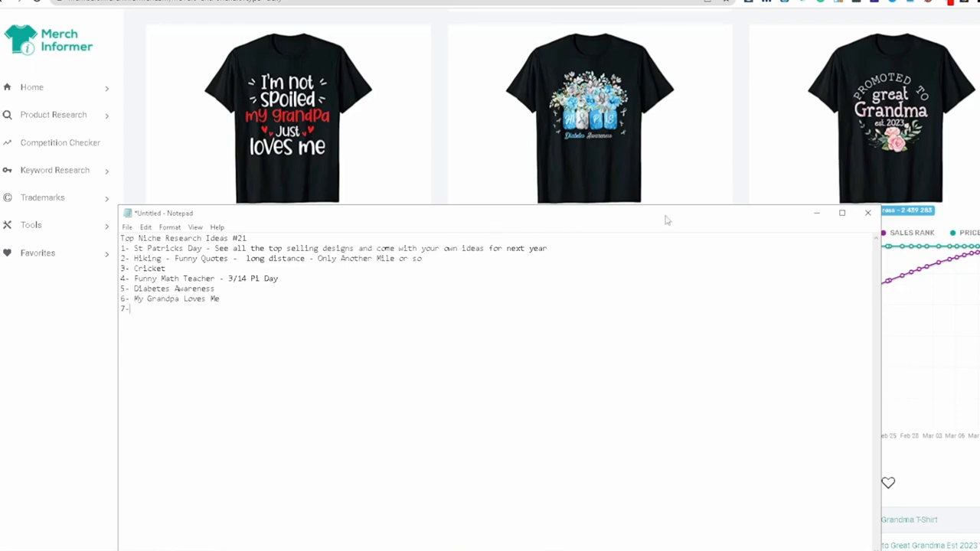
pyautogui.moveTo(186, 311)
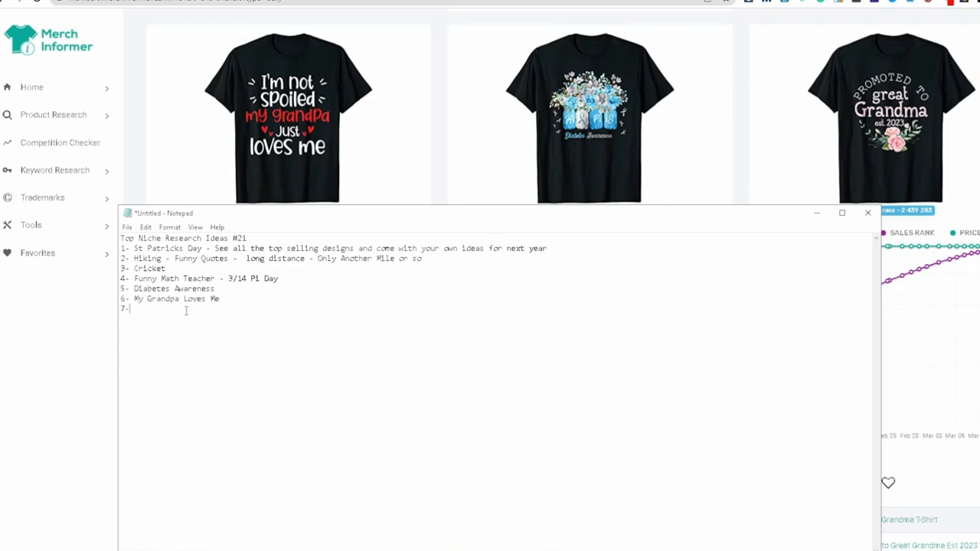
# - Type 'Promoted Niche - 2023 , 2024' after the '7-' marker
pyautogui.write('Prm')
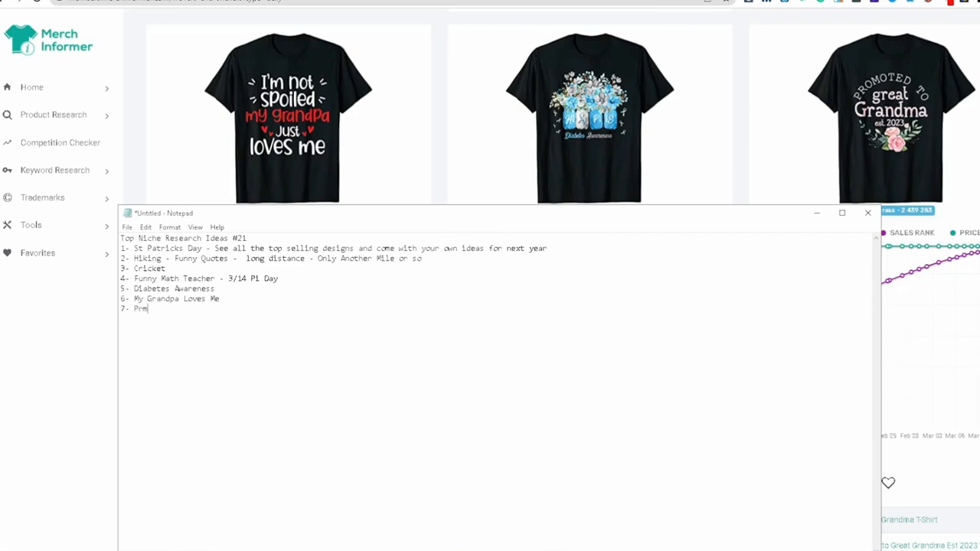
pyautogui.write('Promoted')
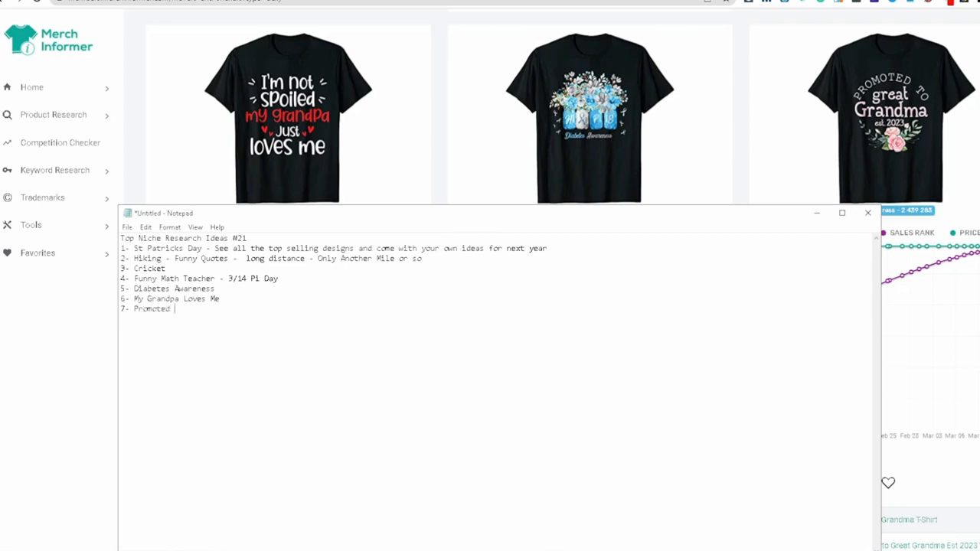
pyautogui.write('Niche')
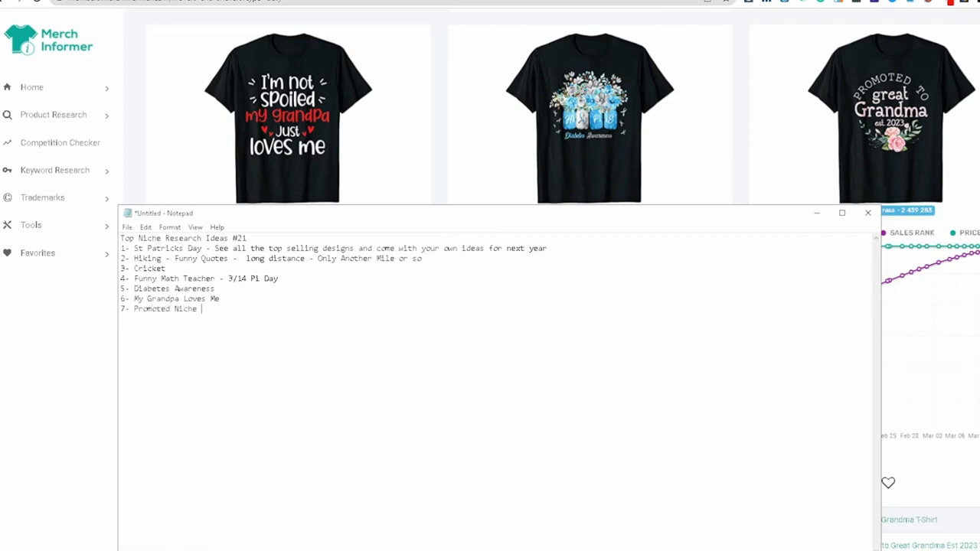
pyautogui.write('- 2023 . 202')
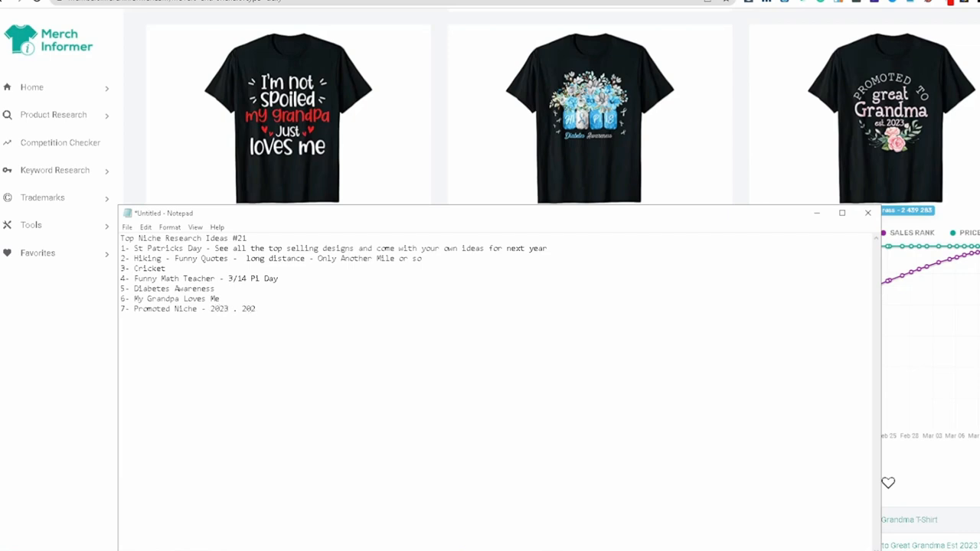
pyautogui.write('4')
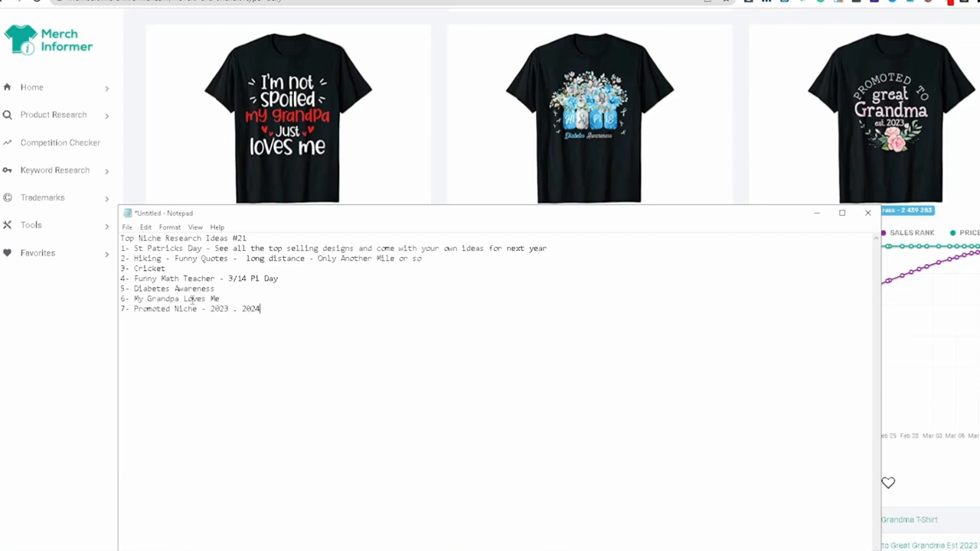
pyautogui.moveTo(584, 354)
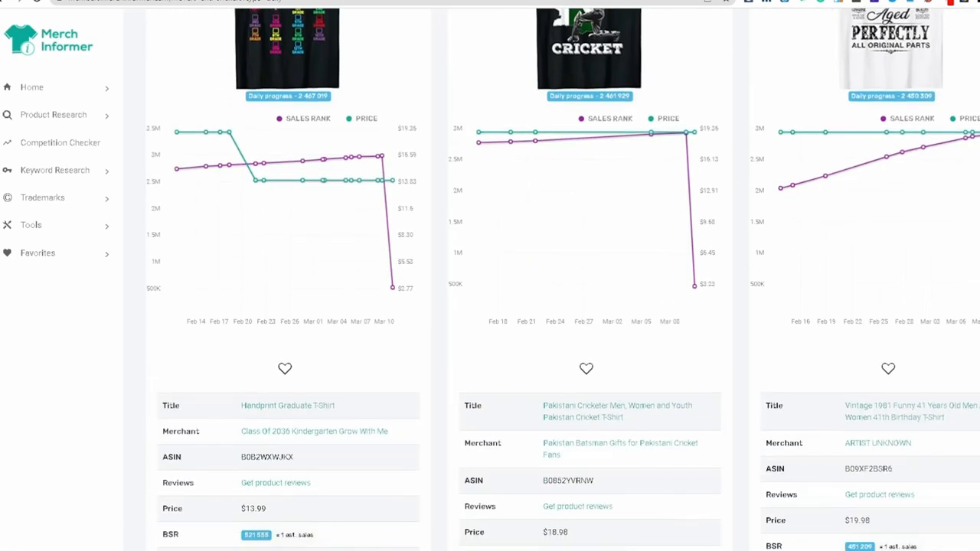
# - Browse the shirt listings, then enter '8 - Golf - Funny Golf Sayings' in Notepad
pyautogui.scroll(-3)
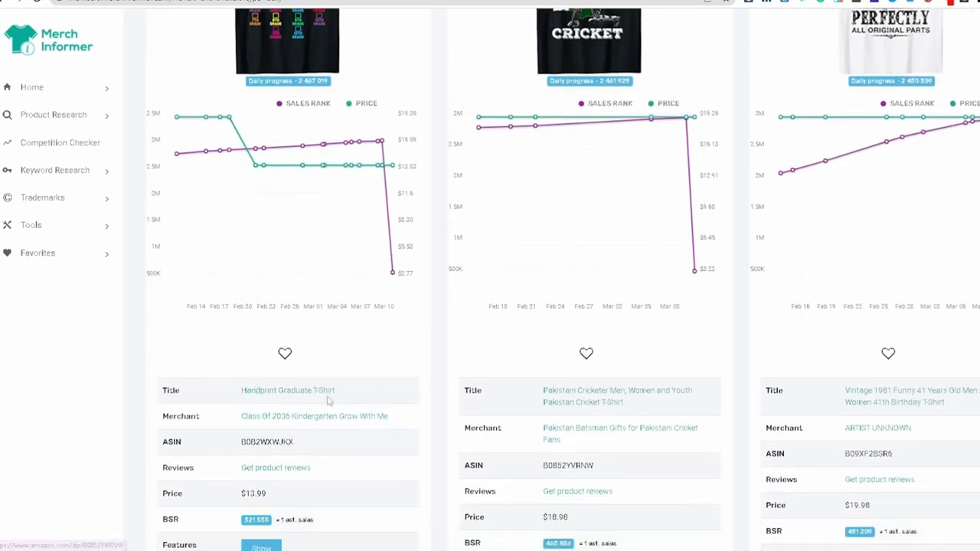
pyautogui.scroll(-3)
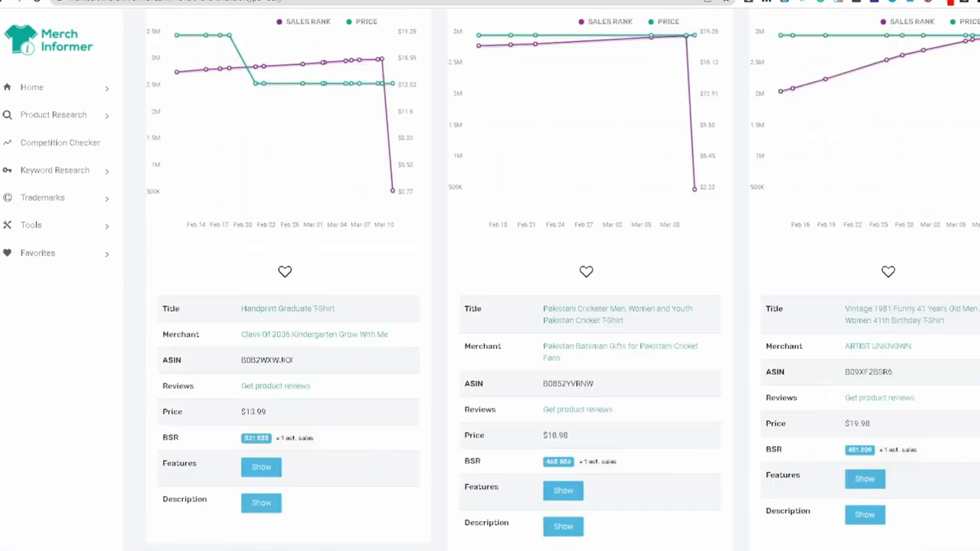
pyautogui.scroll(-3)
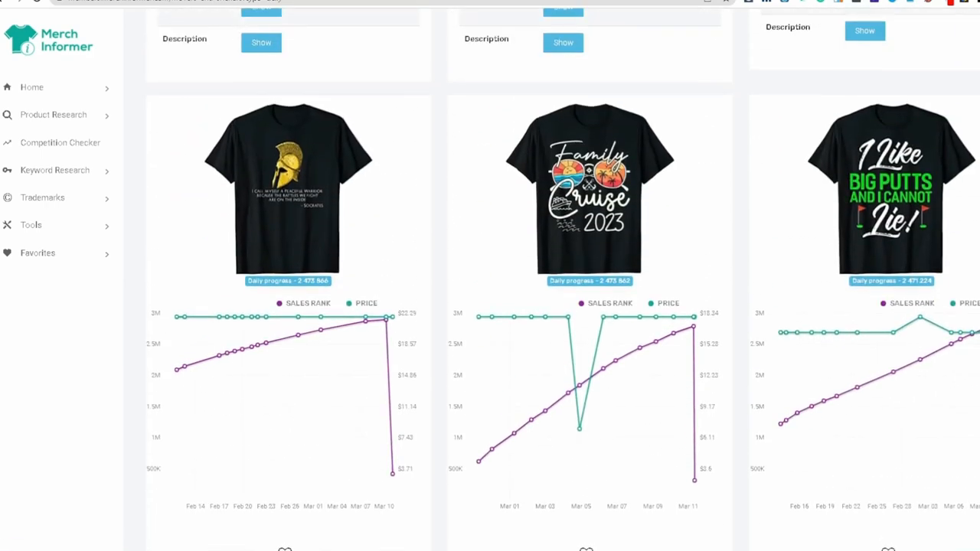
pyautogui.scroll(-3)
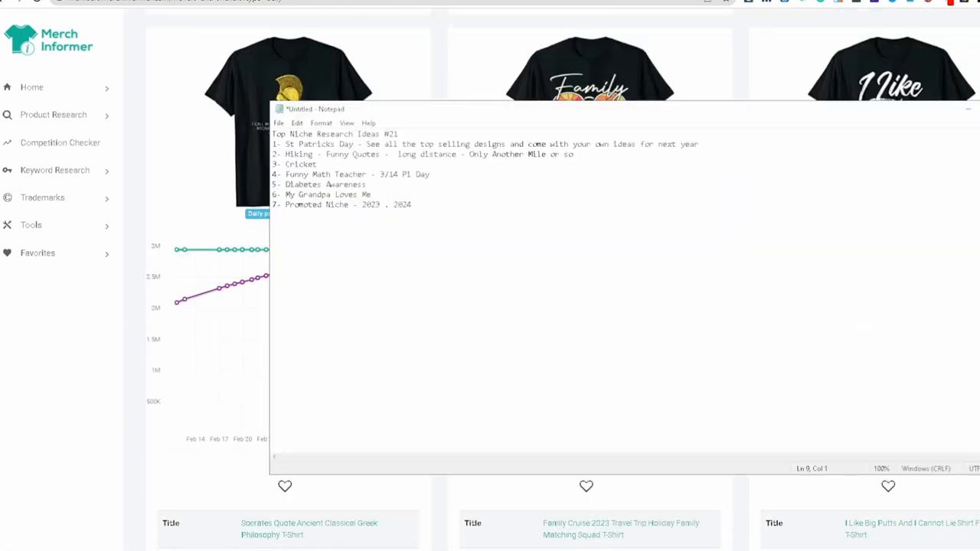
pyautogui.write('8 - Golf - Funny')
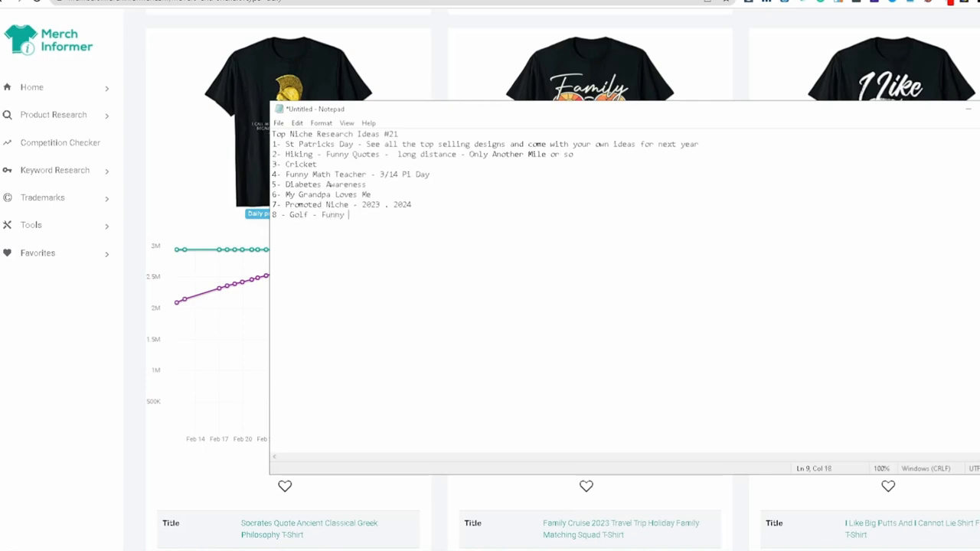
pyautogui.write('Golf, Sayings')
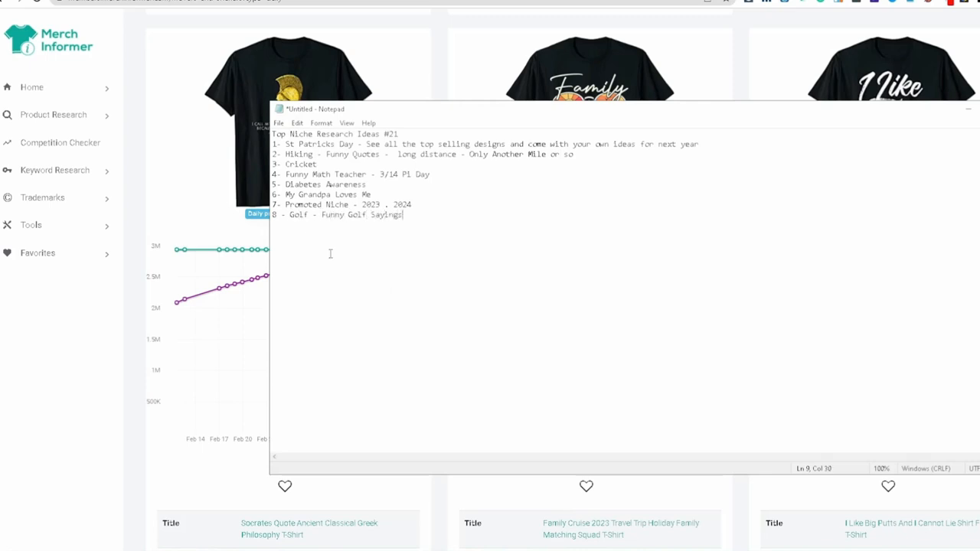
pyautogui.click(970, 109)
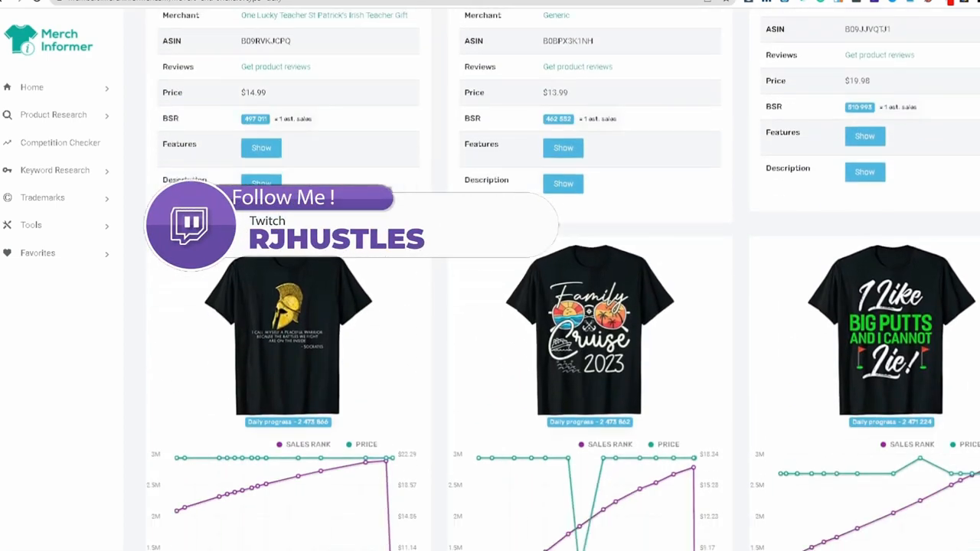
pyautogui.scroll(-3)
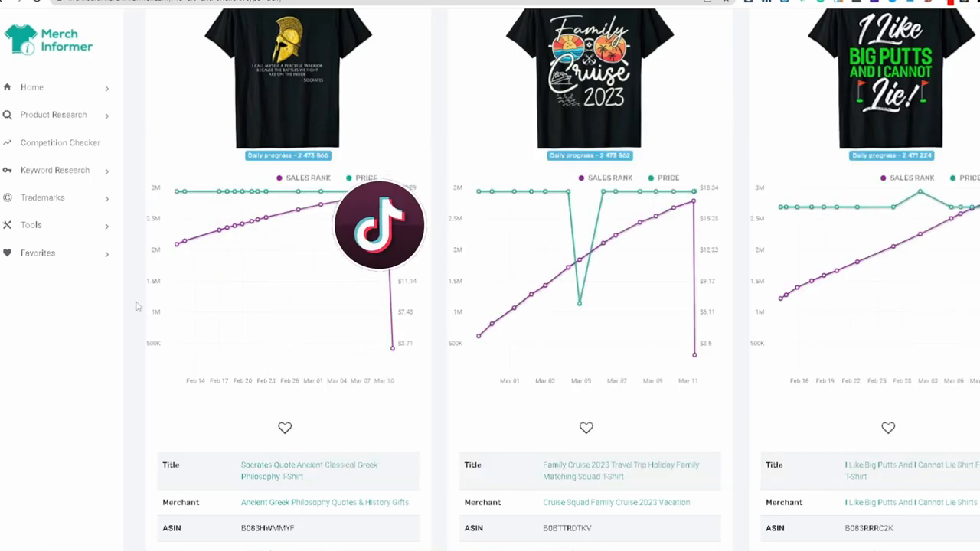
pyautogui.scroll(-3)
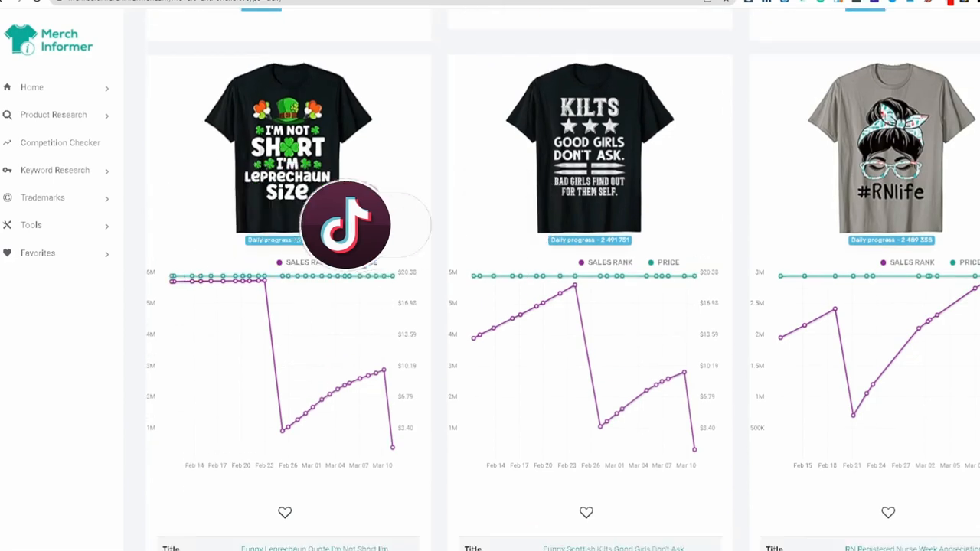
pyautogui.scroll(-3)
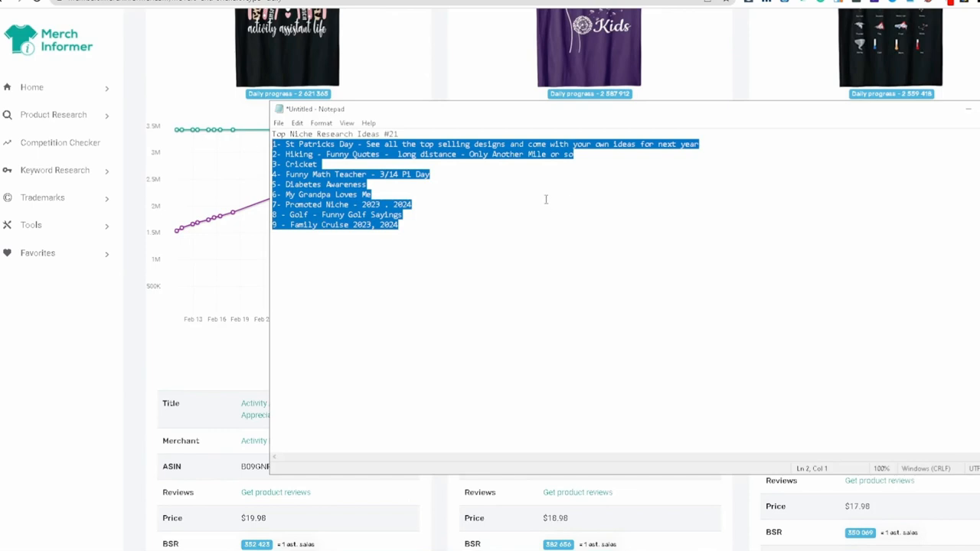
pyautogui.moveTo(534, 204)
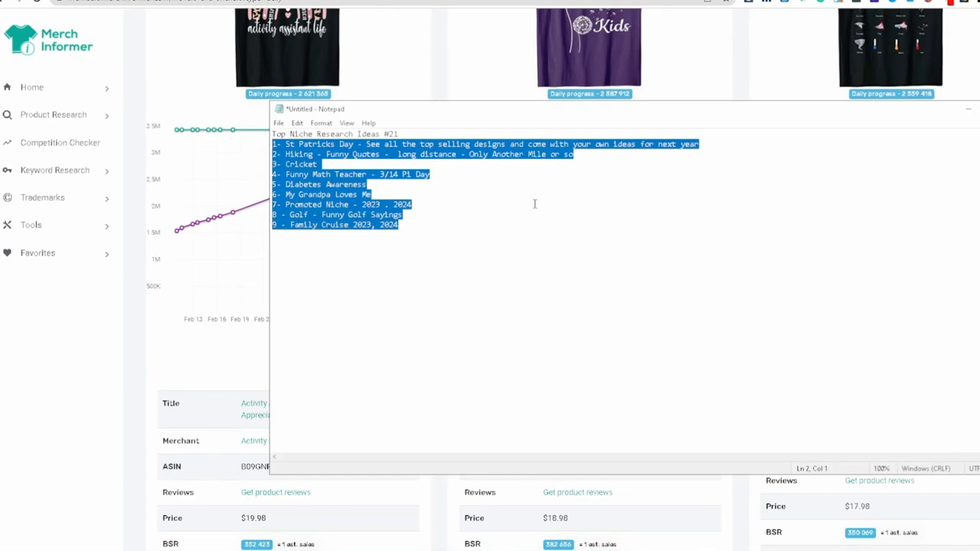
# - Below the list, type 'Next Holidays - Easter and Cinco De Mayo', closing the WinZip popup
pyautogui.click(367, 184)
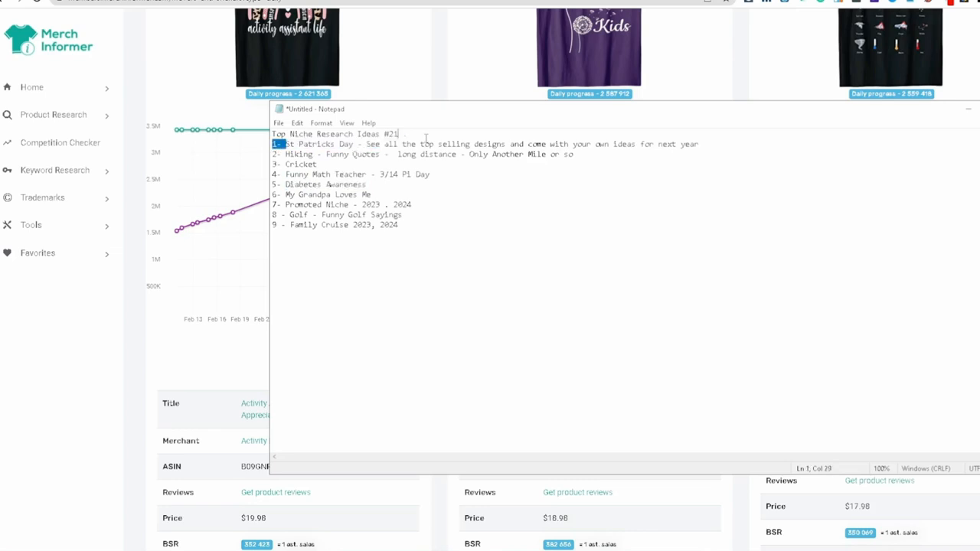
pyautogui.doubleClick(347, 144)
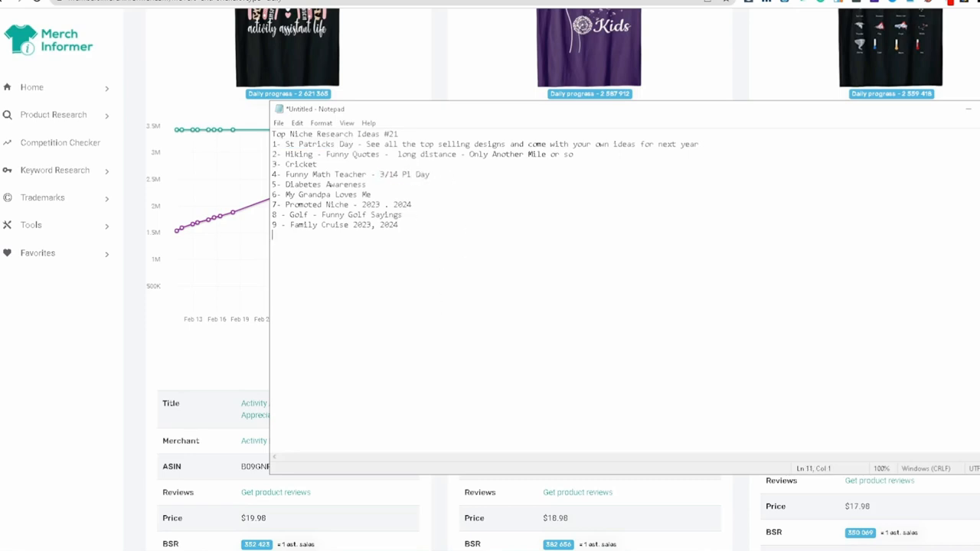
pyautogui.write('Next H')
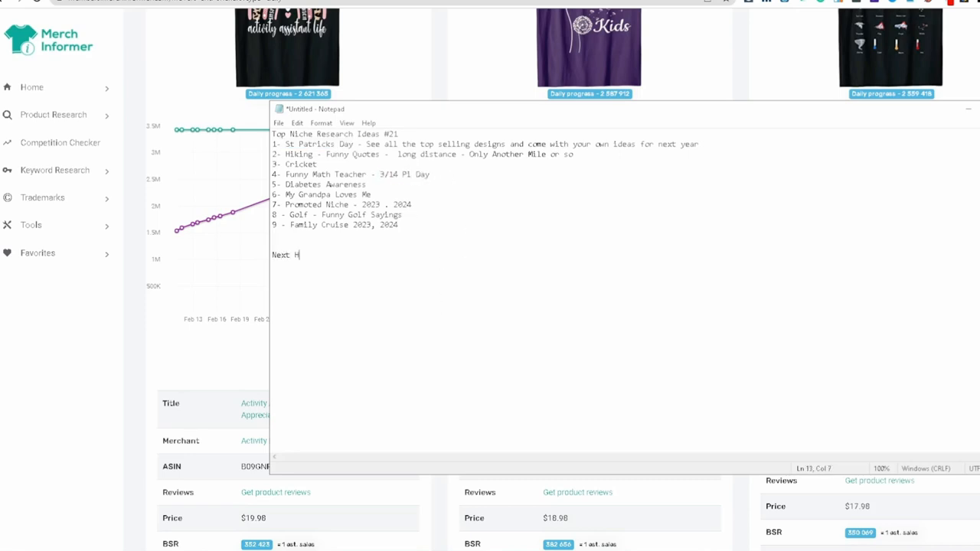
pyautogui.write('olidays -')
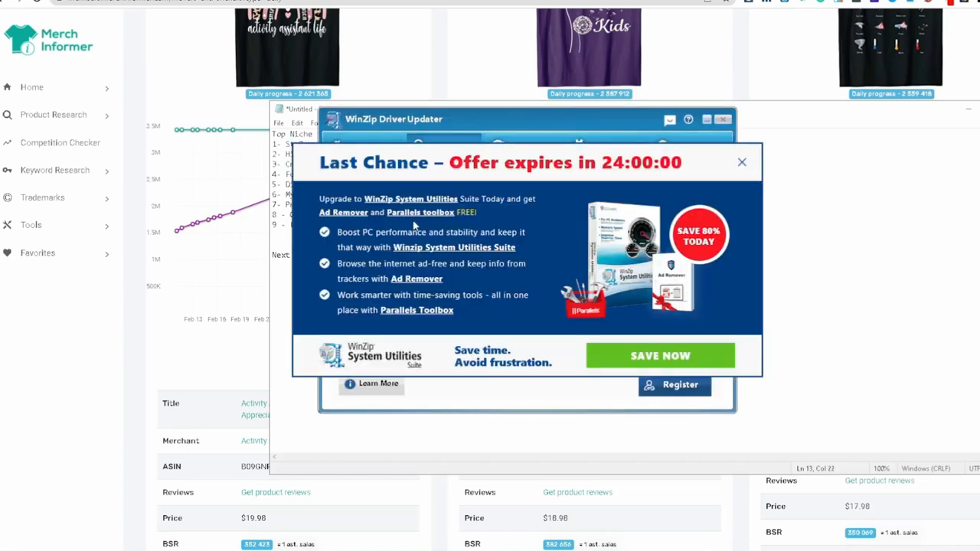
pyautogui.click(741, 162)
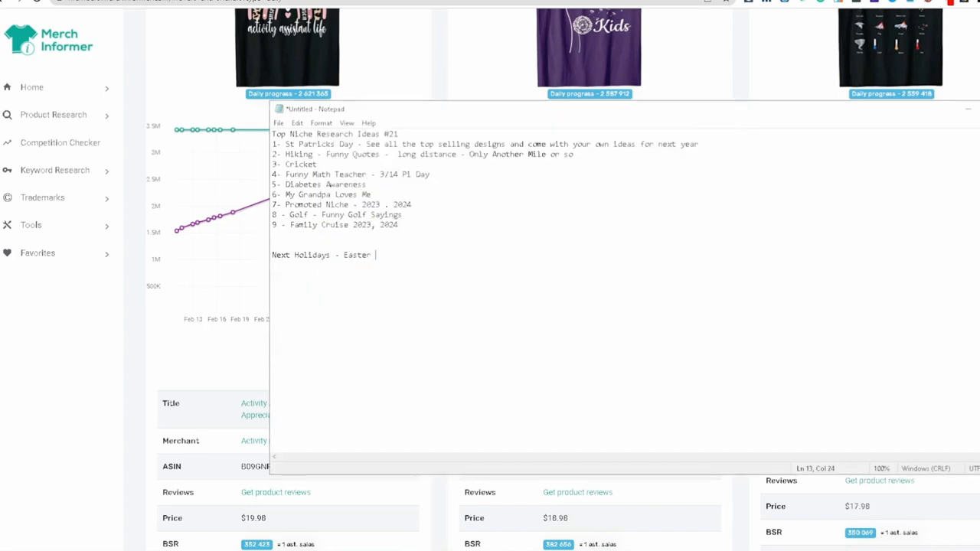
pyautogui.write('a')
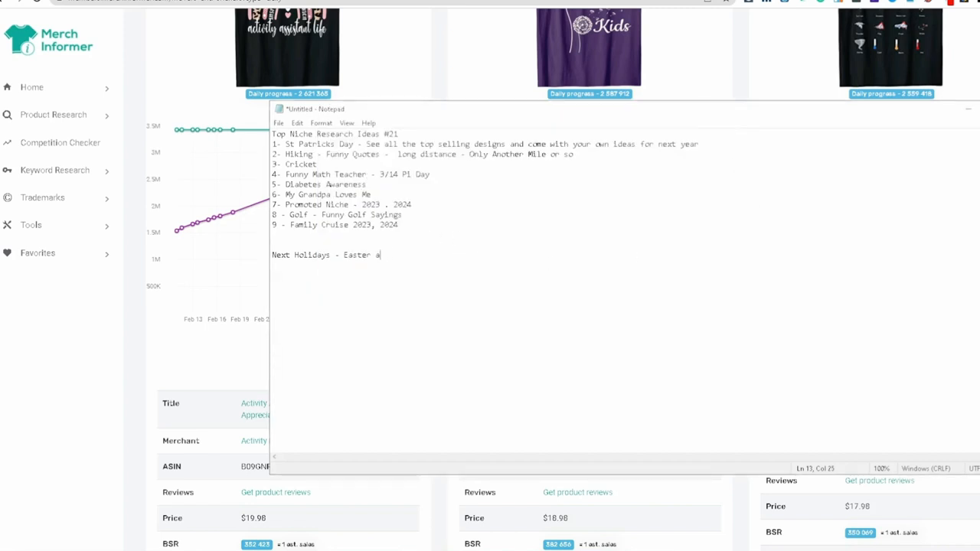
pyautogui.write('nd Cinco De')
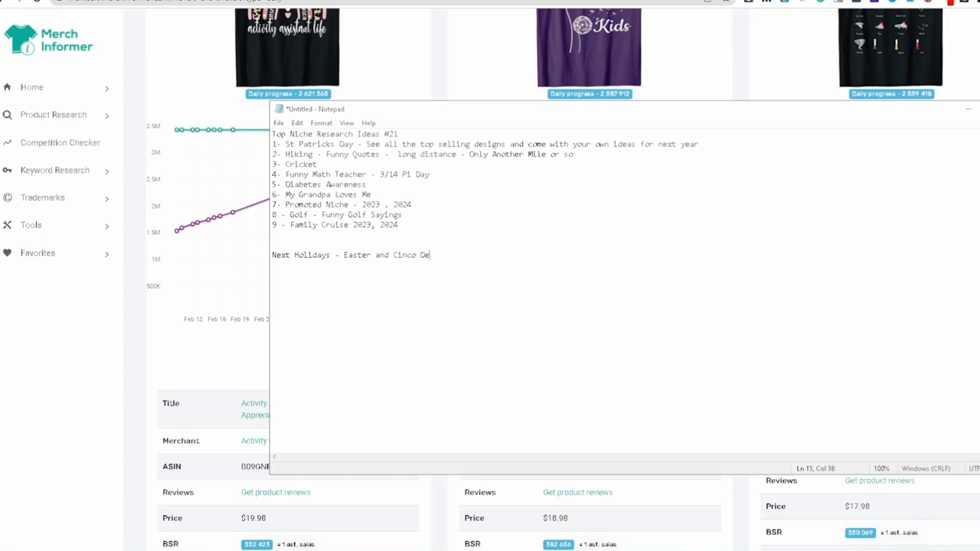
pyautogui.write('Mayo')
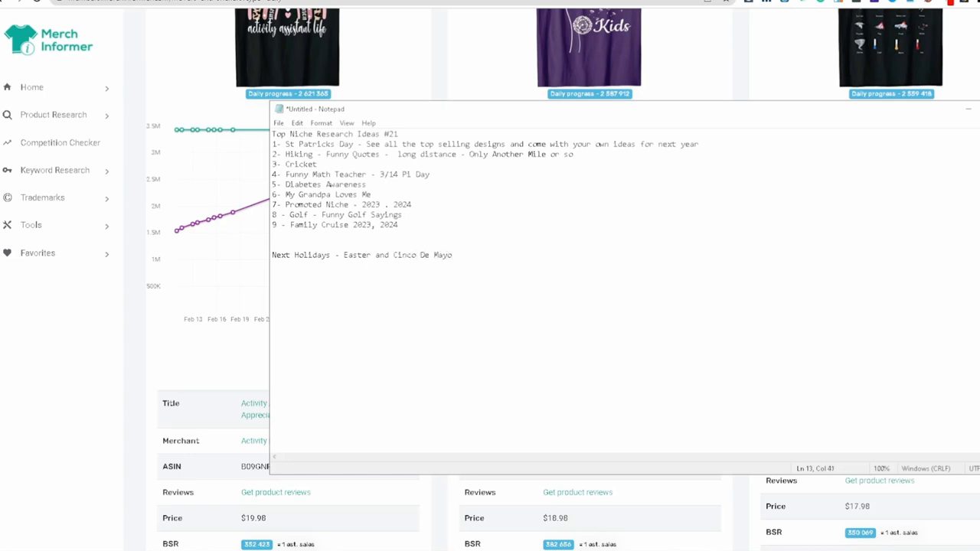
pyautogui.click(453, 255)
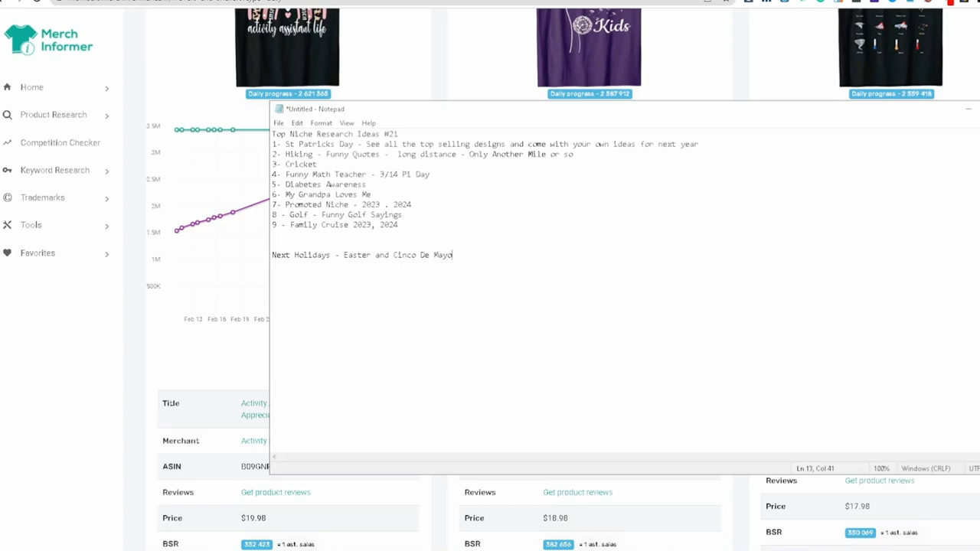
pyautogui.moveTo(356, 275)
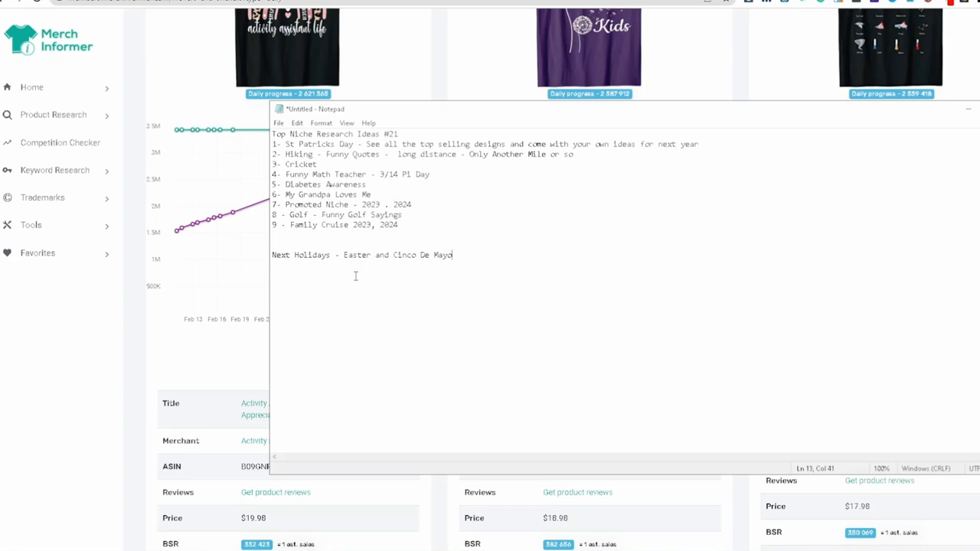
pyautogui.moveTo(535, 280)
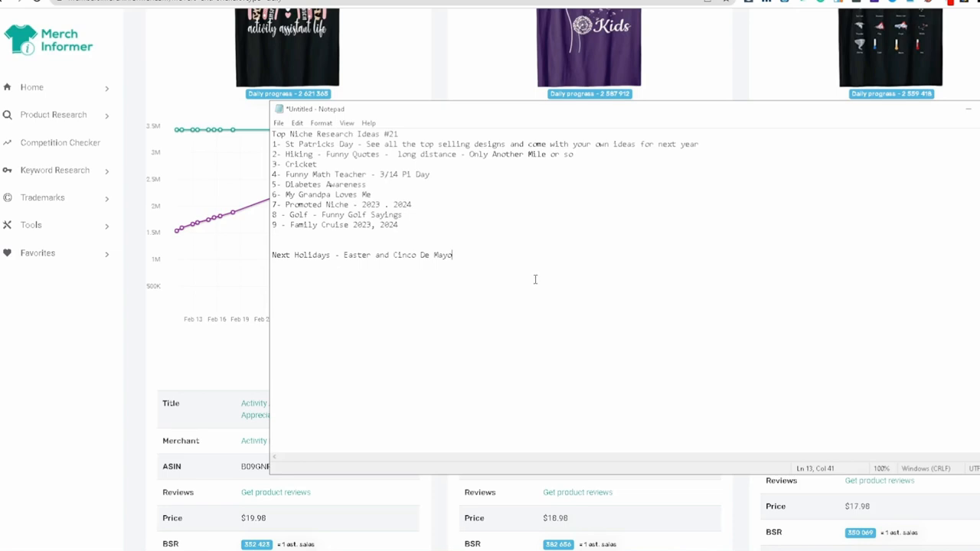
pyautogui.moveTo(548, 282)
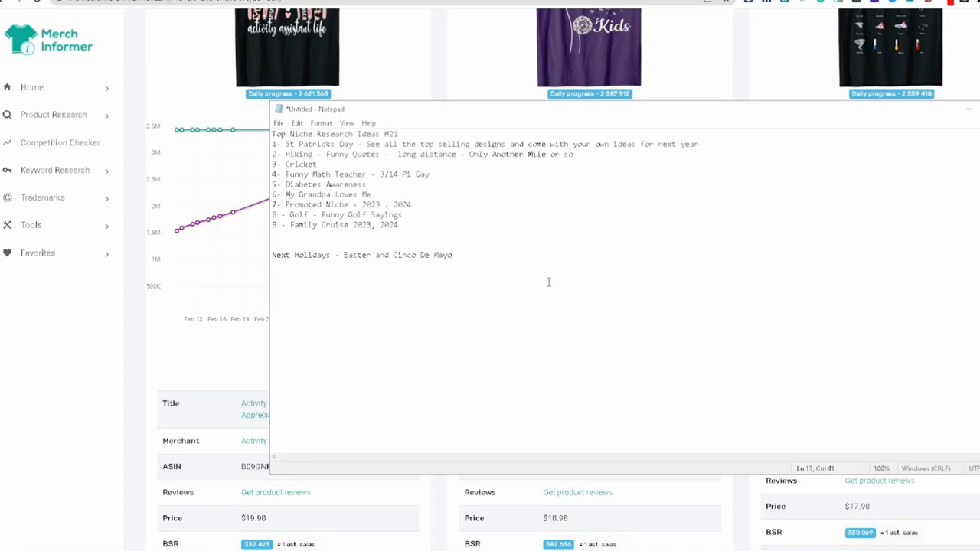
pyautogui.moveTo(564, 282)
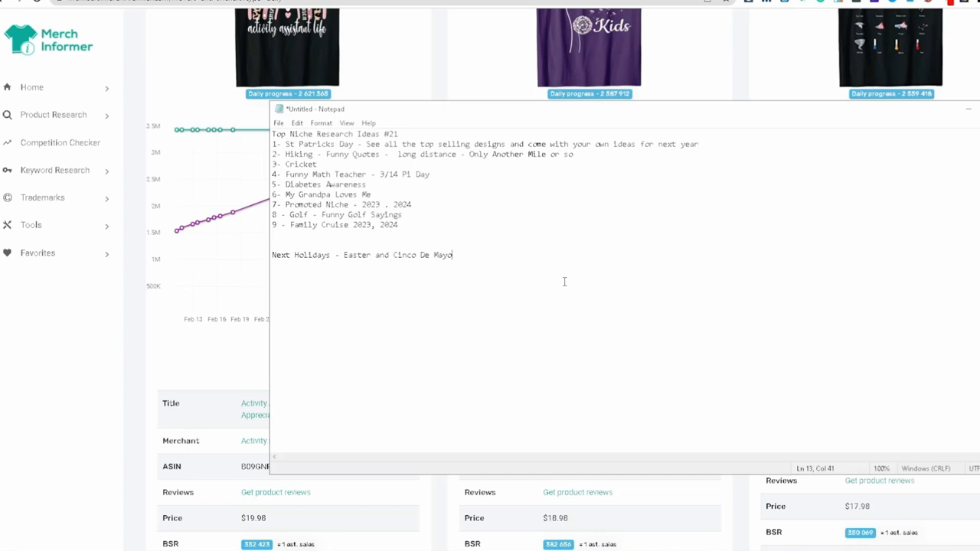
pyautogui.moveTo(466, 259)
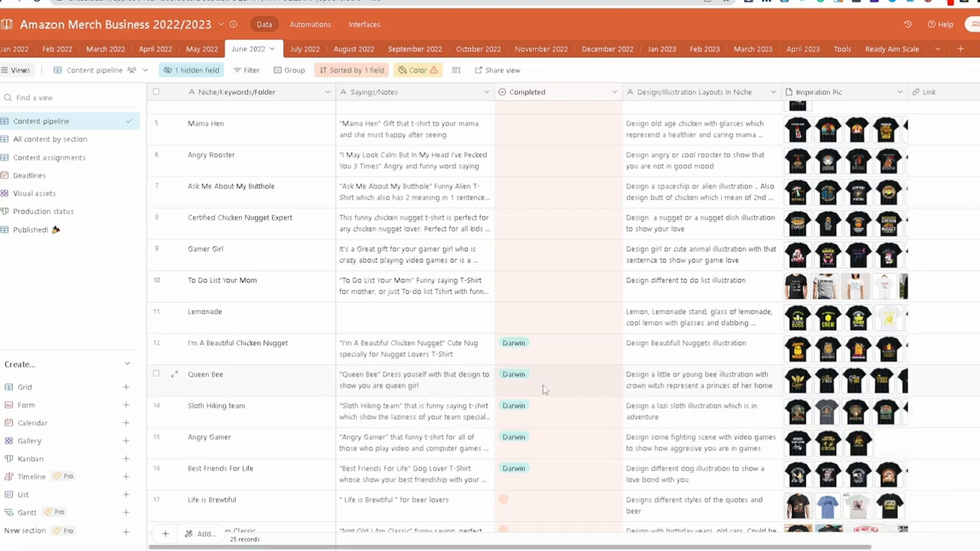
pyautogui.moveTo(533, 385)
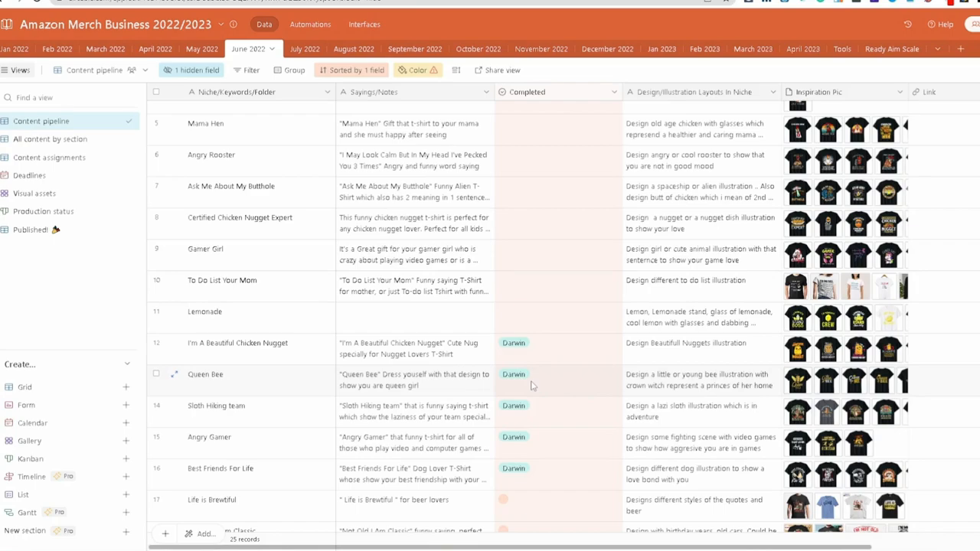